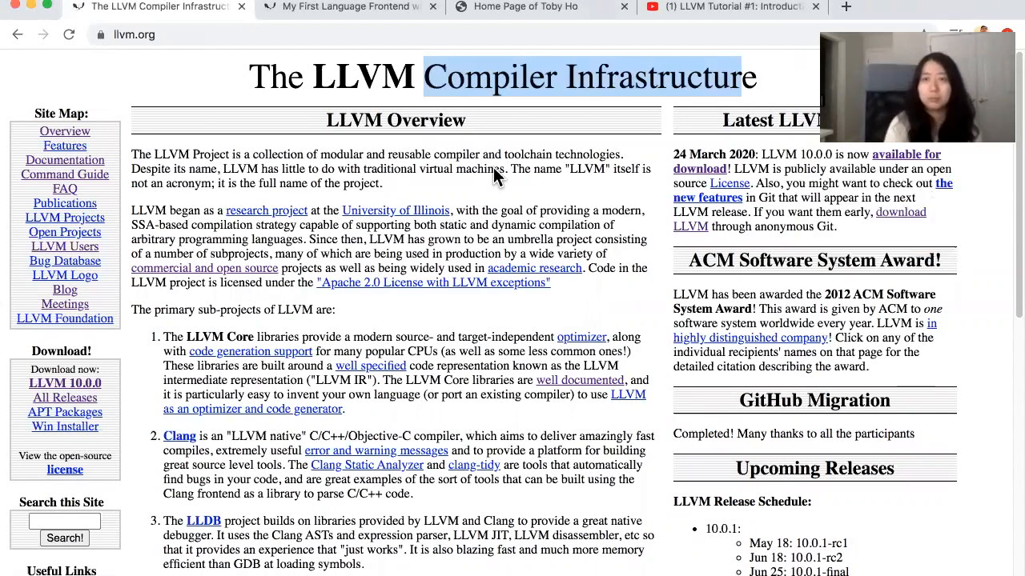
Step: Select the llvm.org page address, then open a new blank browser tab
left_click(134, 34)
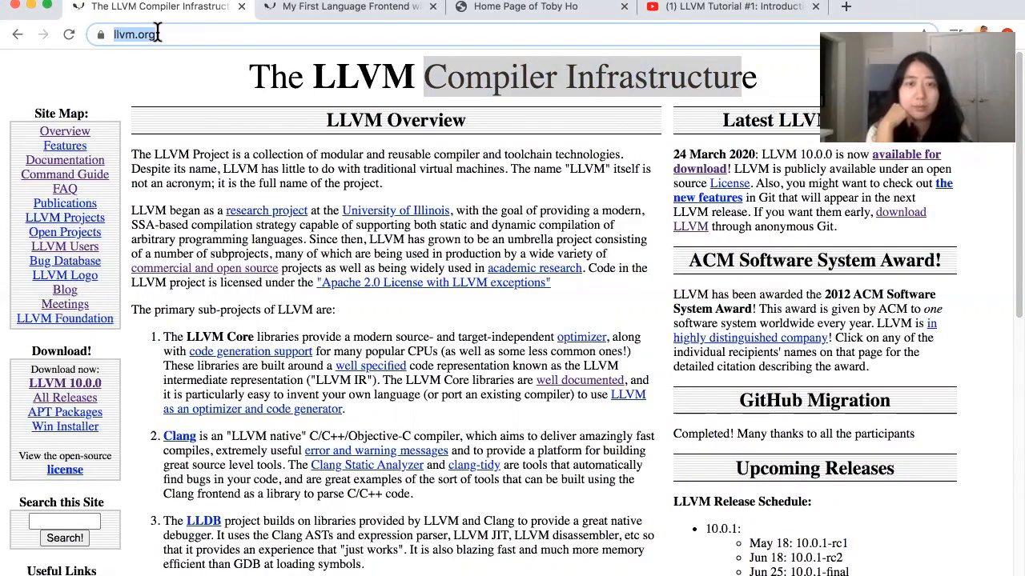
mouse_move(398, 306)
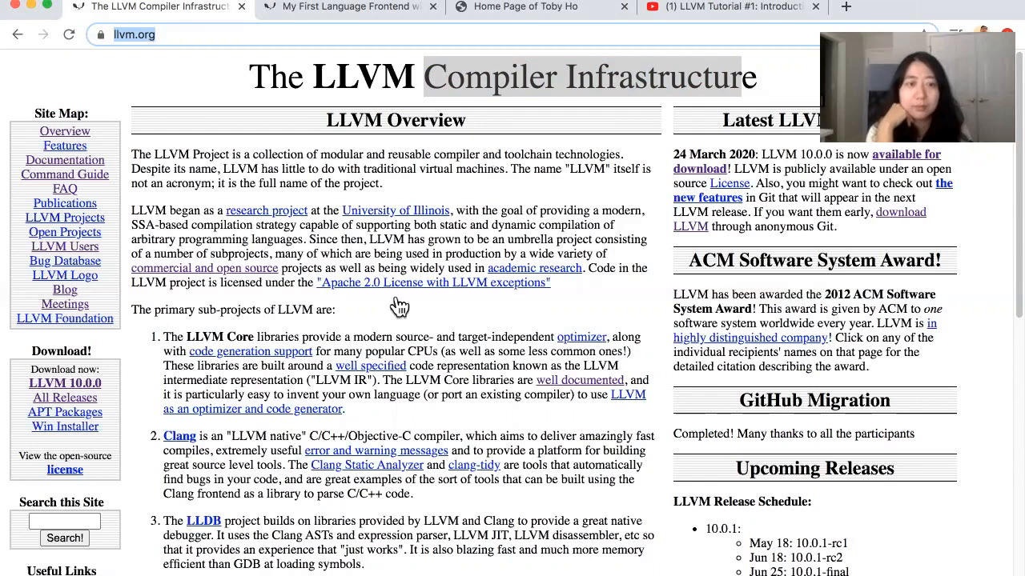
mouse_move(992, 570)
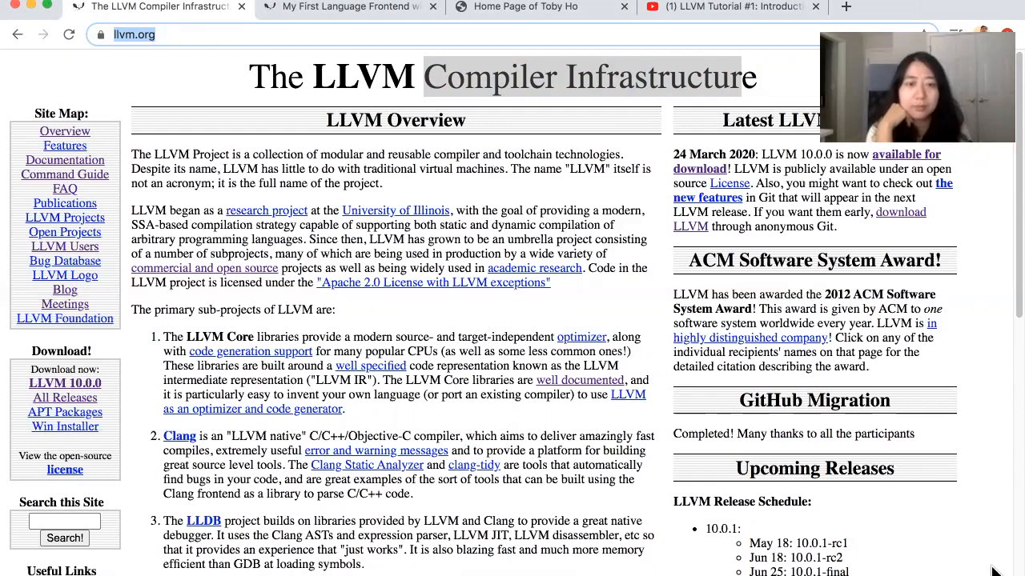
mouse_move(535, 390)
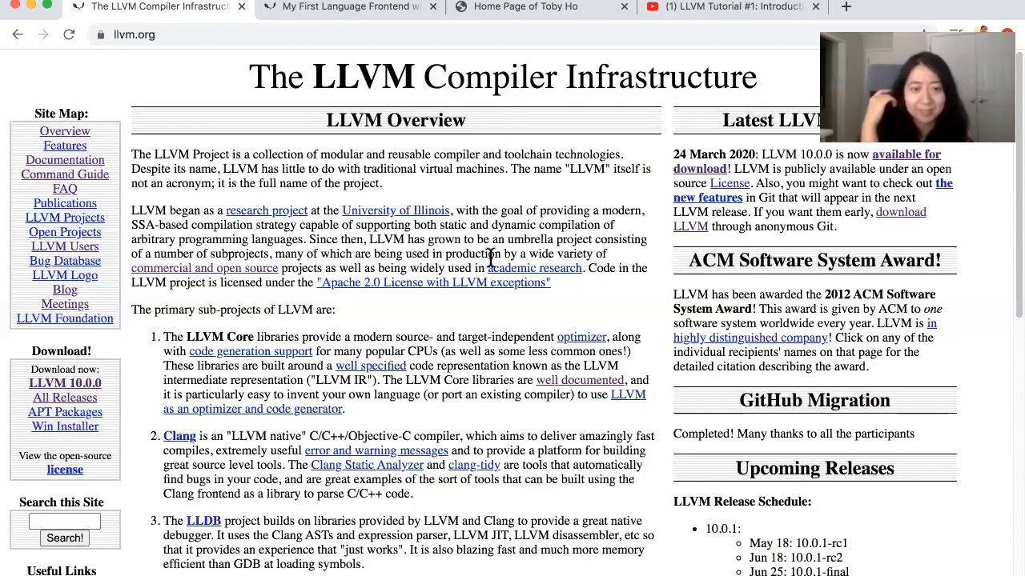
mouse_move(846, 8)
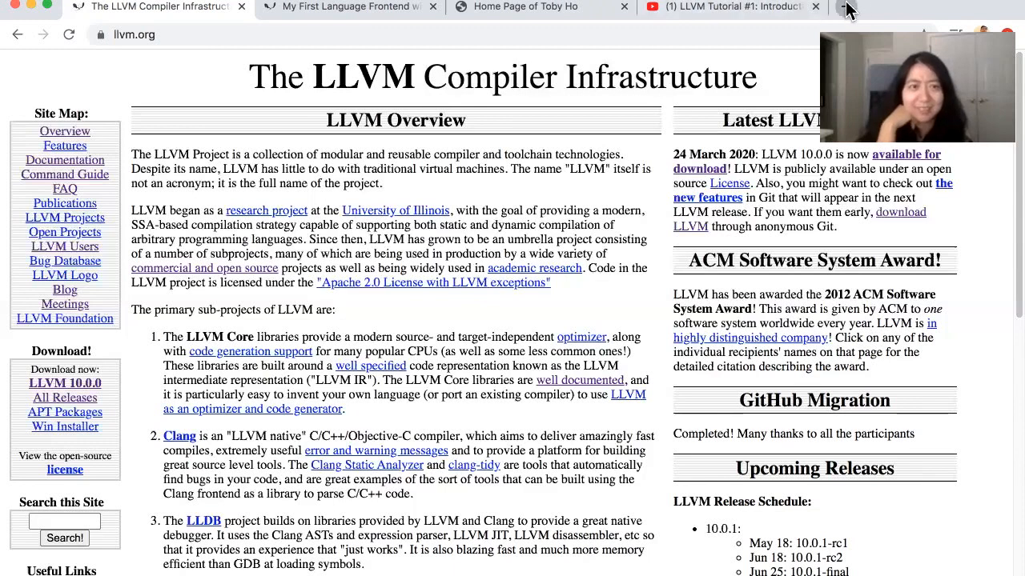
left_click(973, 6)
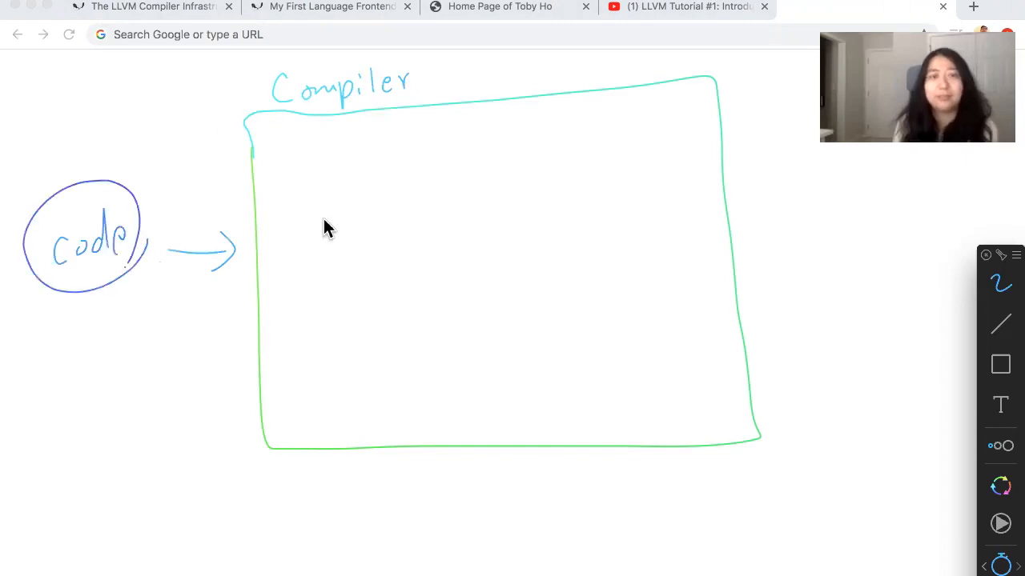
Step: Draw a purple Parser box inside Compiler, with an arrow out to a circled AST
left_click_drag(324, 196, 302, 304)
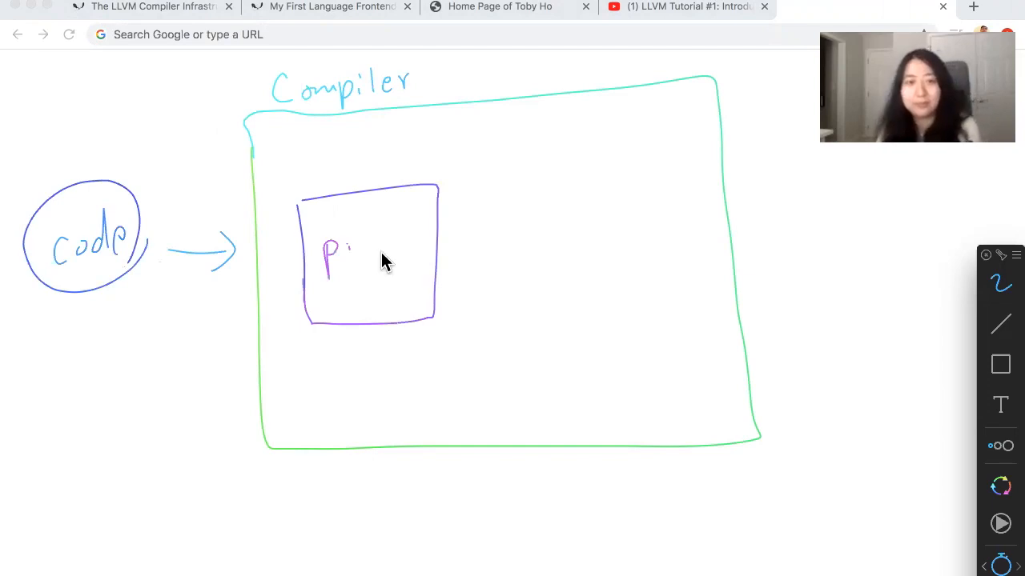
left_click_drag(328, 253, 408, 256)
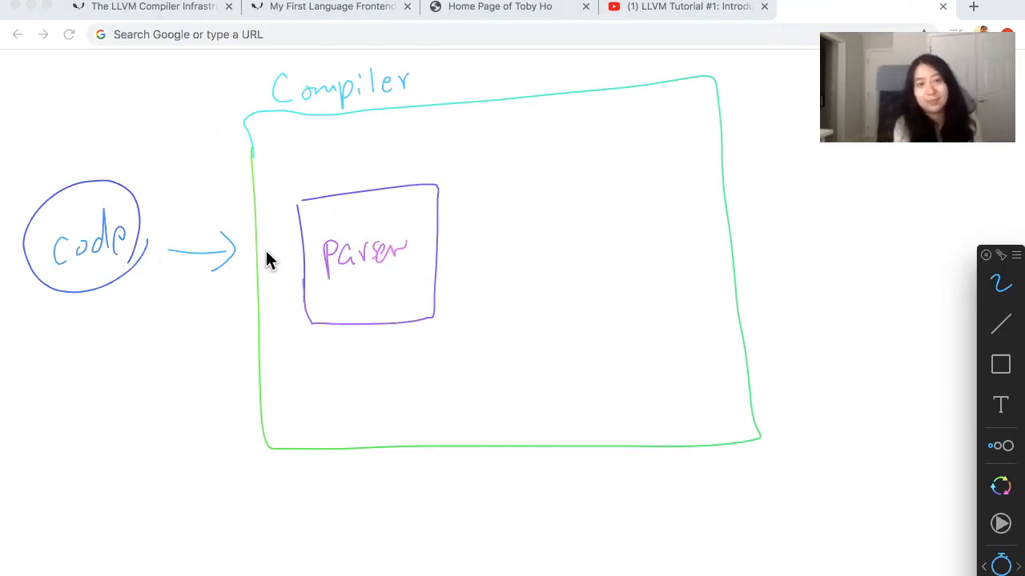
mouse_move(280, 274)
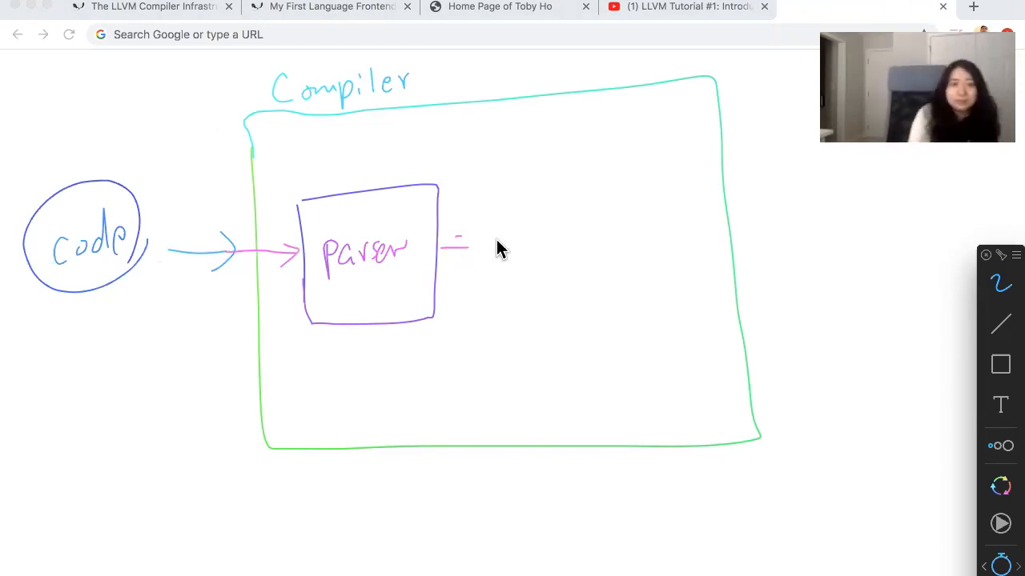
left_click_drag(460, 245, 544, 236)
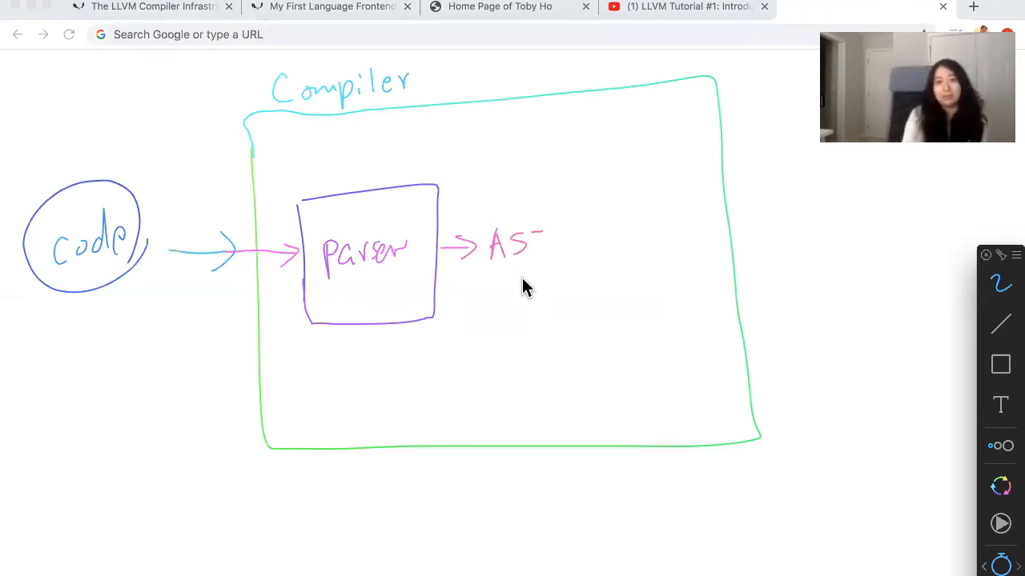
left_click_drag(488, 224, 560, 265)
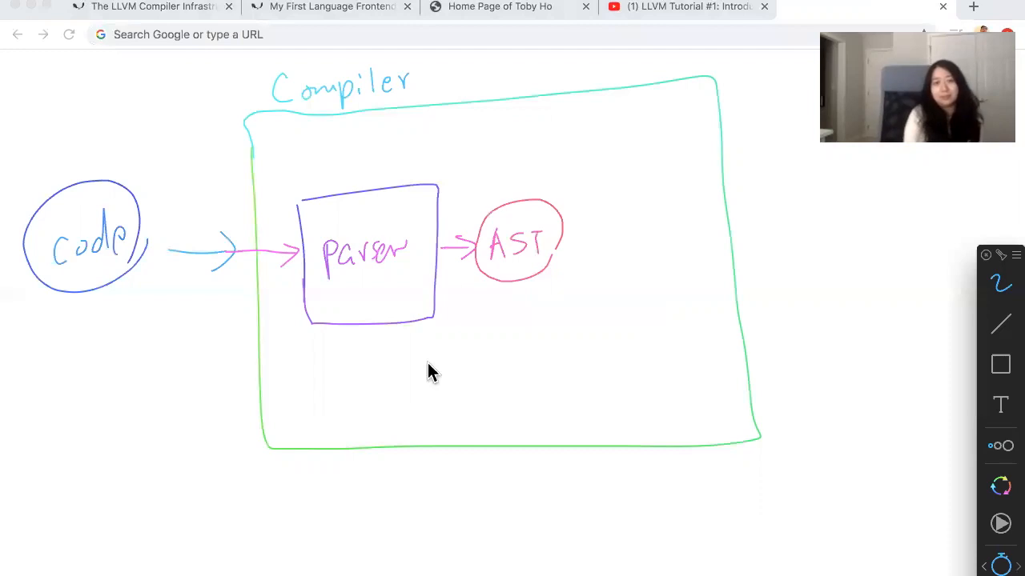
mouse_move(438, 393)
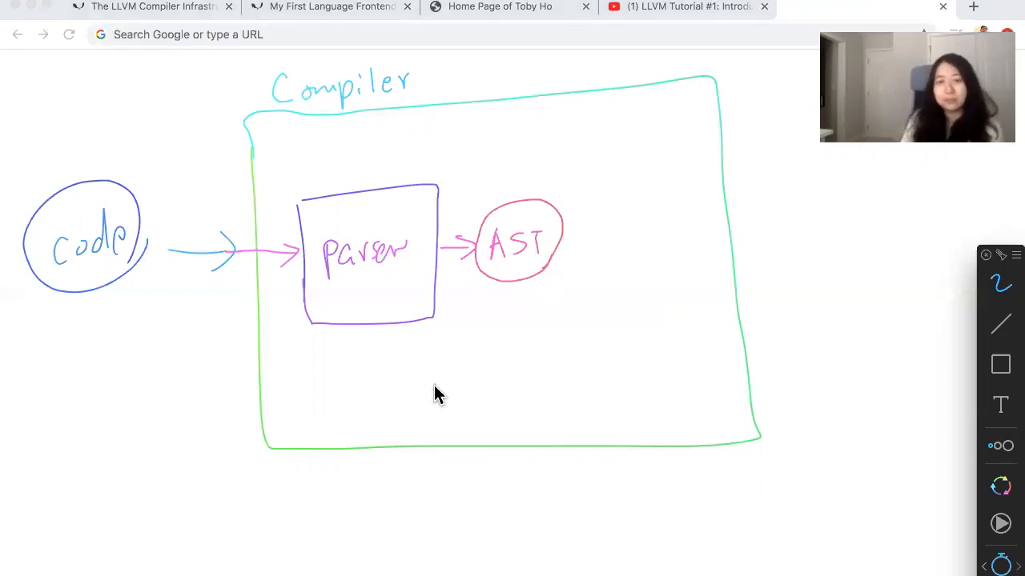
mouse_move(65, 291)
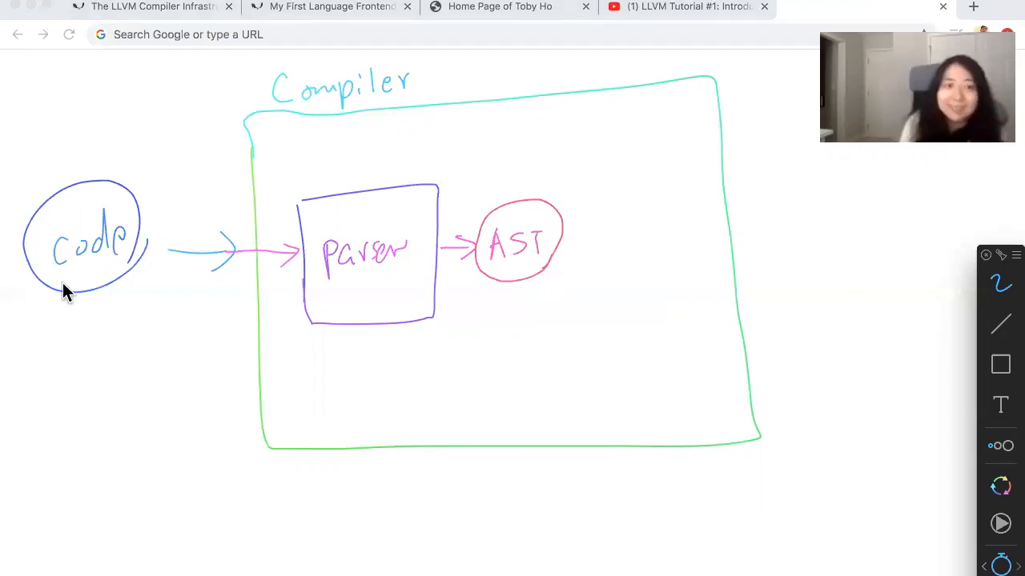
mouse_move(152, 247)
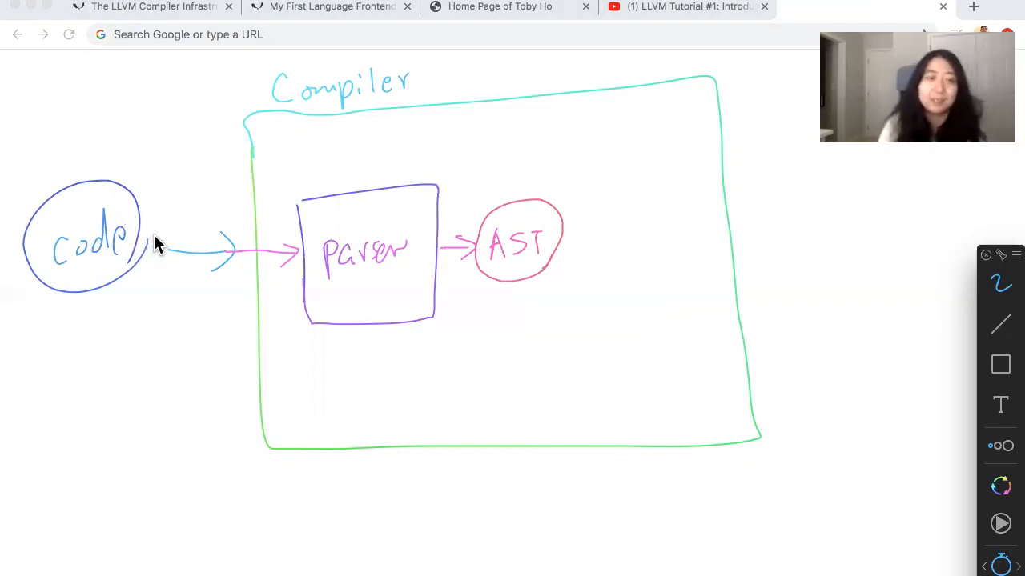
mouse_move(172, 238)
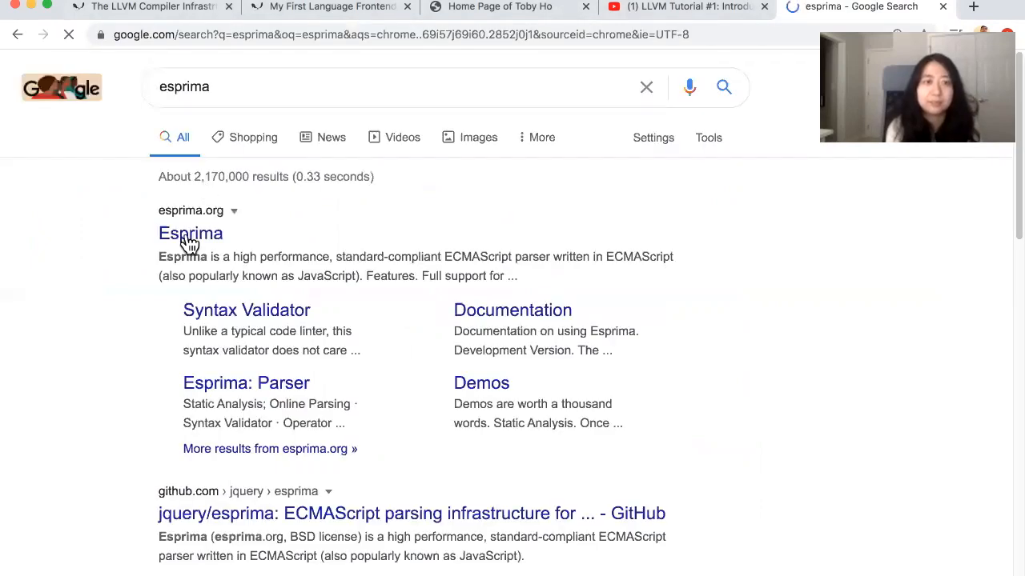
Step: Open esprima.org from the search results and go to Demo > Online Parsing
left_click(190, 233)
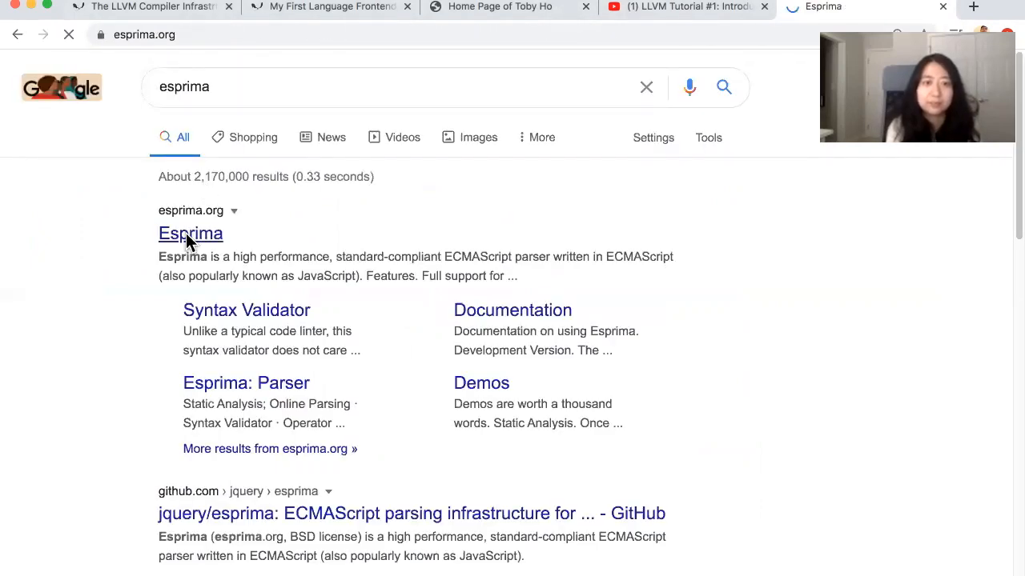
left_click(190, 232)
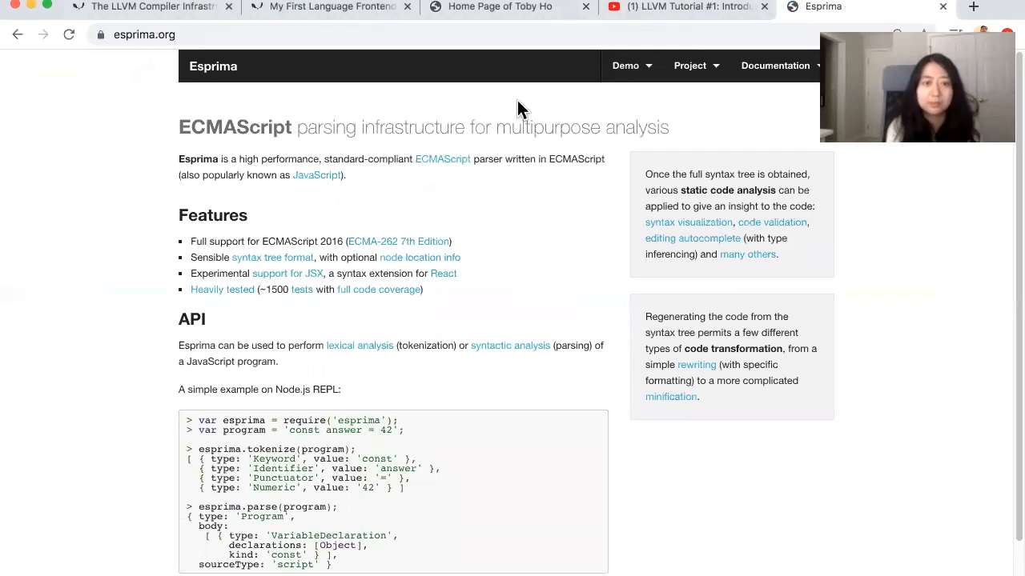
left_click(626, 65)
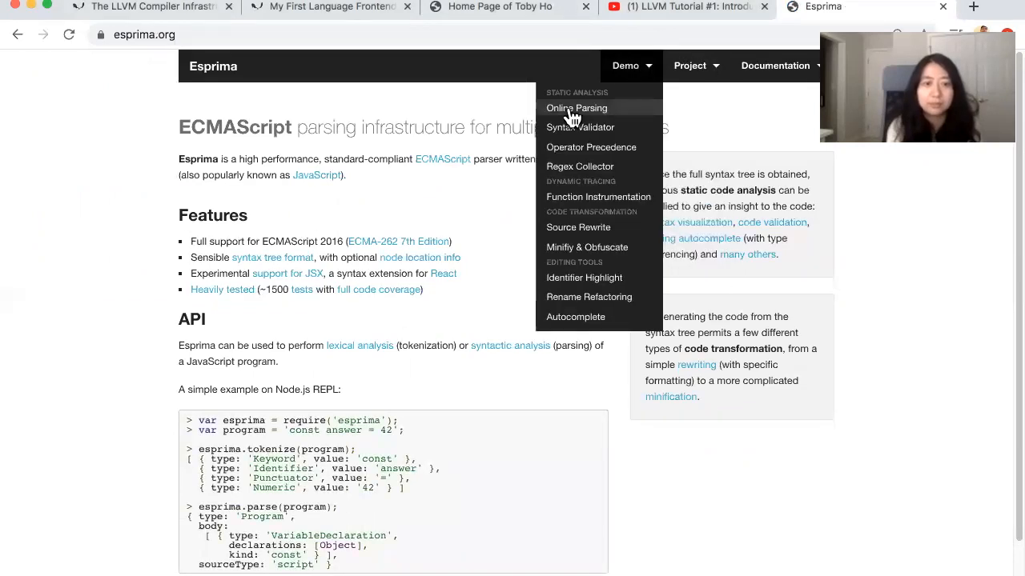
left_click(577, 108)
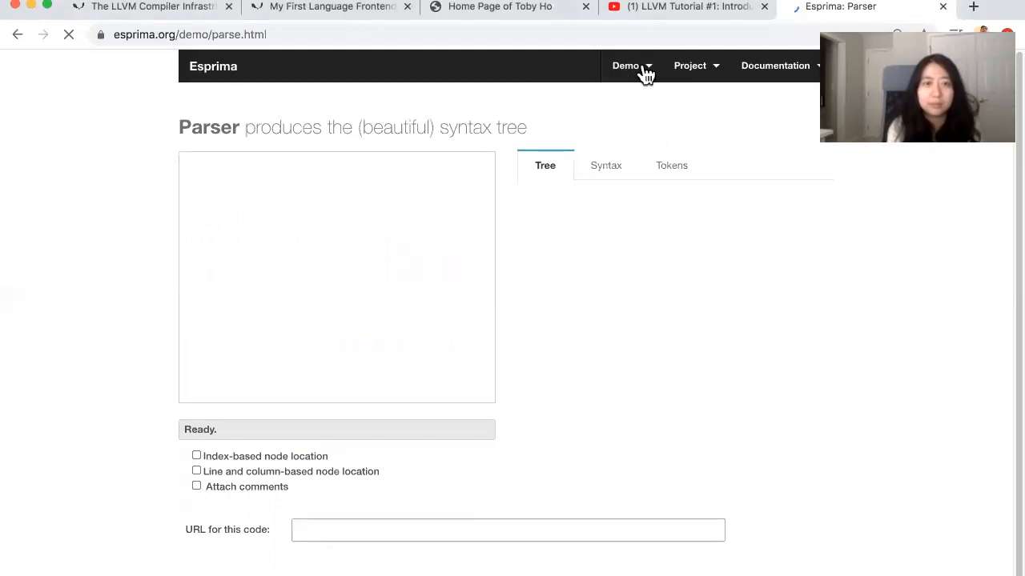
Step: Show the JSON syntax tree for var answer = 6 * 7 in the Syntax tab
left_click(625, 66)
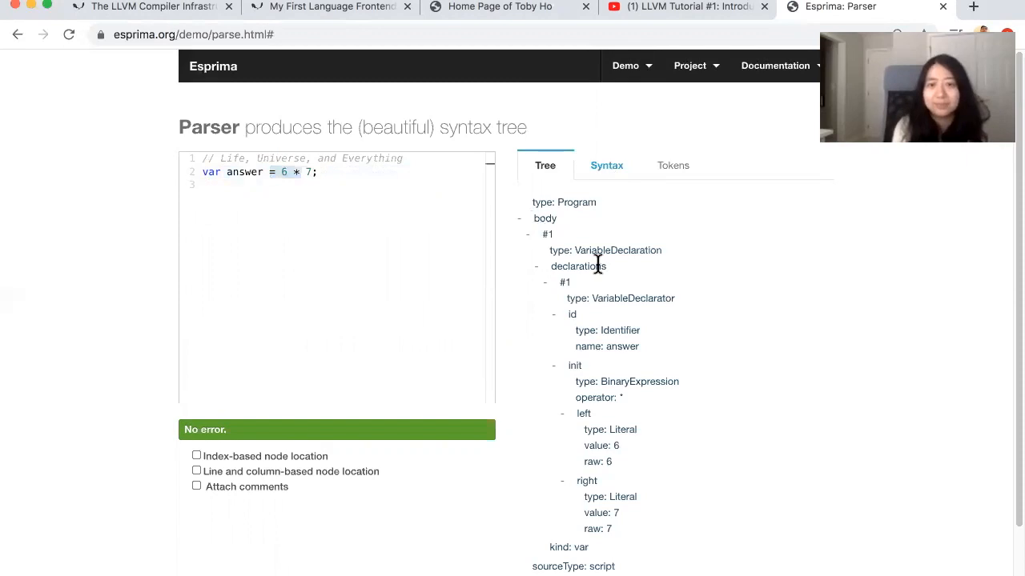
left_click(606, 165)
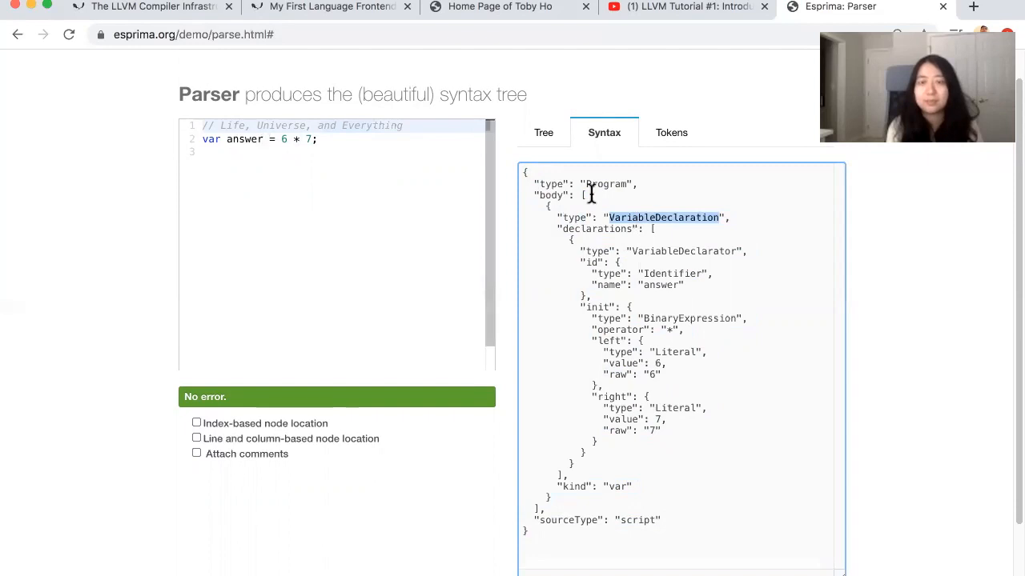
mouse_move(682, 218)
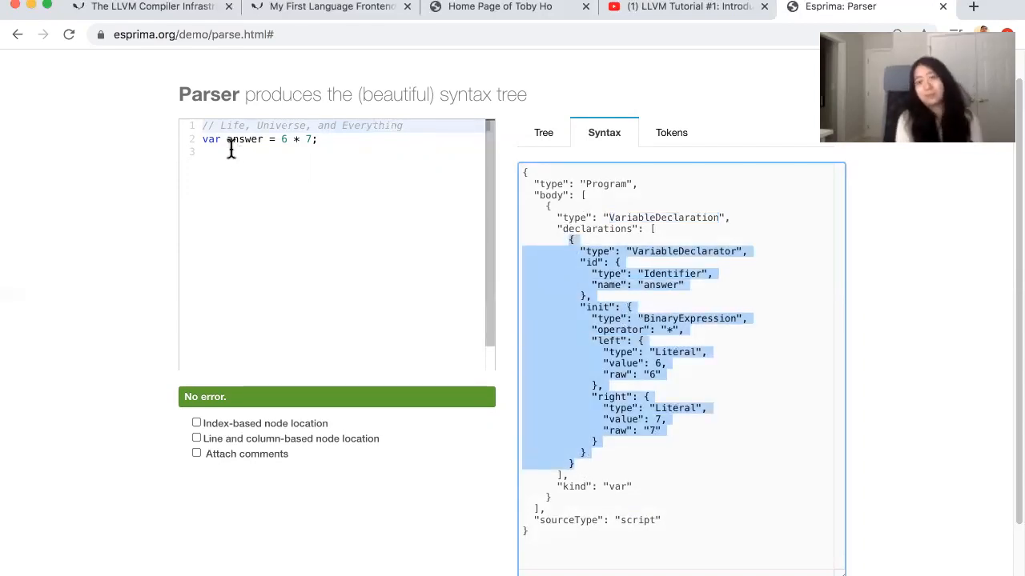
Step: Highlight the declarator and init nodes in the Syntax JSON, then open a new tab
left_click(648, 250)
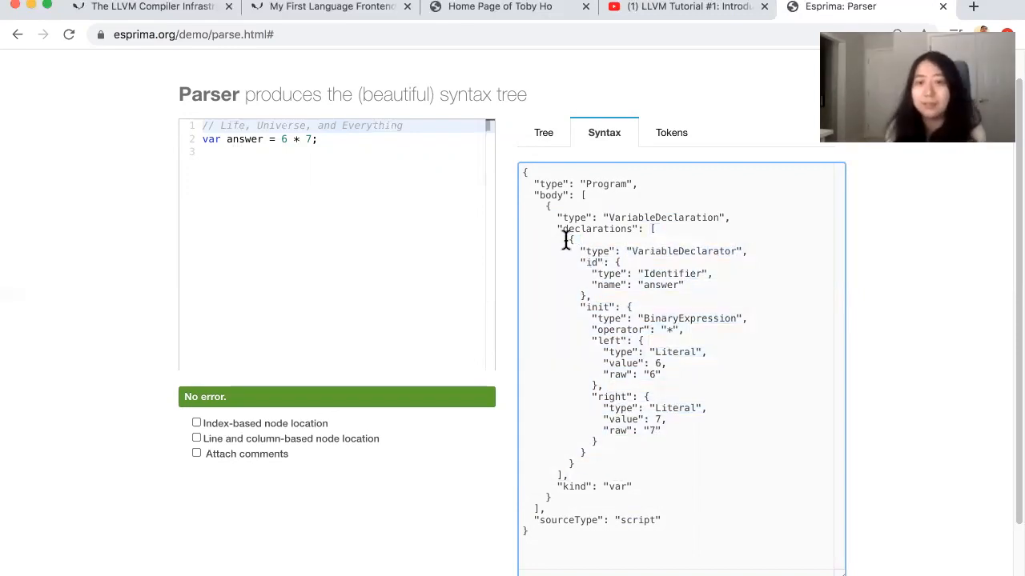
mouse_move(614, 320)
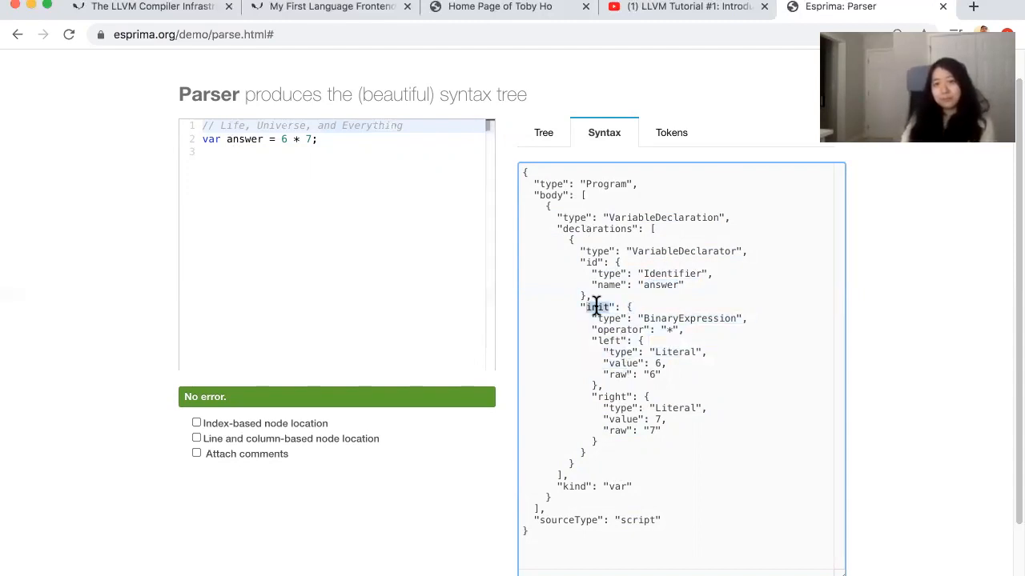
double_click(596, 306)
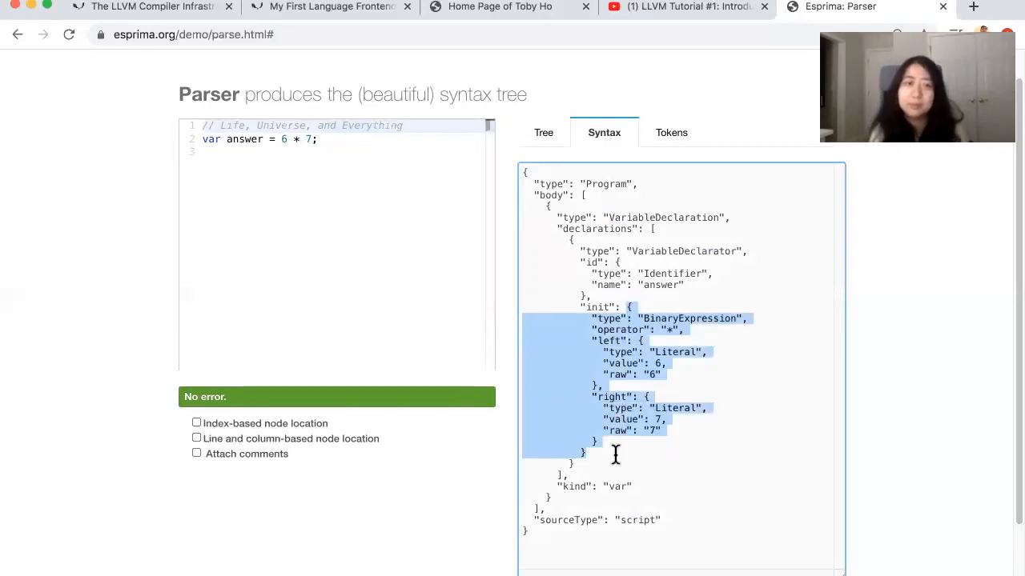
mouse_move(673, 358)
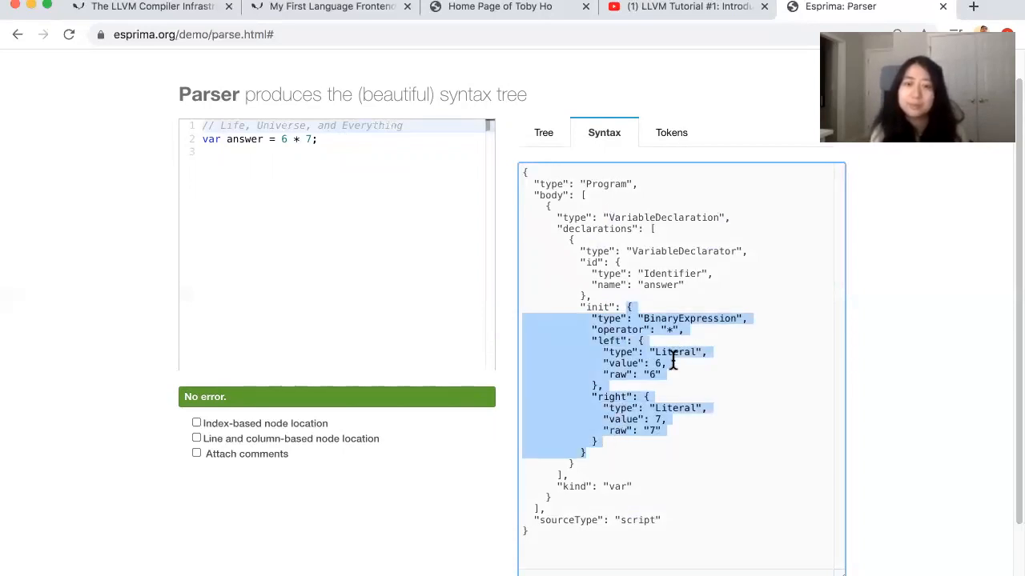
left_click(708, 422)
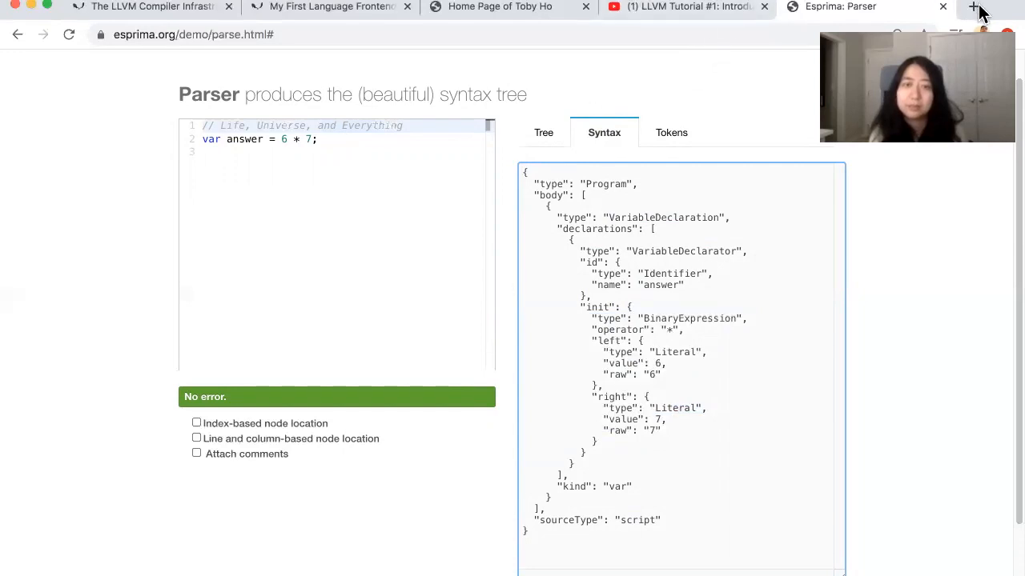
left_click(974, 6)
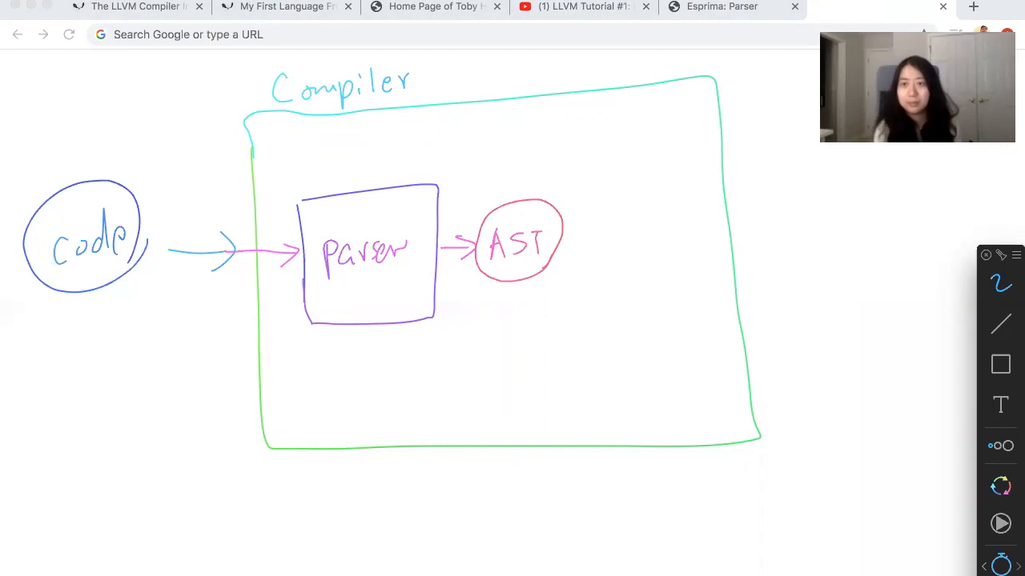
mouse_move(620, 276)
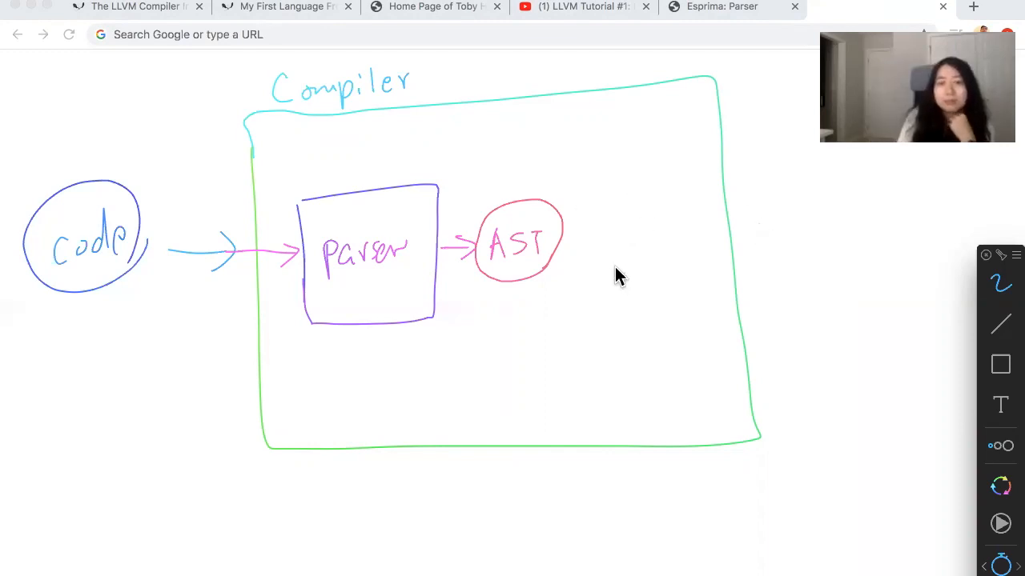
mouse_move(604, 249)
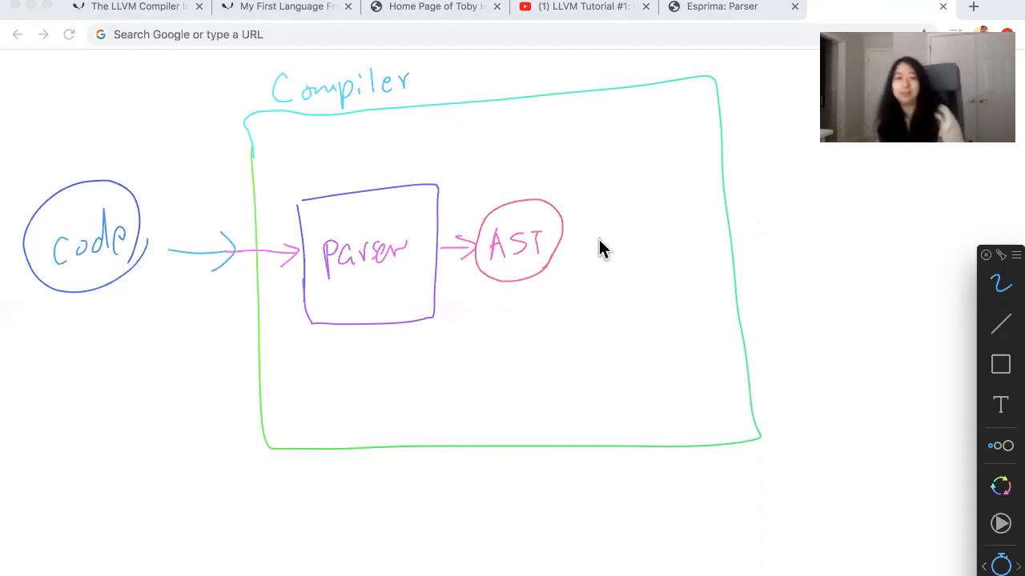
mouse_move(604, 195)
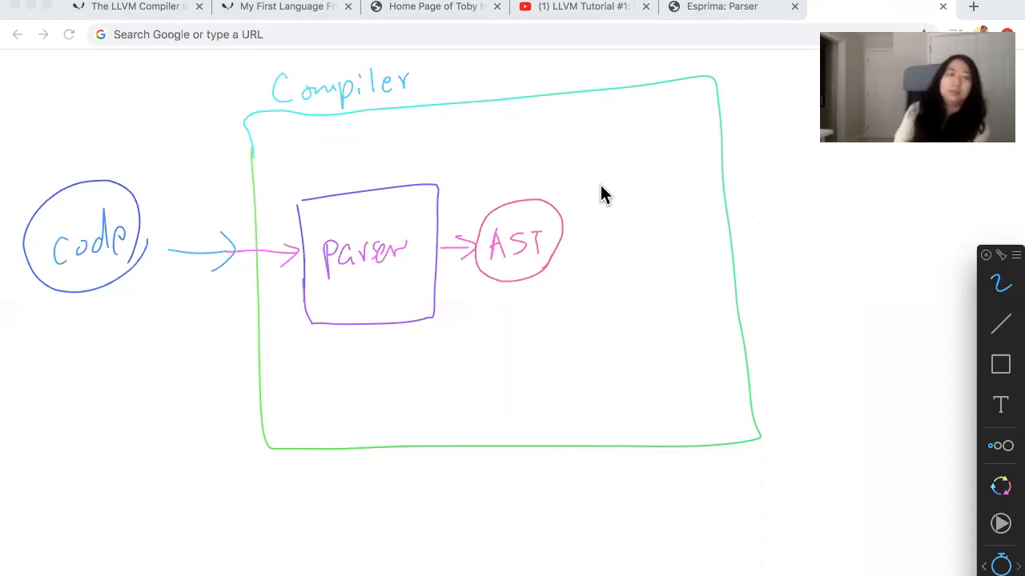
mouse_move(595, 240)
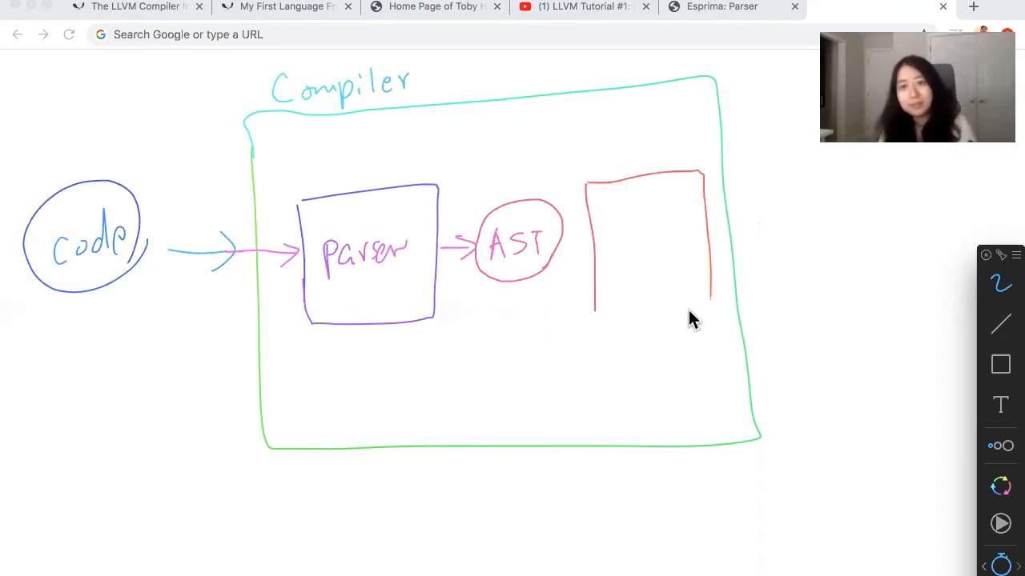
Step: Draw a red code generator box after AST, arrowed to an orange machine code ellipse
left_click_drag(608, 224, 640, 220)
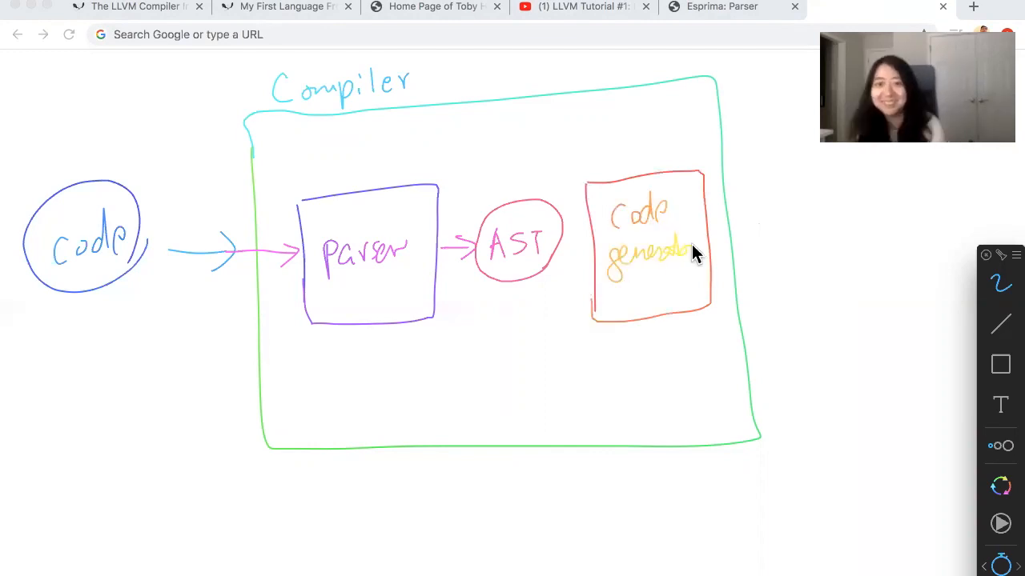
left_click_drag(697, 236, 801, 224)
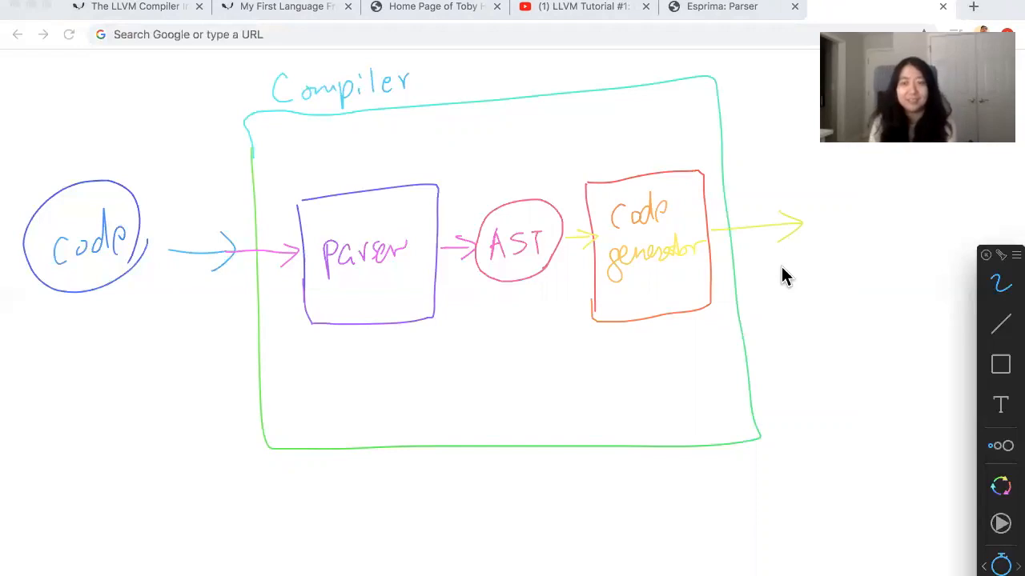
mouse_move(508, 288)
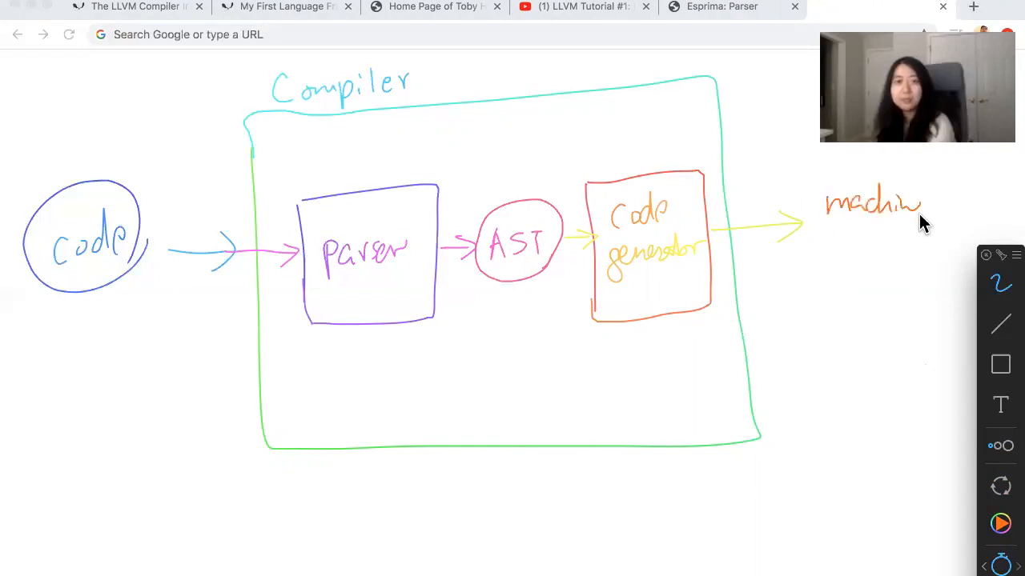
left_click_drag(845, 240, 881, 240)
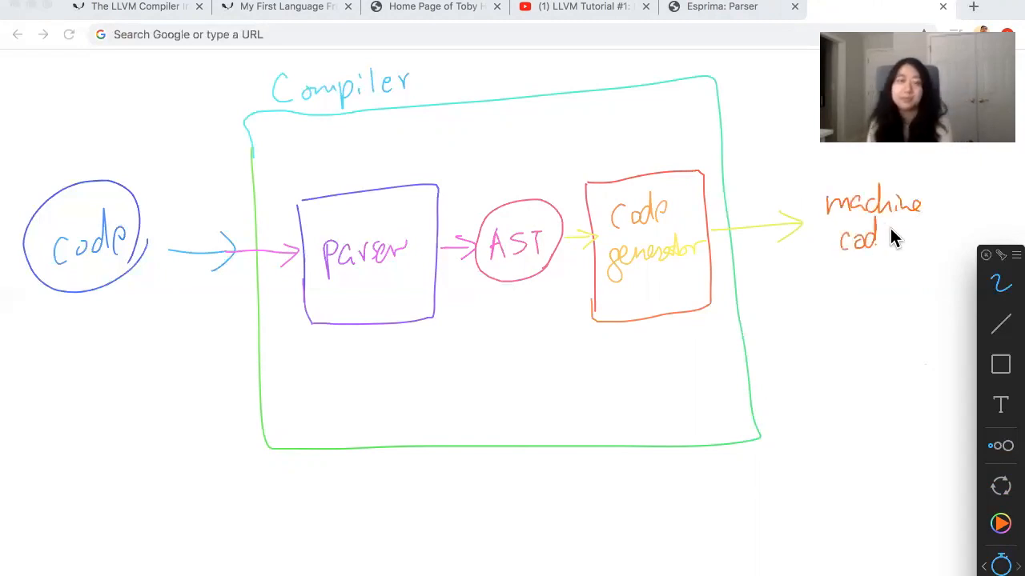
left_click_drag(832, 184, 880, 256)
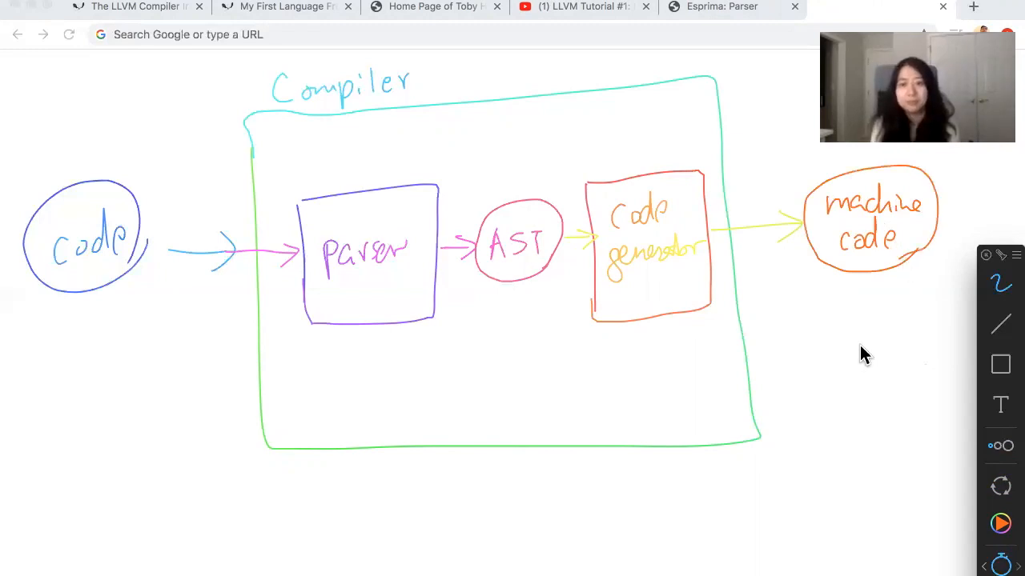
mouse_move(876, 360)
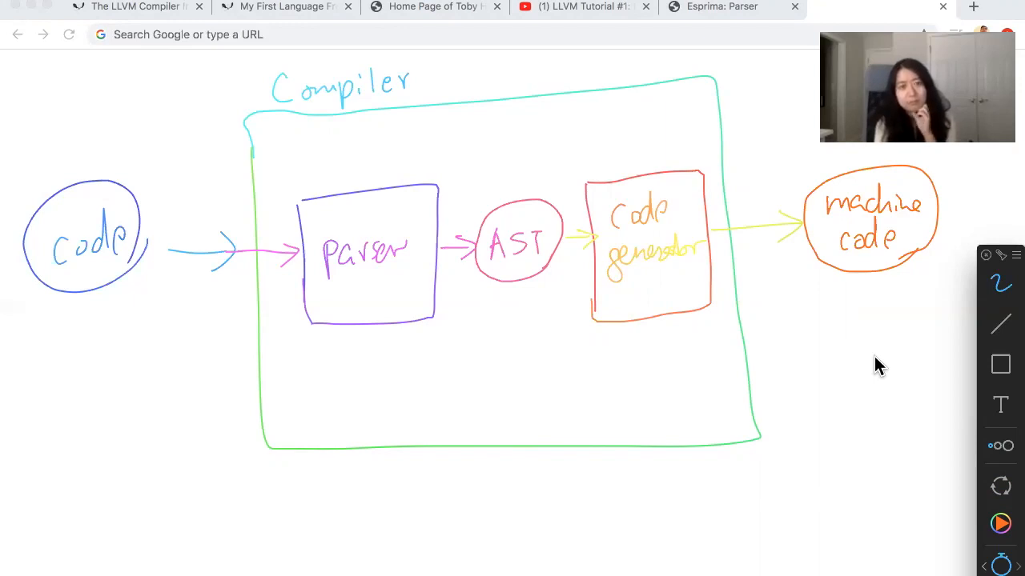
mouse_move(861, 360)
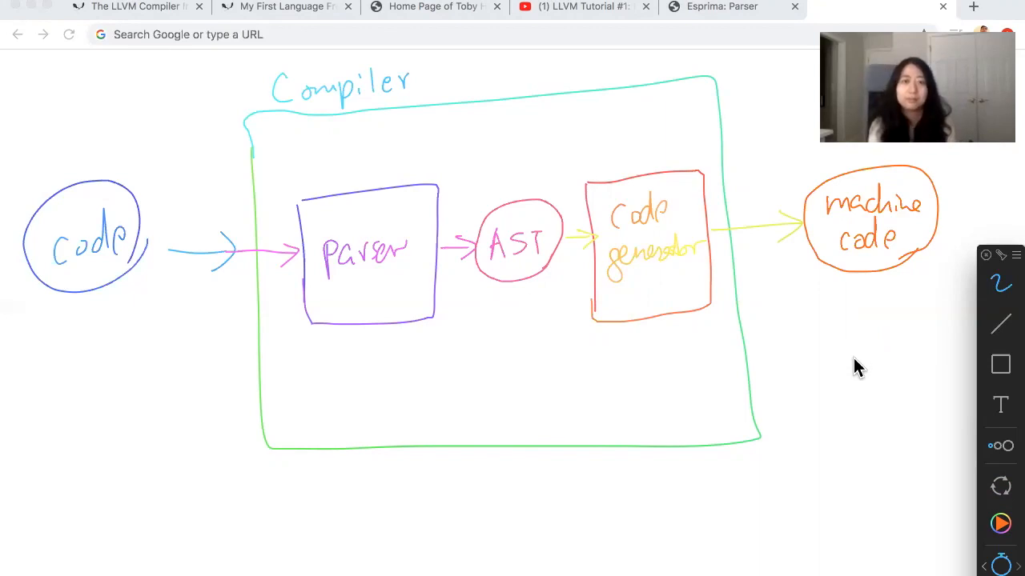
mouse_move(835, 330)
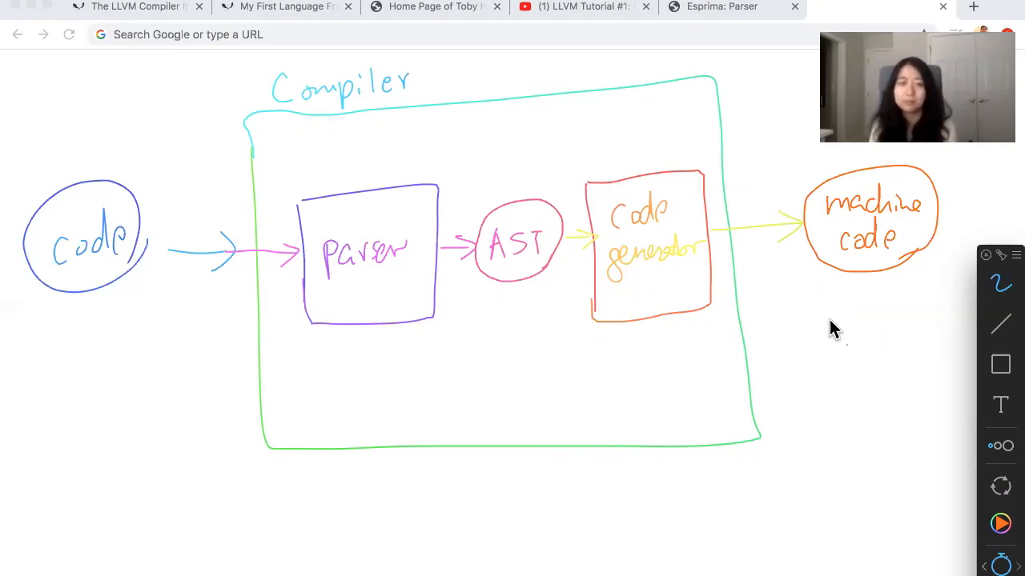
mouse_move(827, 345)
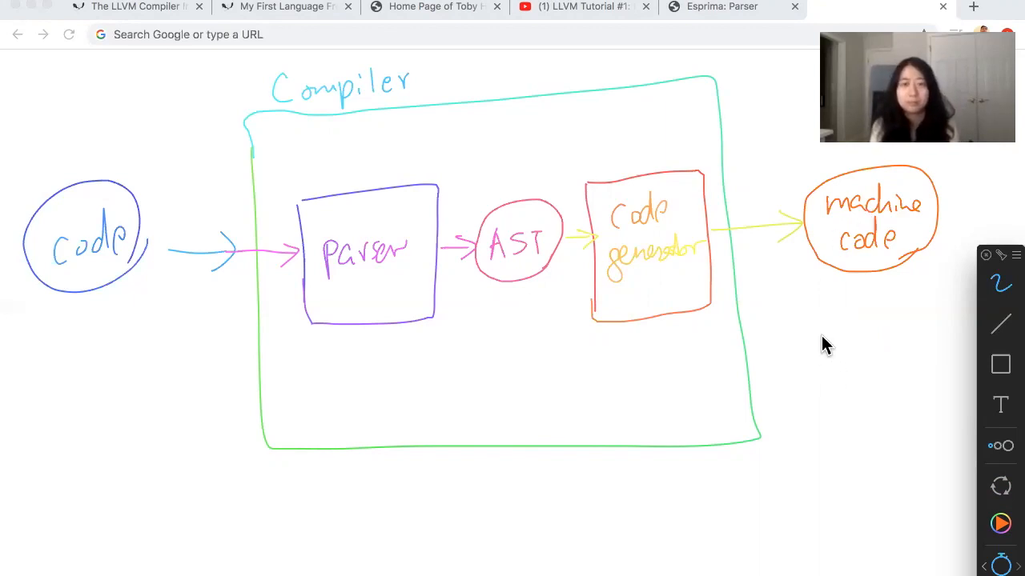
Step: Sketch a pinned Intel chip below machine code with a downward arrow into it
left_click_drag(822, 333, 880, 385)
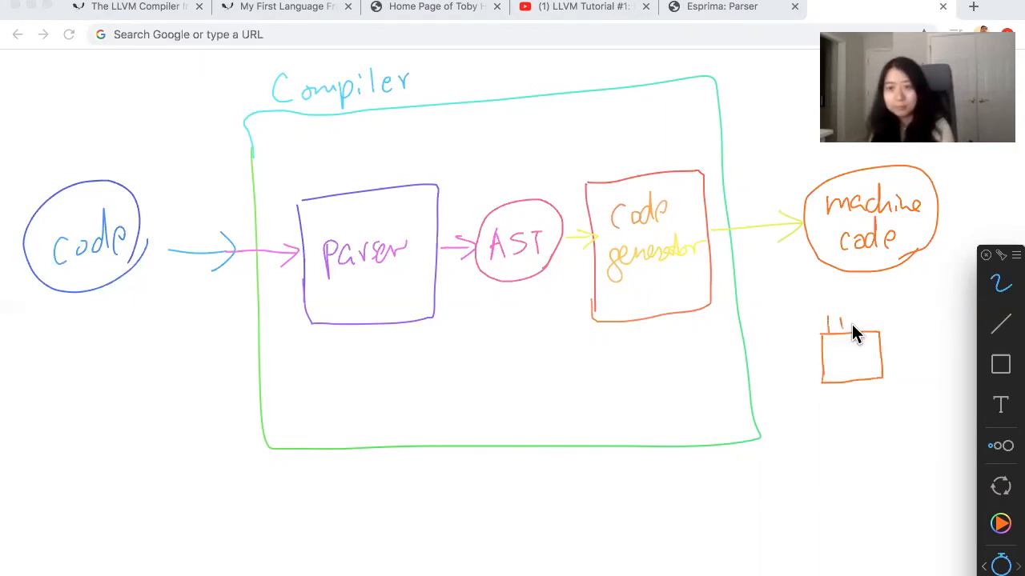
left_click_drag(832, 320, 888, 360)
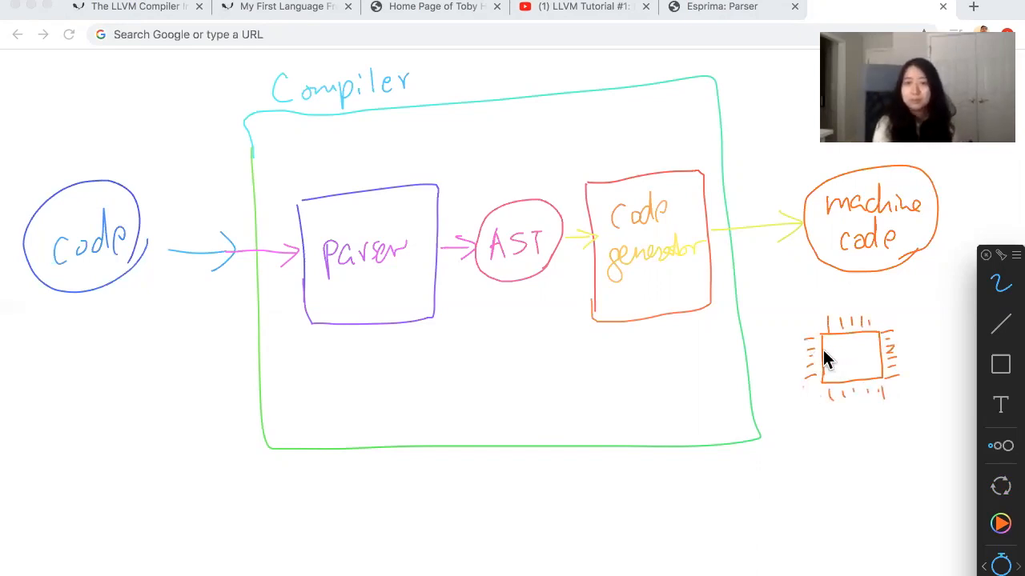
type("InT")
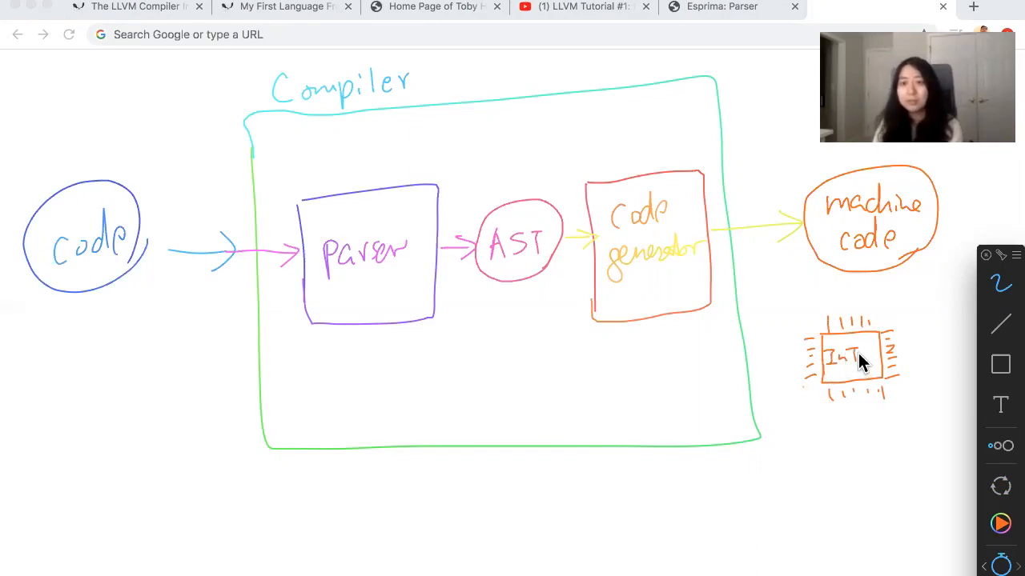
type("el")
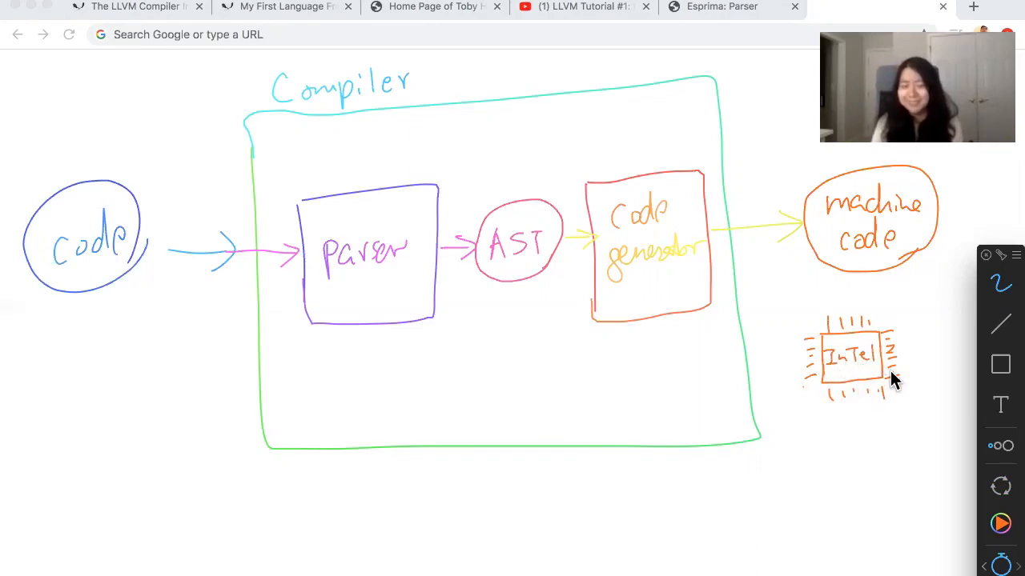
mouse_move(926, 298)
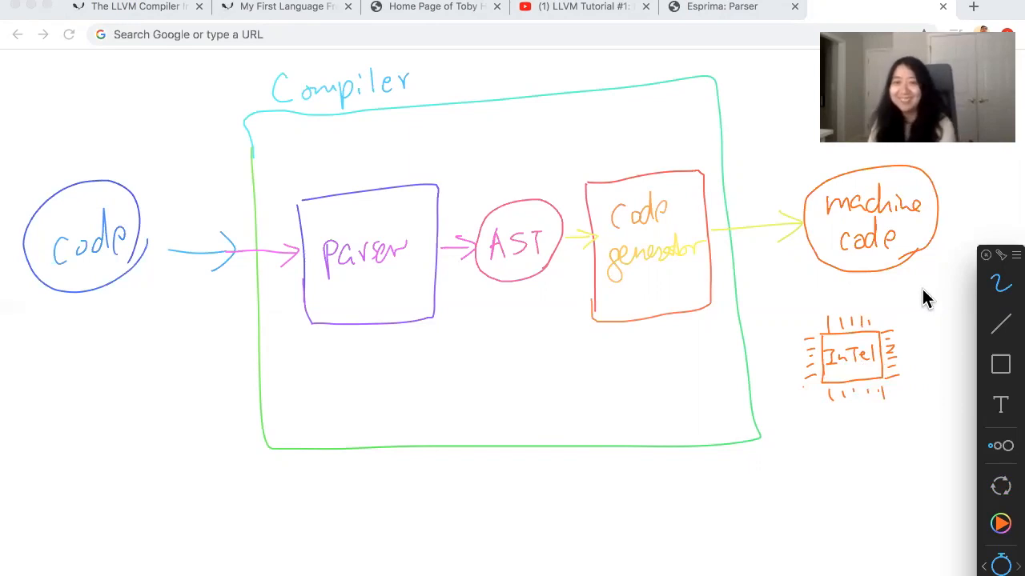
mouse_move(810, 392)
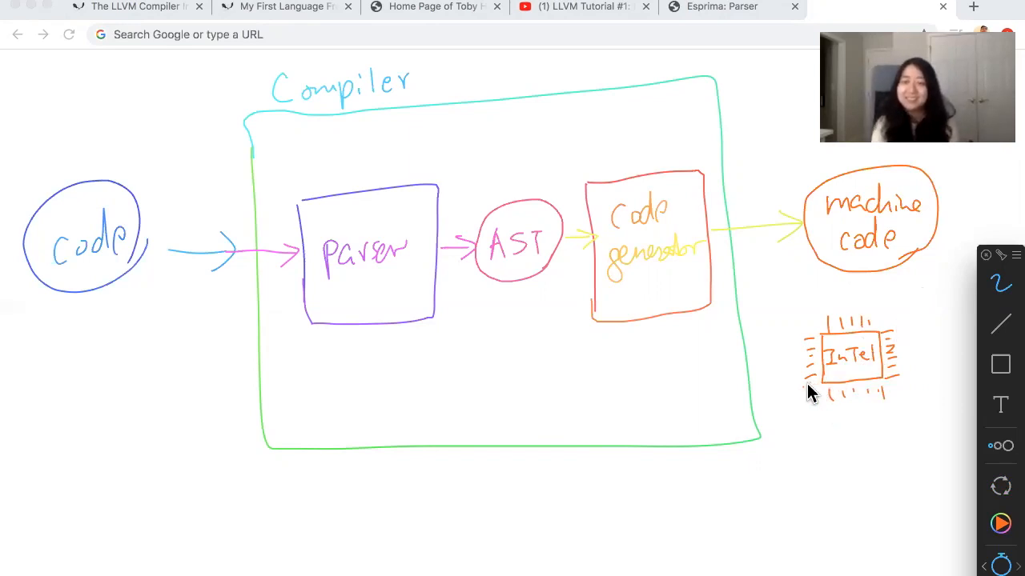
mouse_move(857, 286)
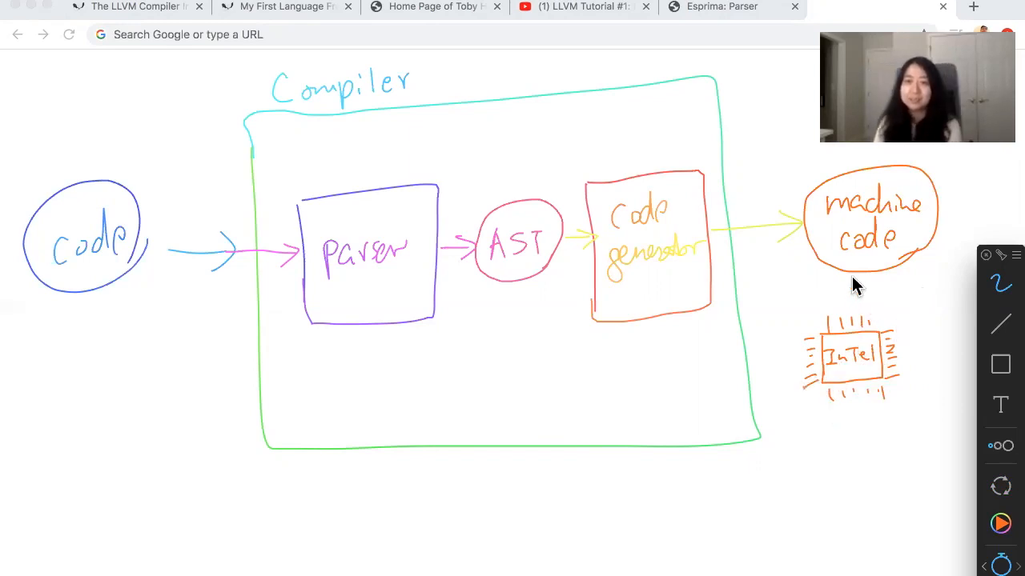
left_click_drag(852, 280, 852, 312)
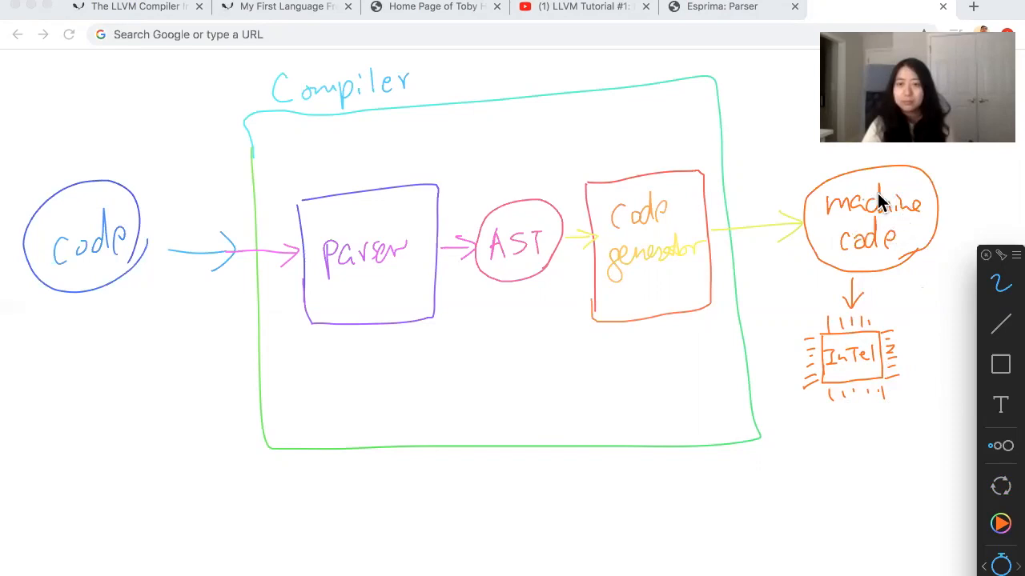
mouse_move(871, 194)
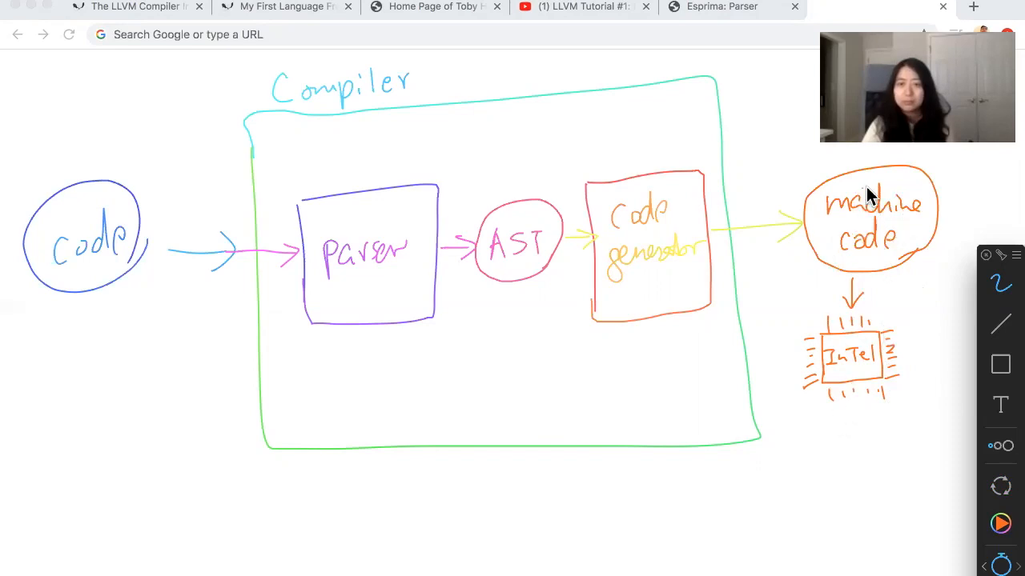
mouse_move(825, 337)
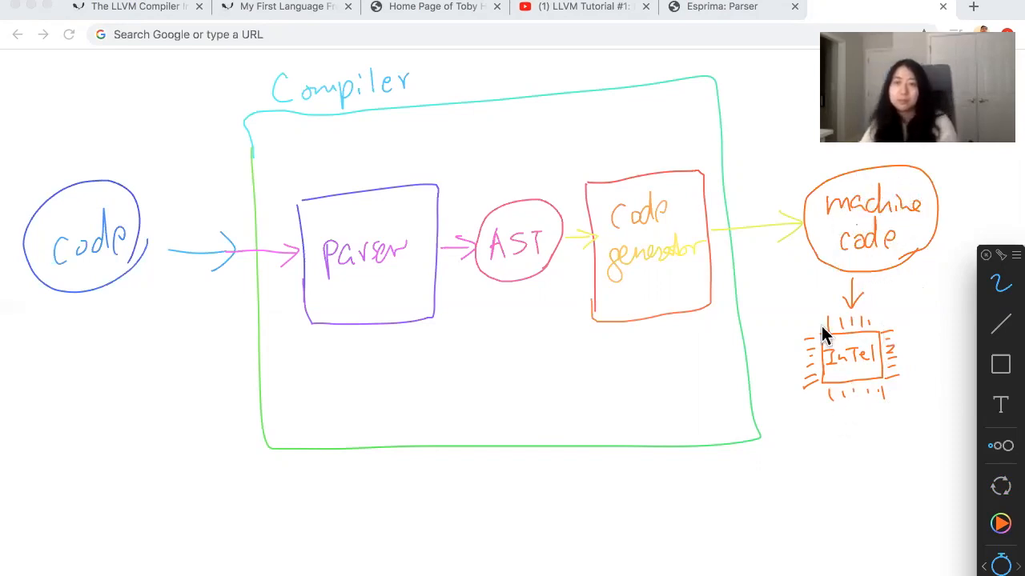
Step: Draw a curved orange arrow from the Intel chip to a result ellipse
left_click_drag(848, 400, 812, 504)
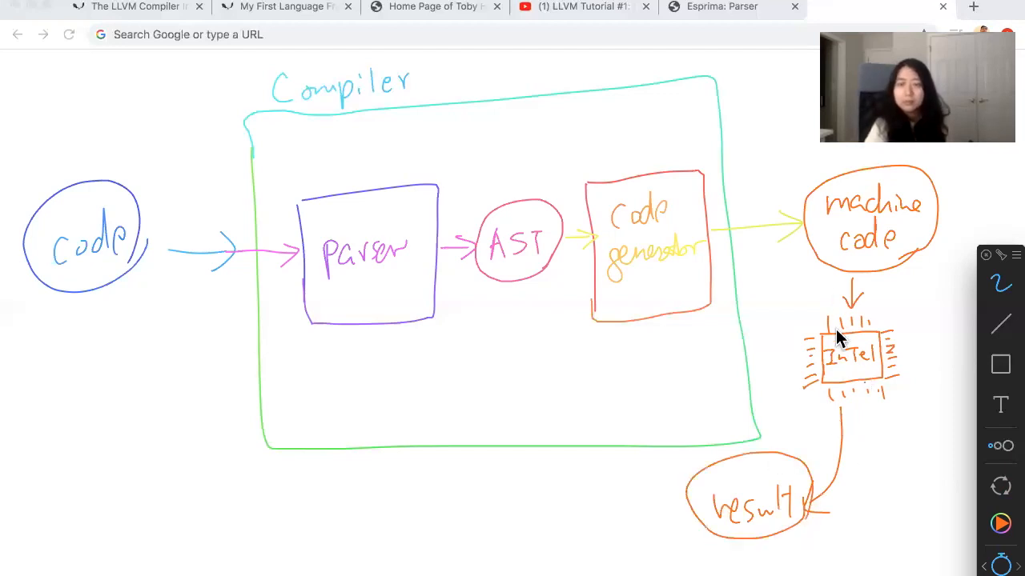
mouse_move(803, 518)
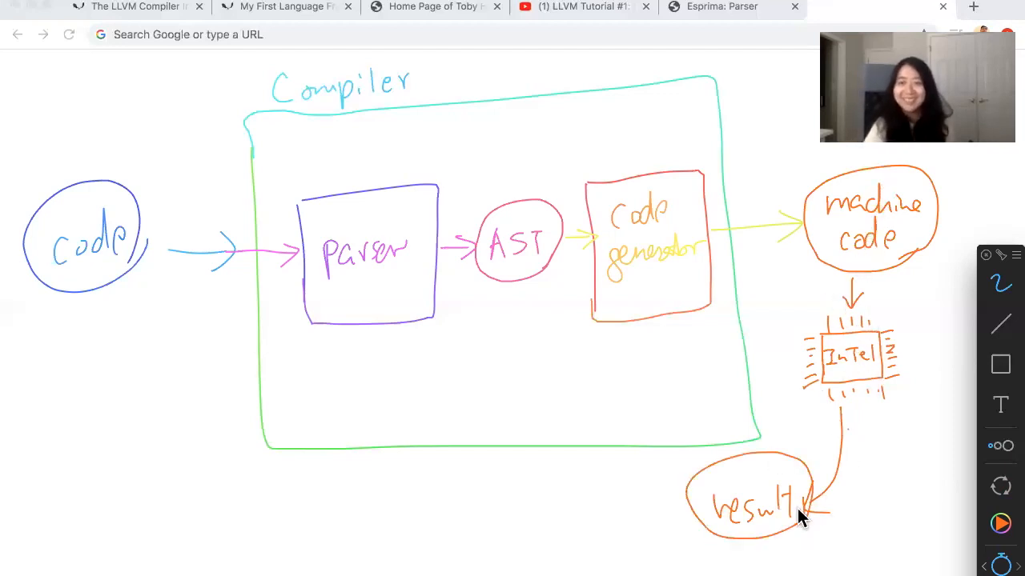
mouse_move(647, 284)
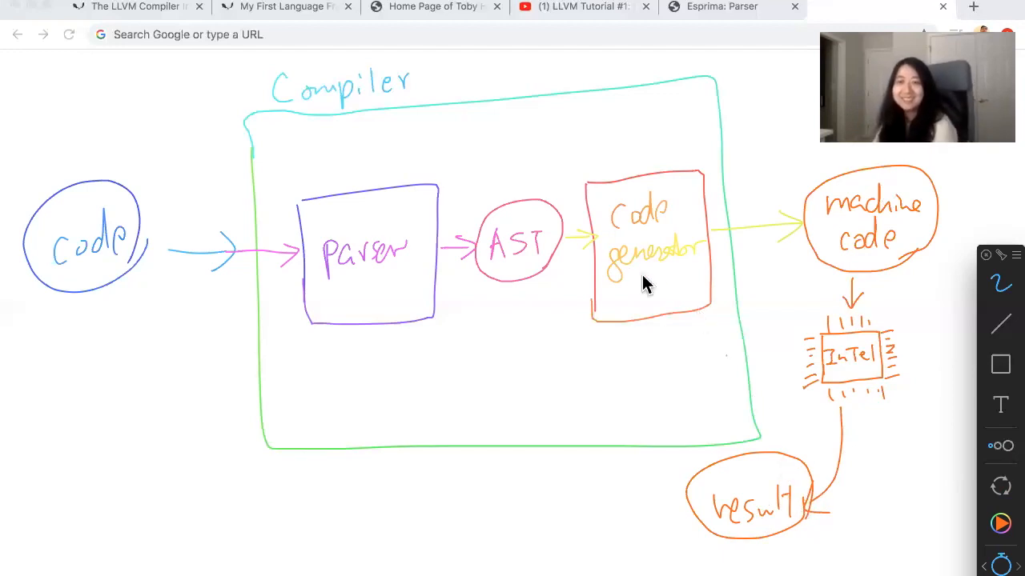
mouse_move(644, 268)
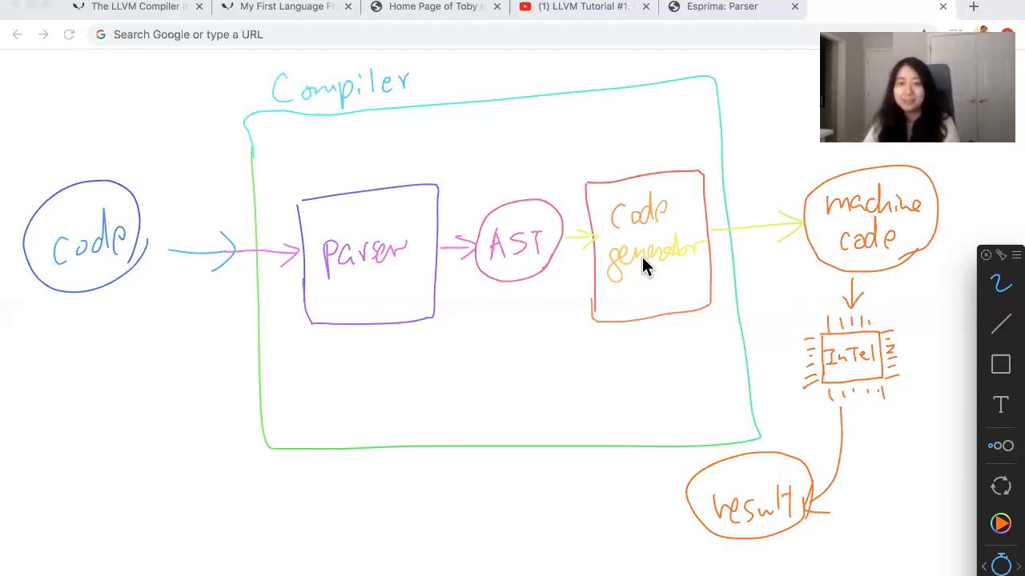
mouse_move(470, 272)
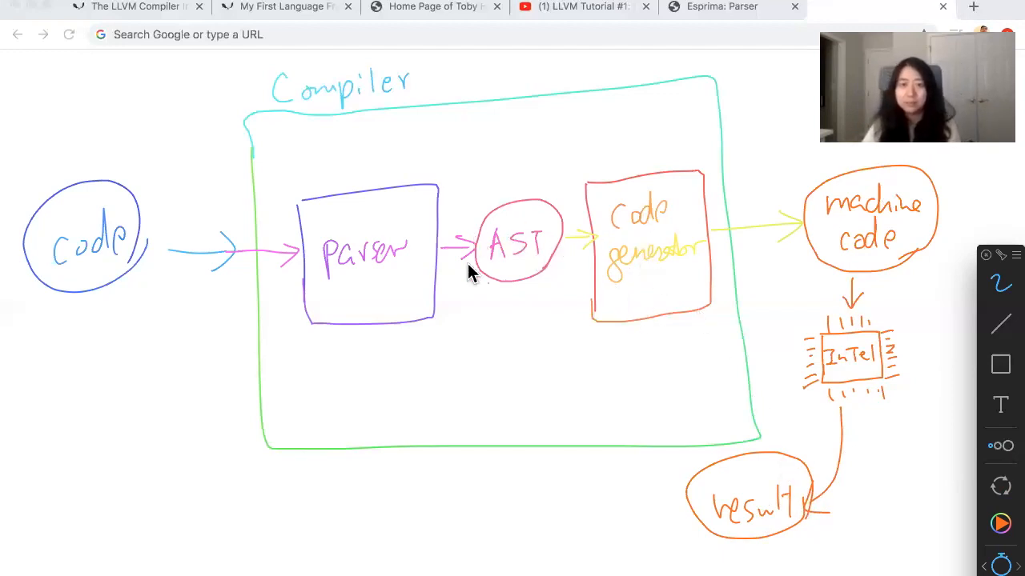
mouse_move(520, 264)
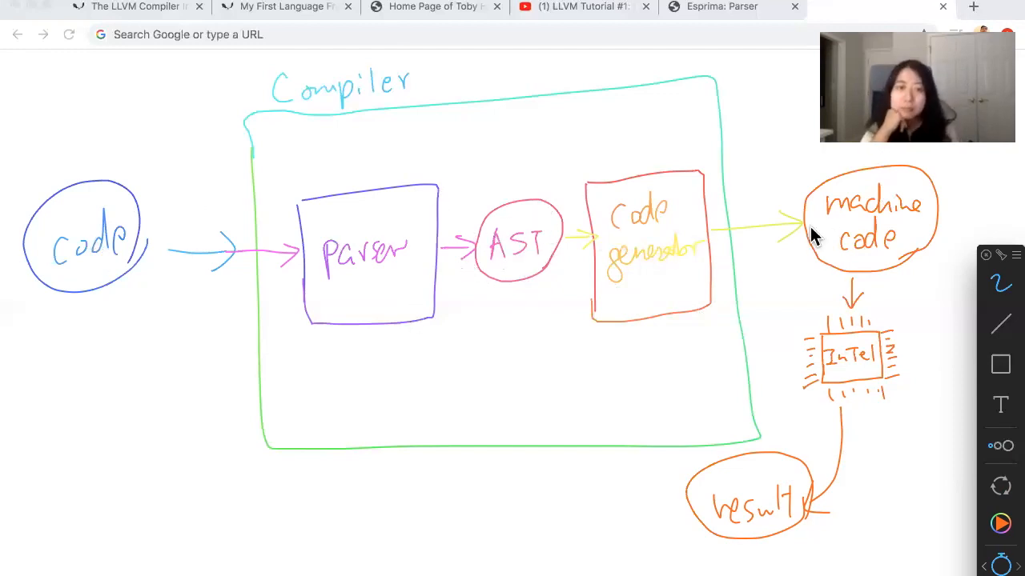
mouse_move(848, 401)
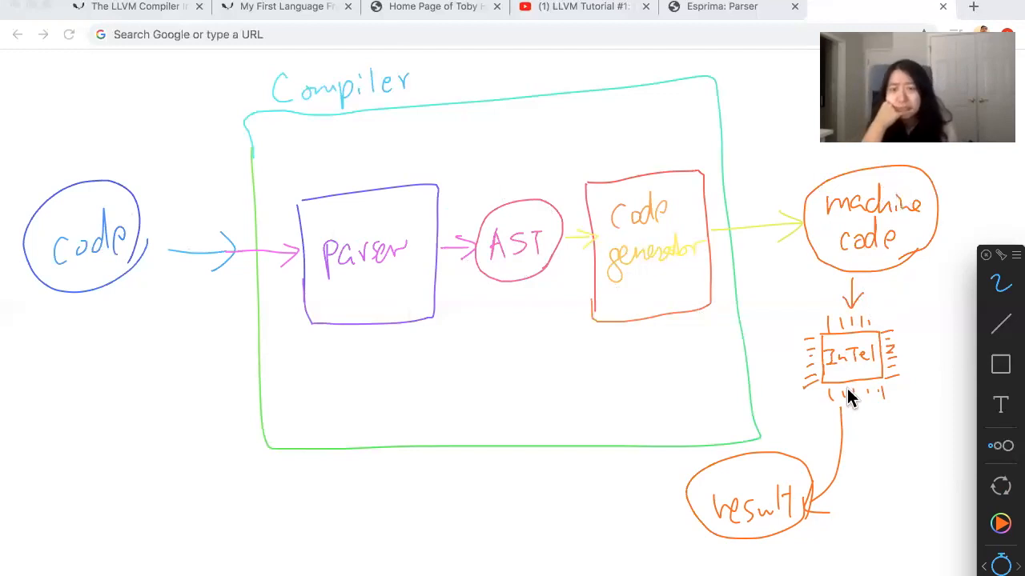
mouse_move(789, 539)
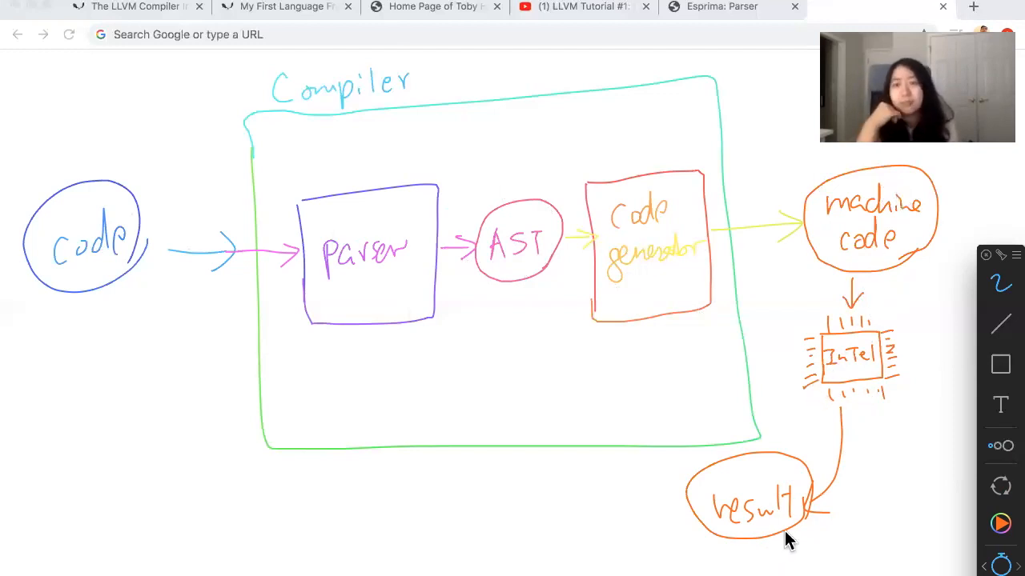
mouse_move(783, 526)
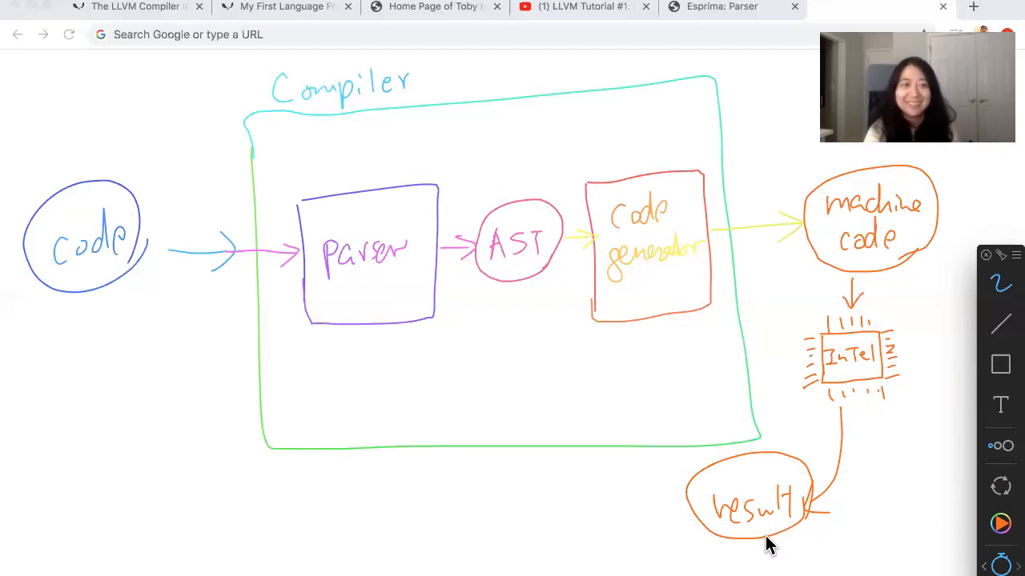
mouse_move(784, 556)
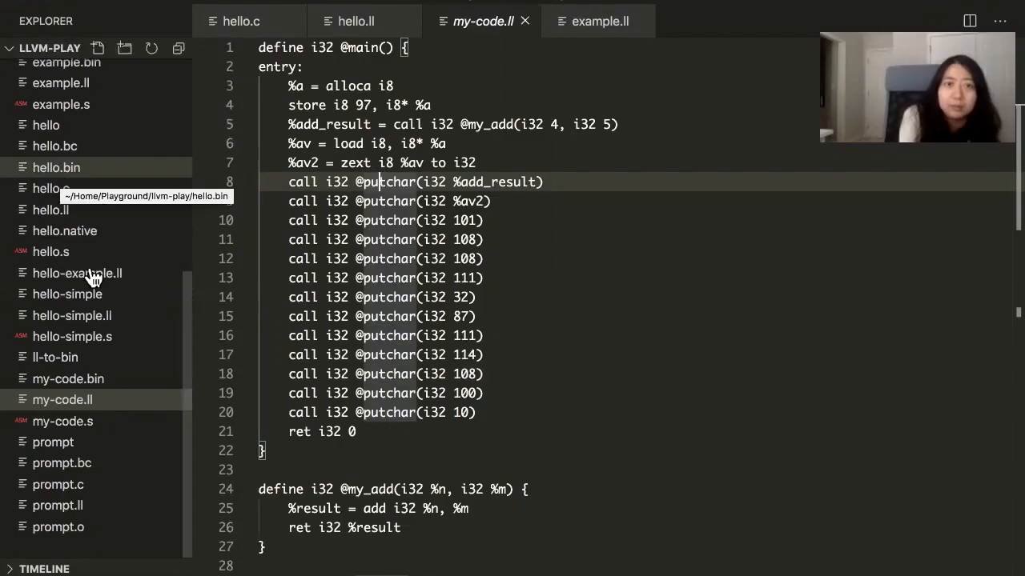
Step: Close the extra .ll tabs, leaving hello.c open in the editor
left_click(45, 188)
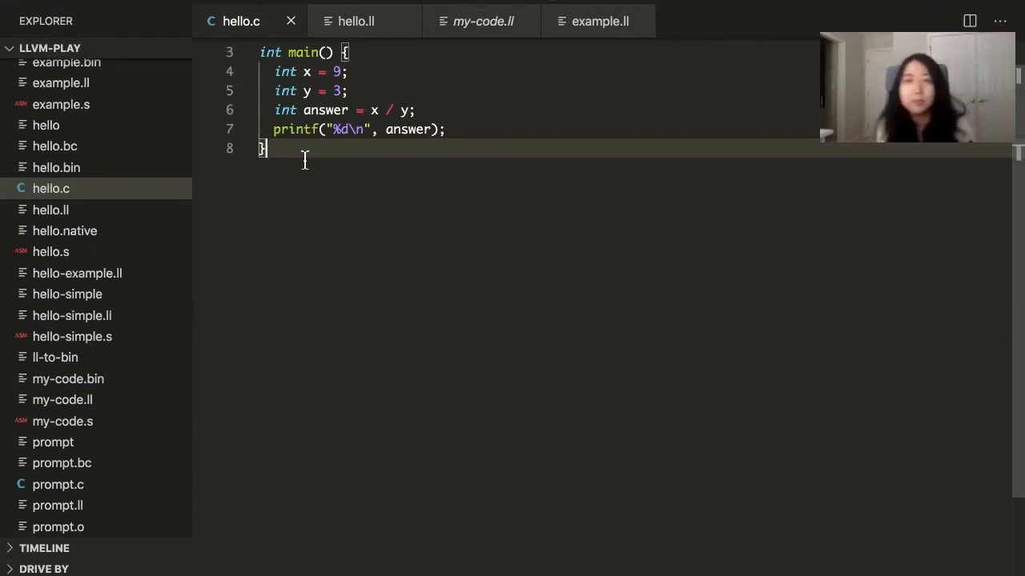
left_click(390, 21)
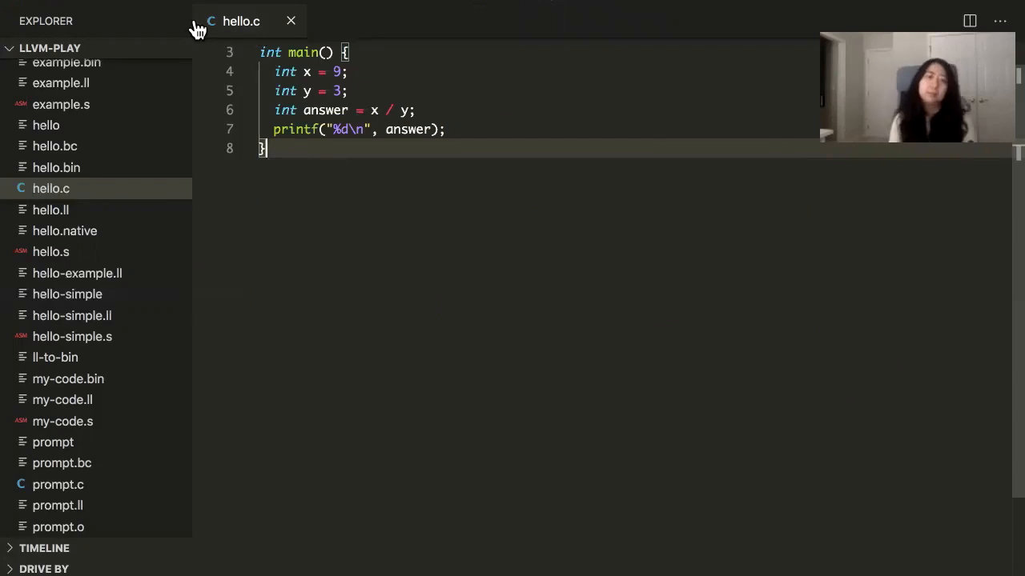
scroll("up", 3)
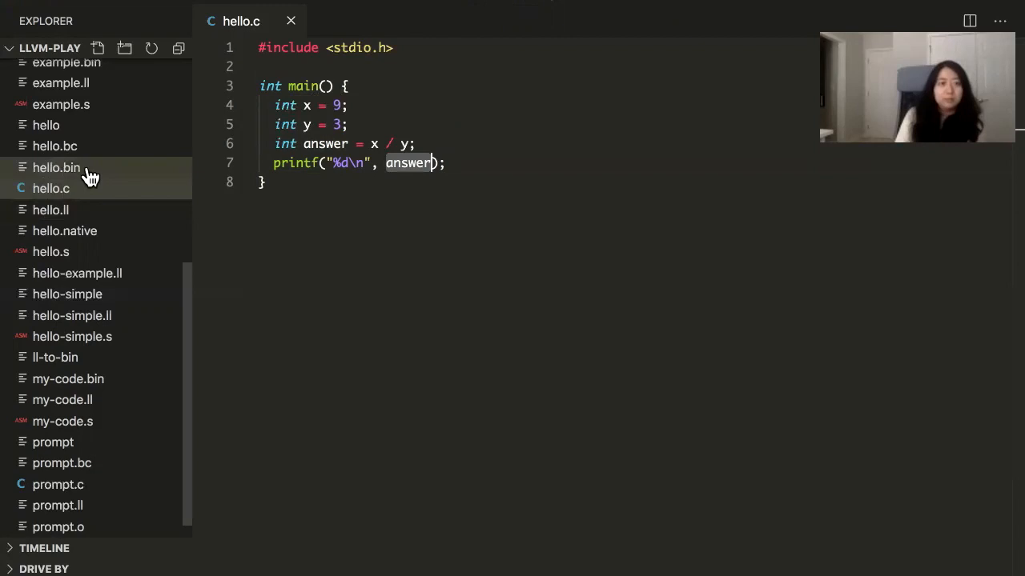
Step: Open the compiled hello.bin and reveal it in Finder
left_click(56, 167)
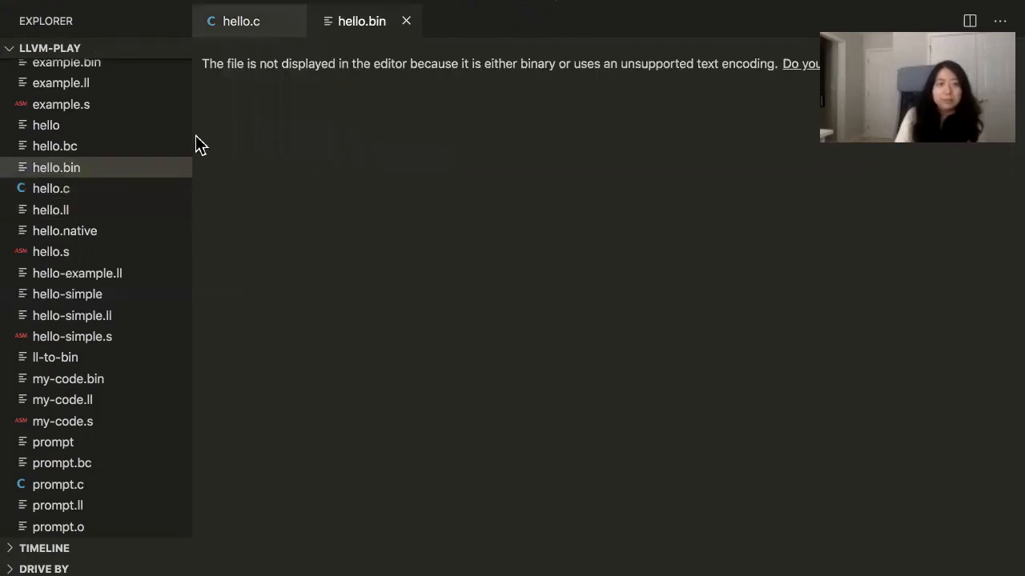
mouse_move(110, 176)
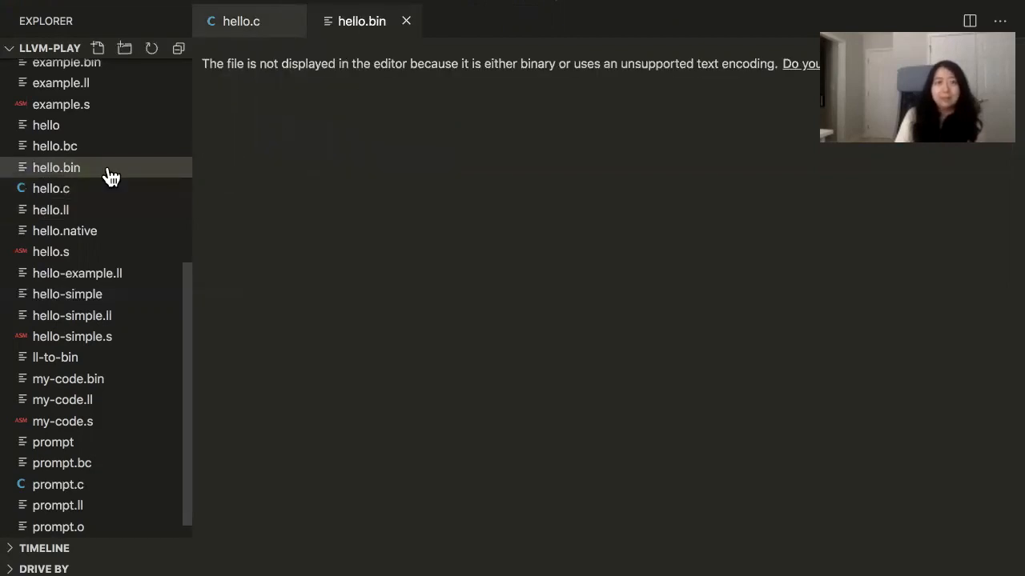
right_click(56, 167)
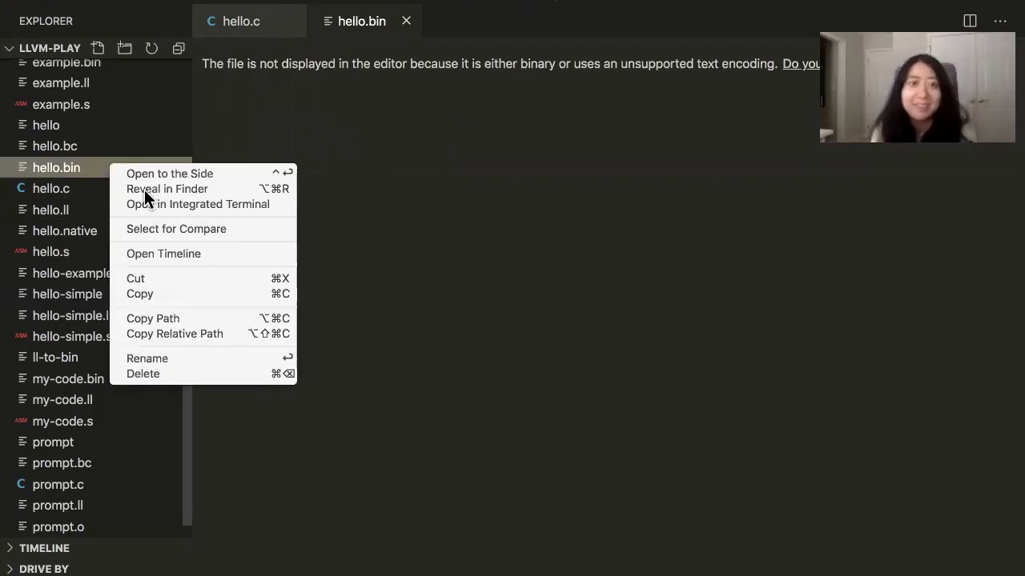
left_click(319, 165)
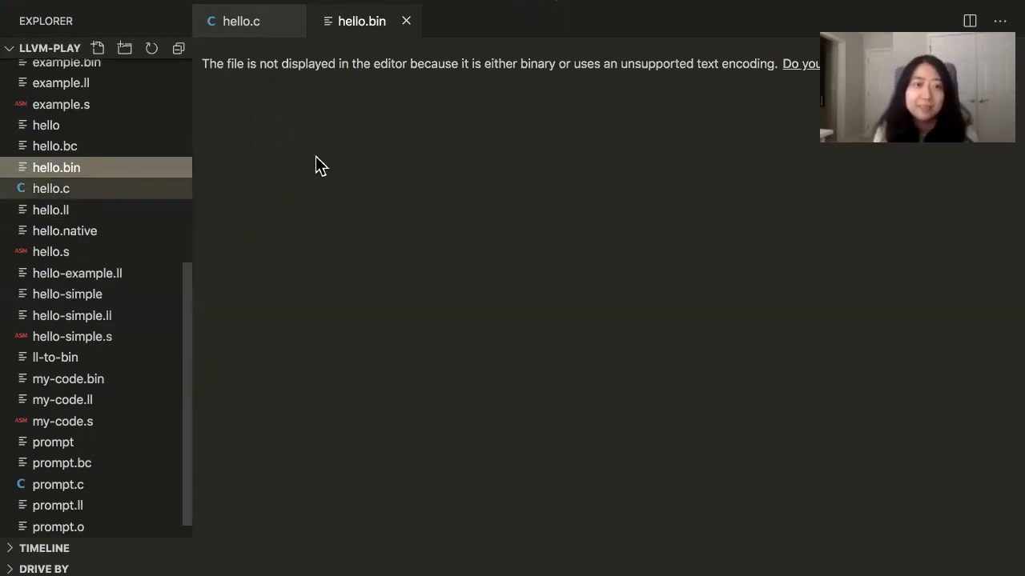
left_click(568, 339)
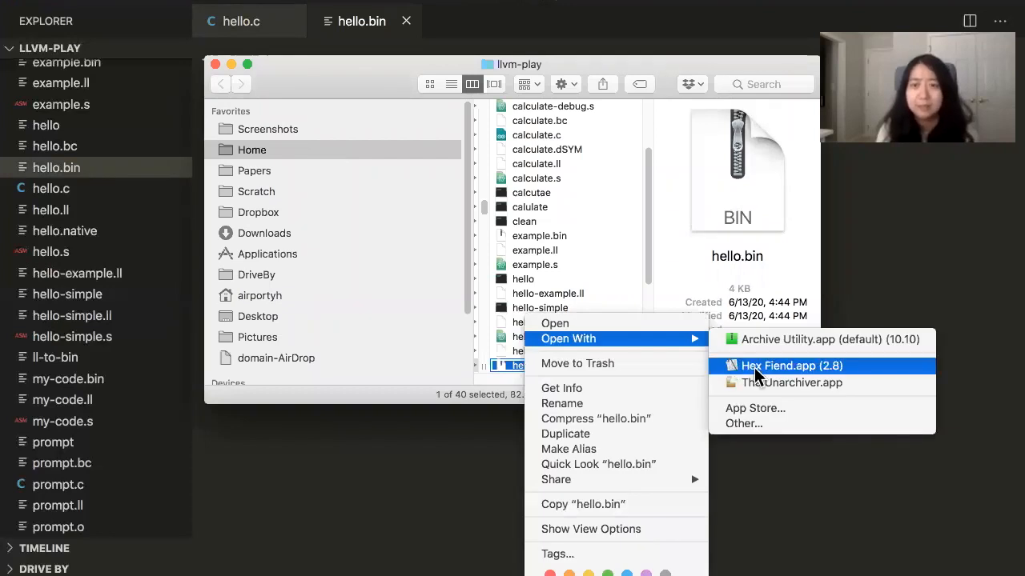
mouse_move(740, 377)
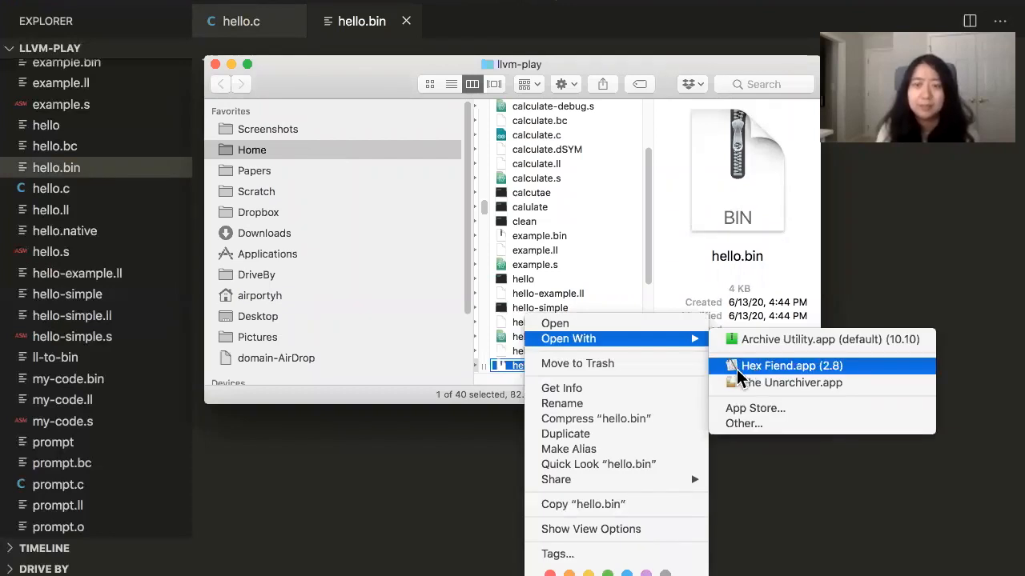
left_click(791, 366)
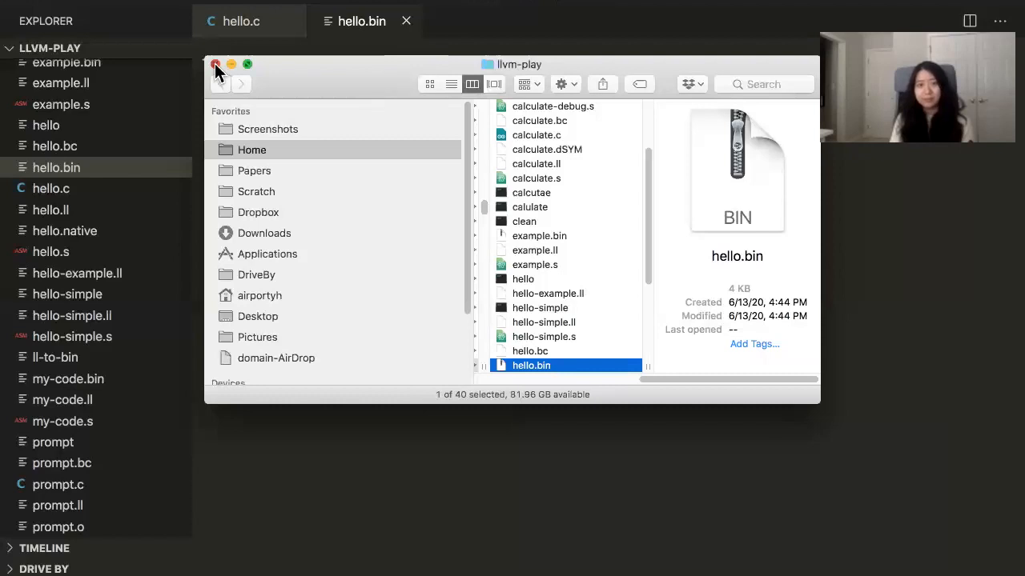
left_click(215, 65)
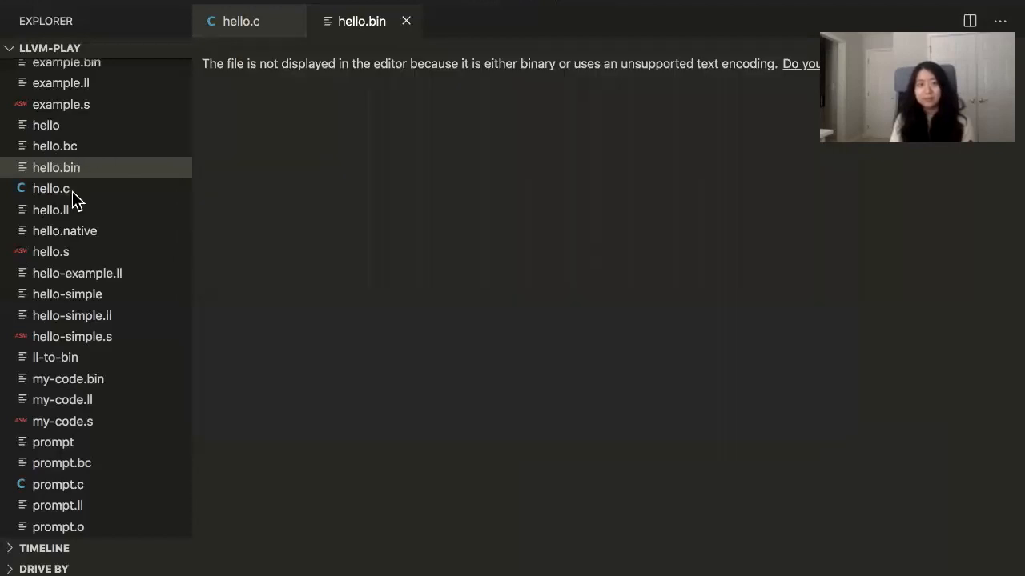
Step: Open hello.s and point out the first movl instruction on line 8
left_click(50, 251)
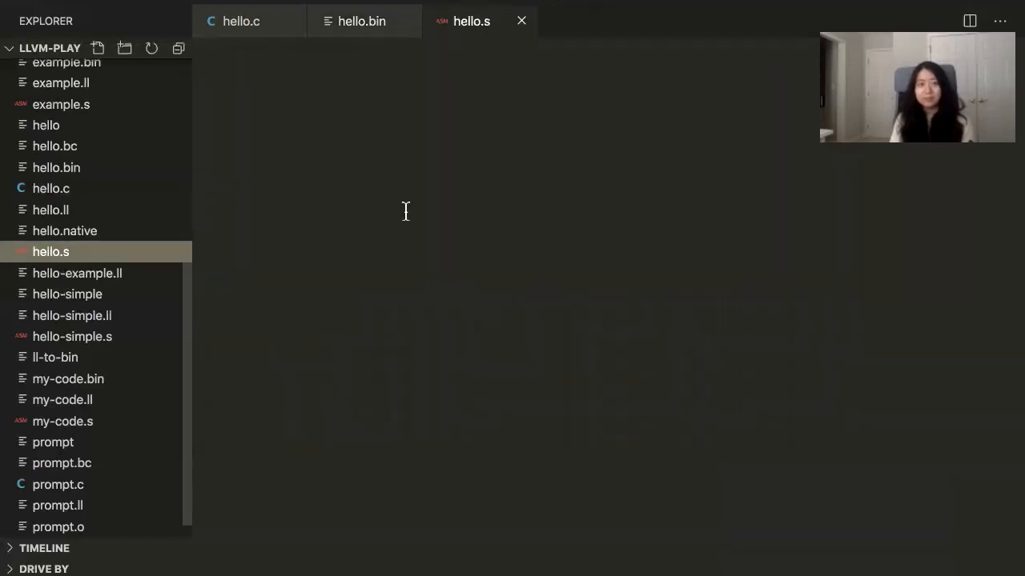
left_click(50, 251)
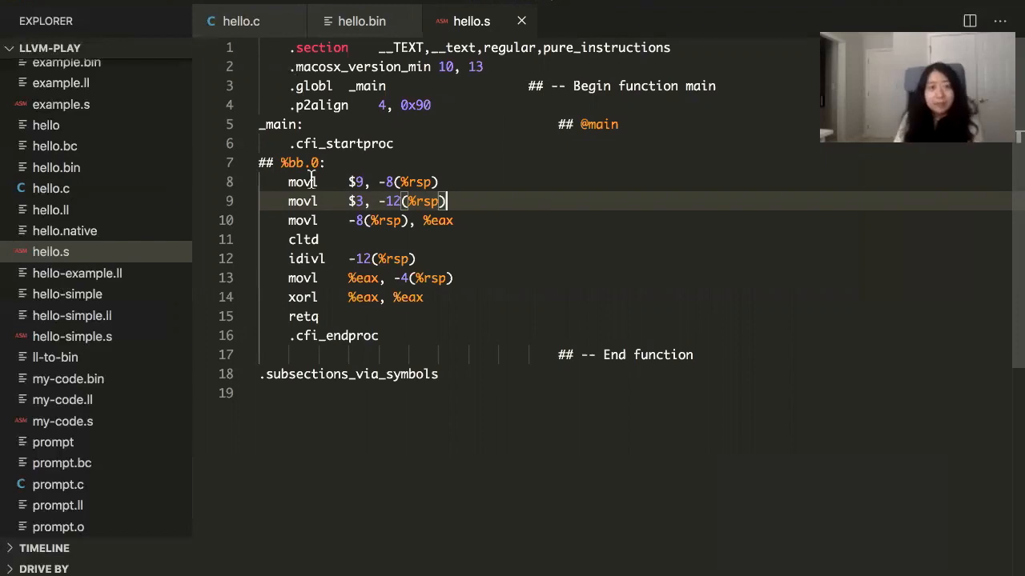
left_click(303, 182)
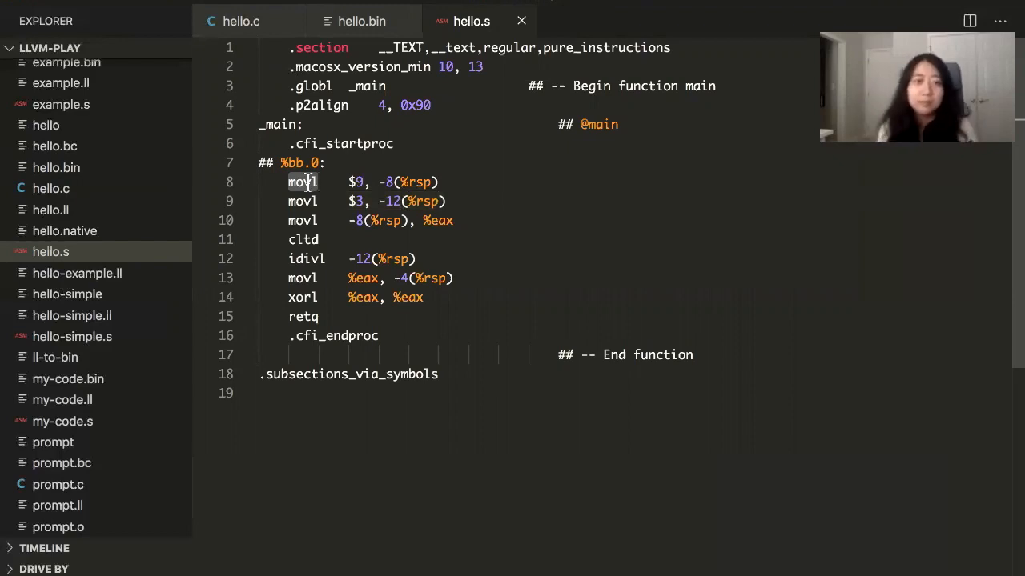
left_click(438, 182)
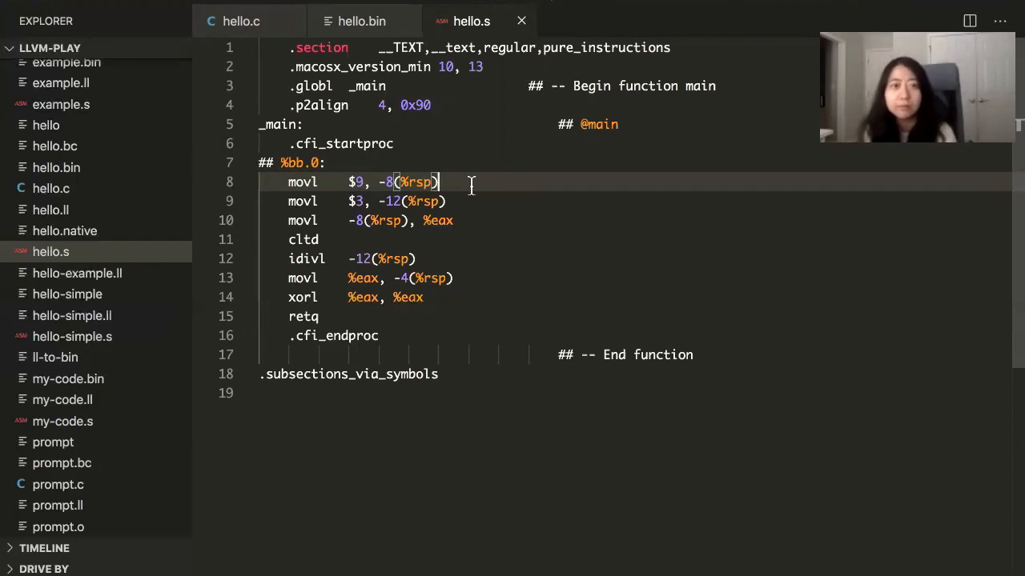
Step: Highlight the movl mnemonic and operands in main's assembly, then bring back the diagram
left_click(304, 182)
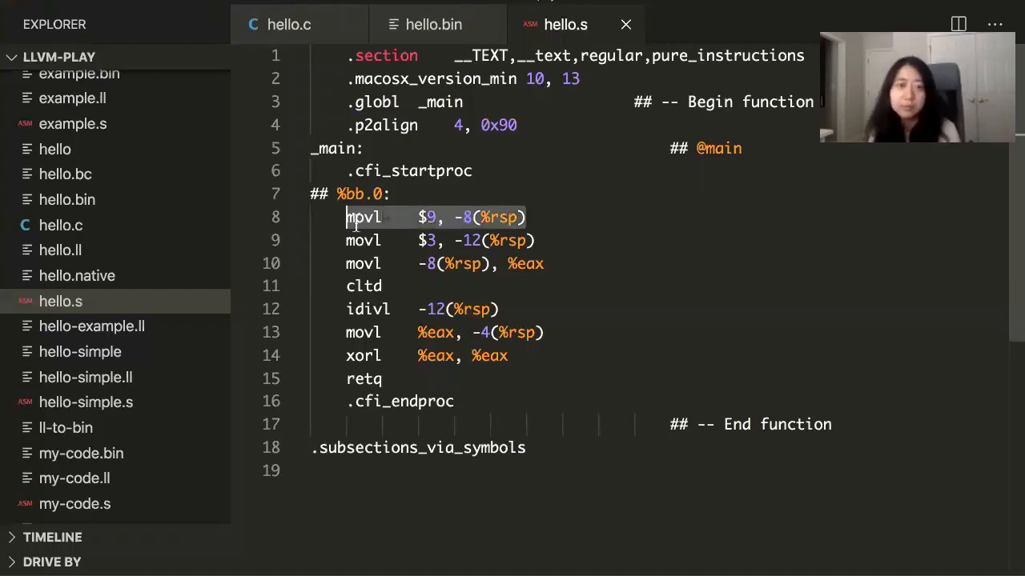
left_click(362, 217)
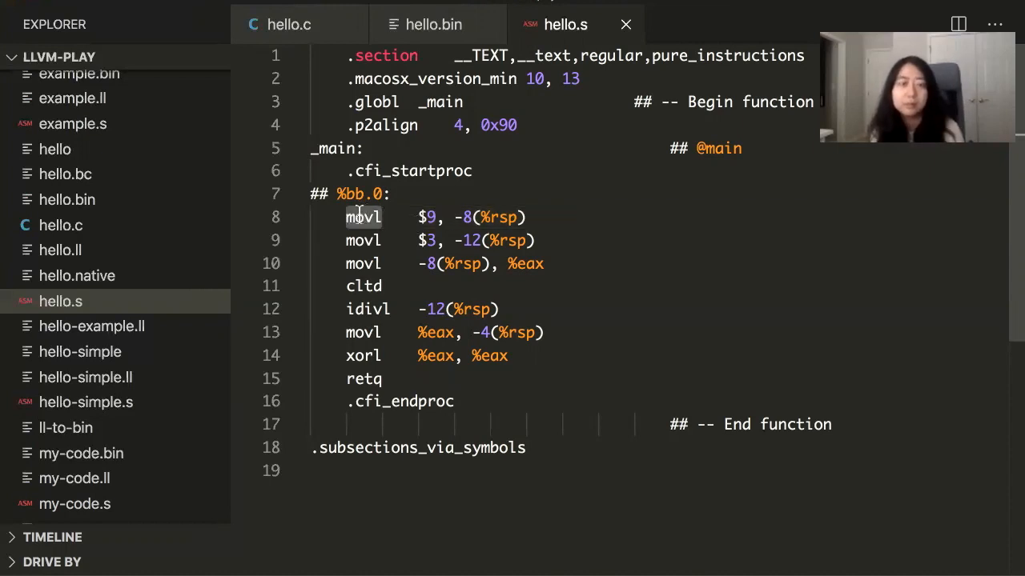
left_click(532, 217)
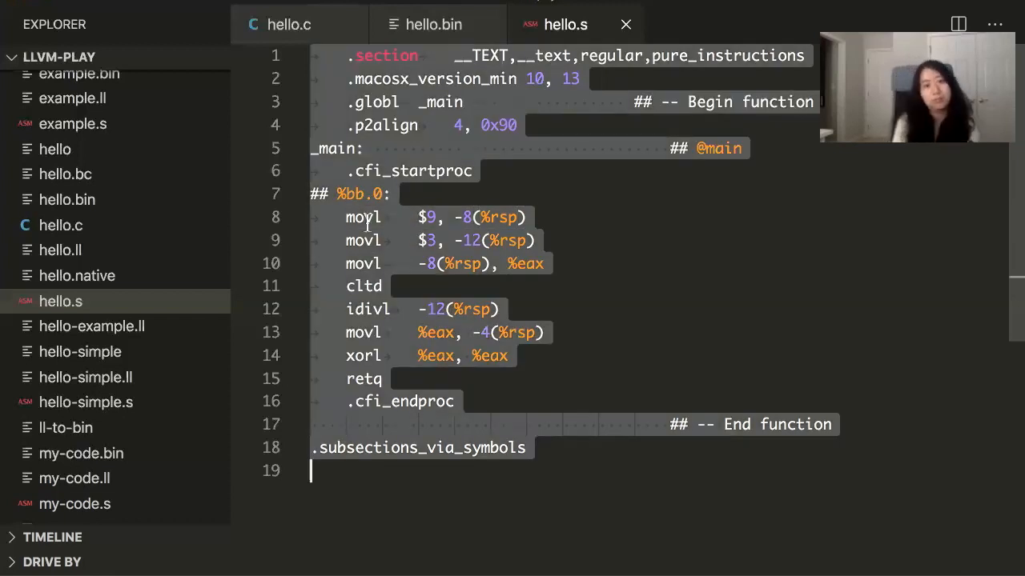
left_click(362, 216)
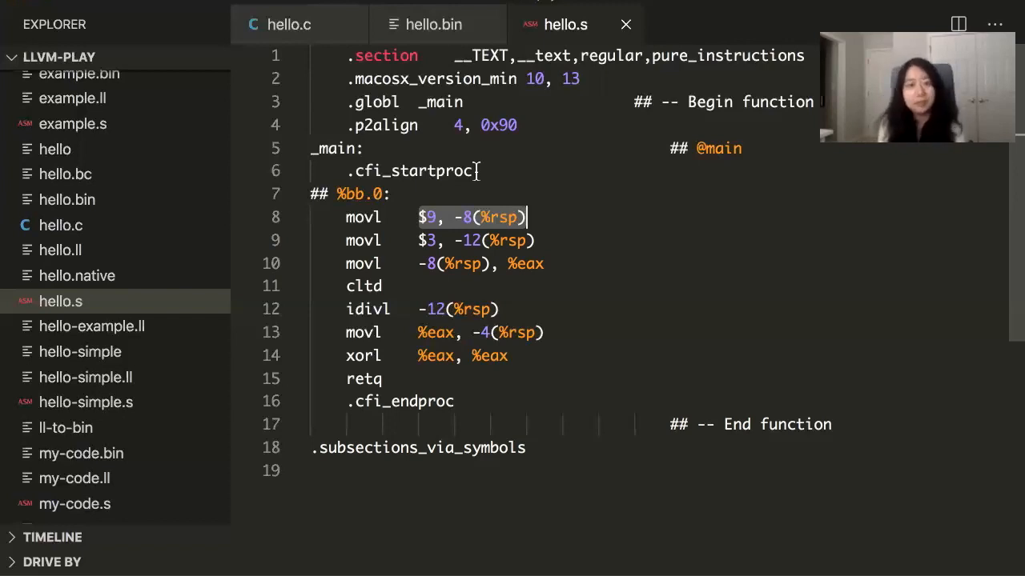
left_click(454, 286)
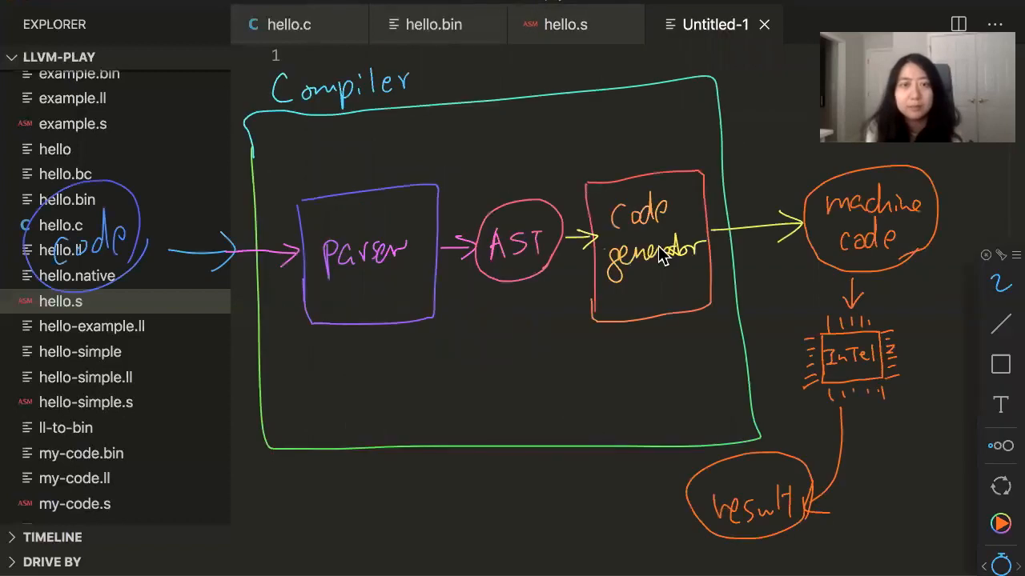
mouse_move(676, 304)
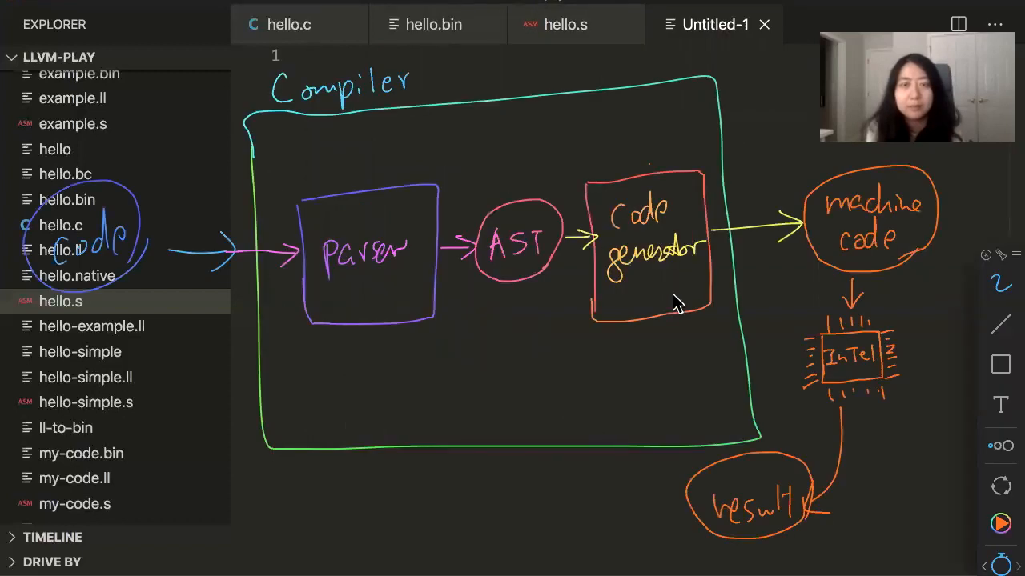
mouse_move(870, 217)
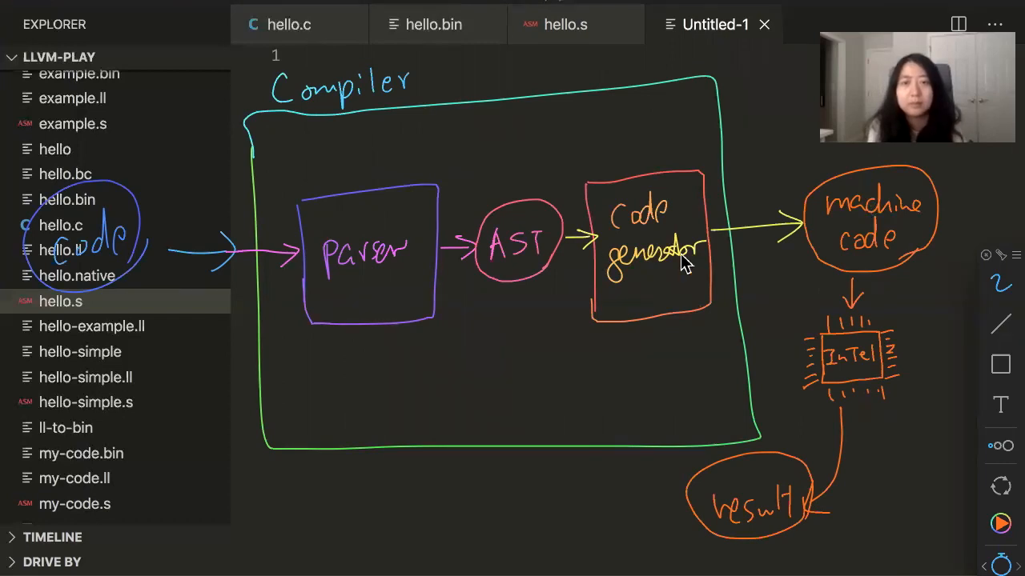
mouse_move(653, 252)
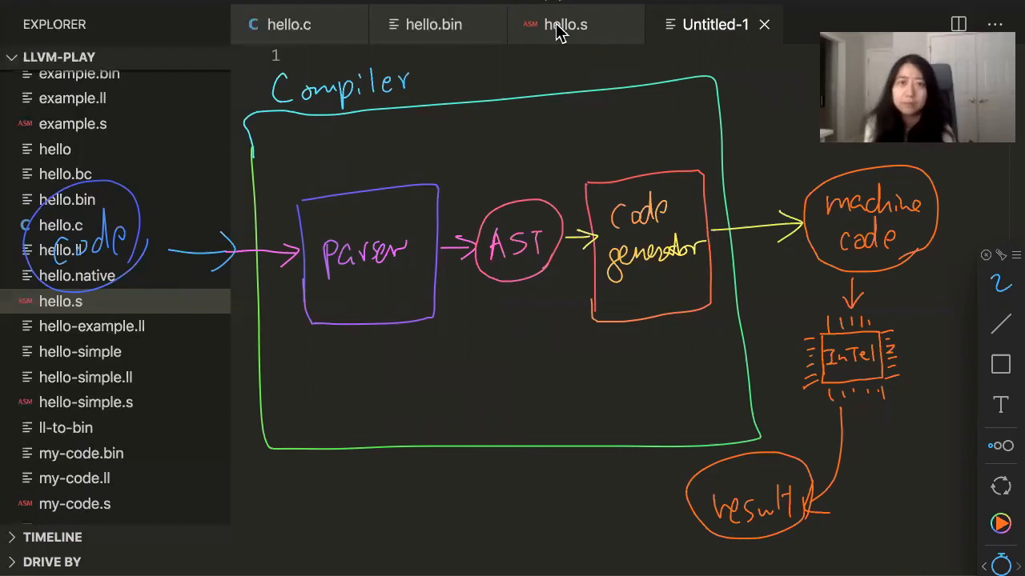
Step: Glance at hello.s, then extend the orange ASM branch on the compiler diagram
left_click(564, 24)
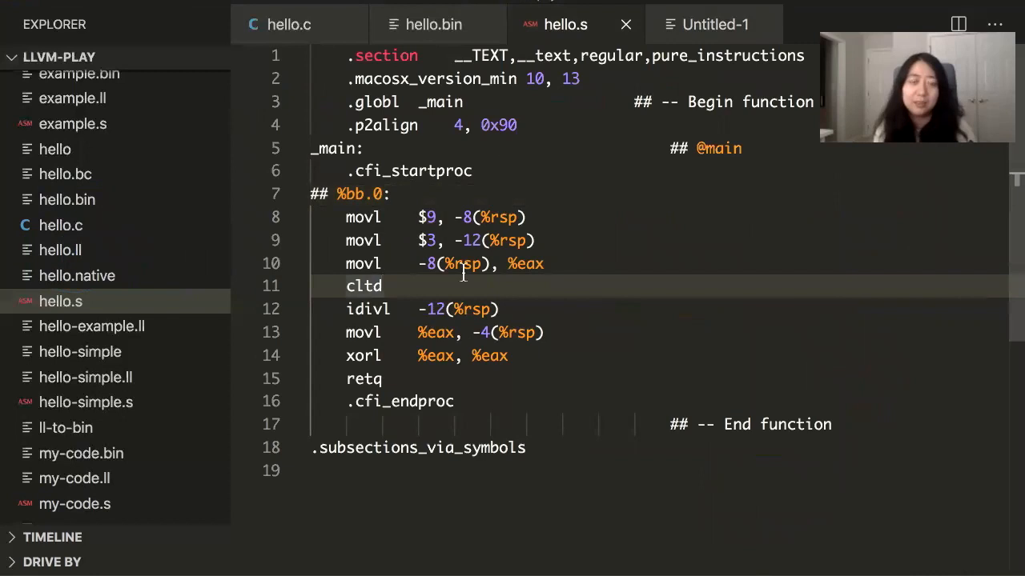
left_click(712, 24)
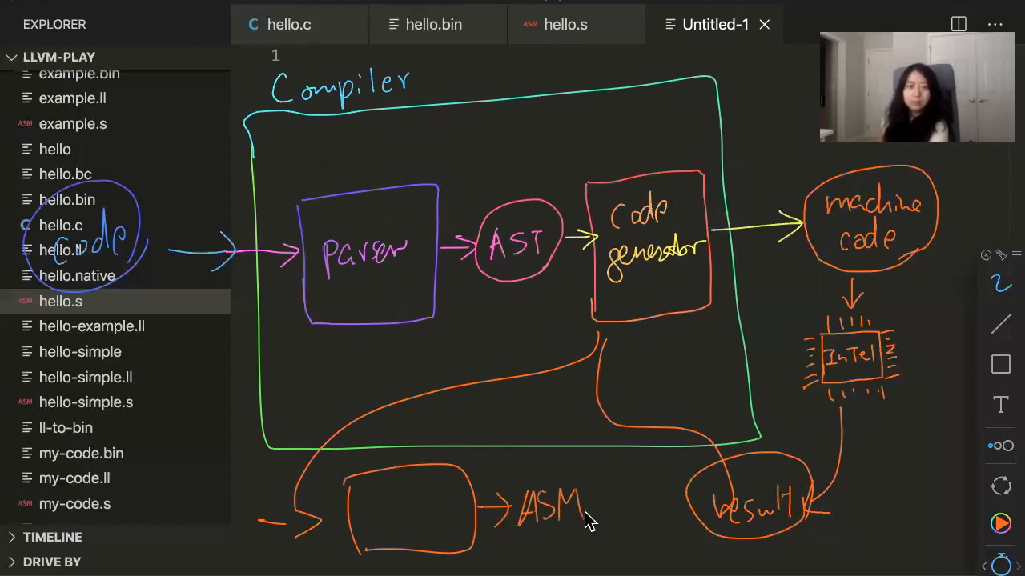
left_click_drag(521, 497, 632, 500)
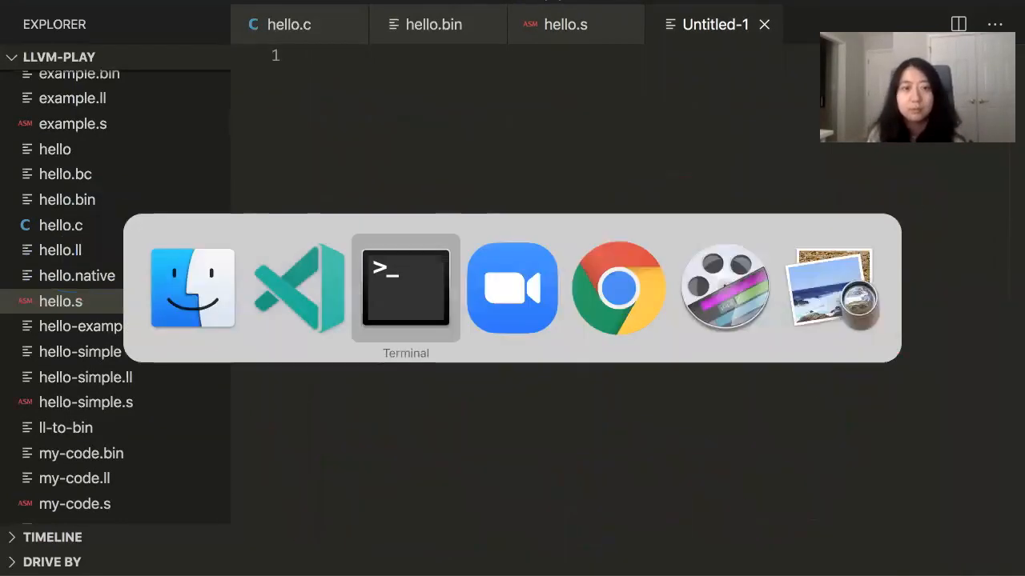
Step: Return to the llvm.org page and scroll down to the LLVM Core and Clang sub-projects
left_click(618, 288)
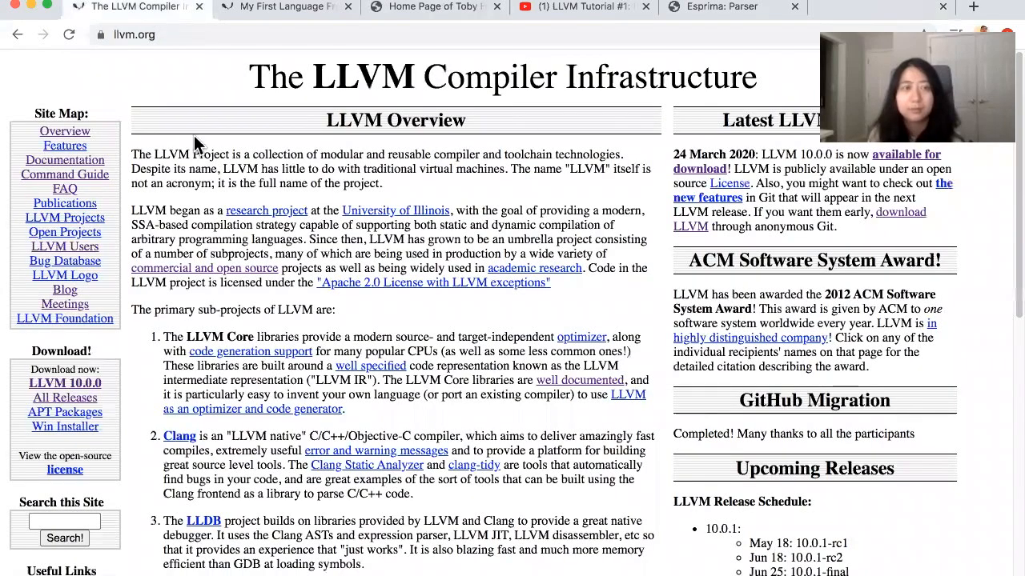
scroll("down", 3)
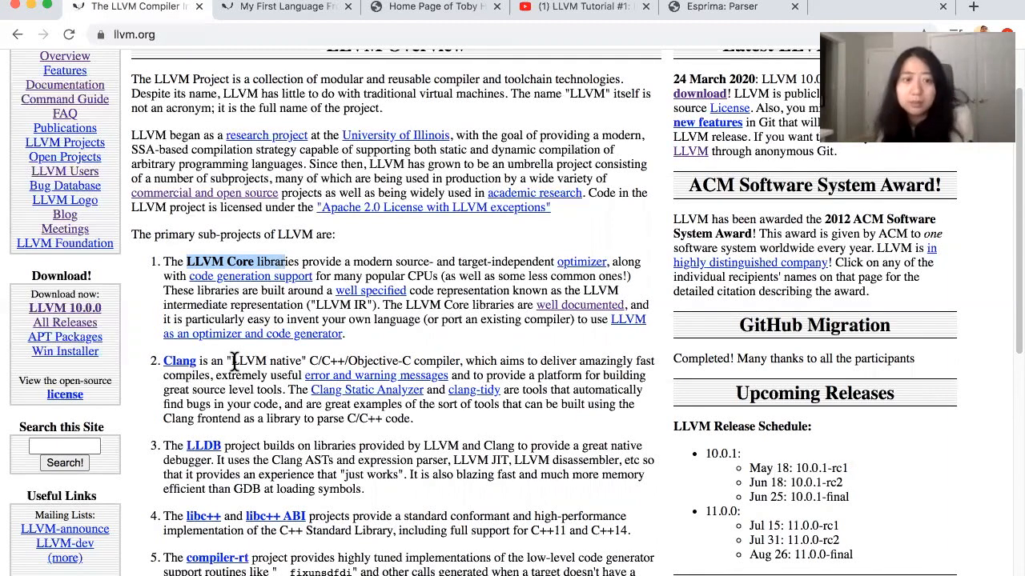
scroll("down", 3)
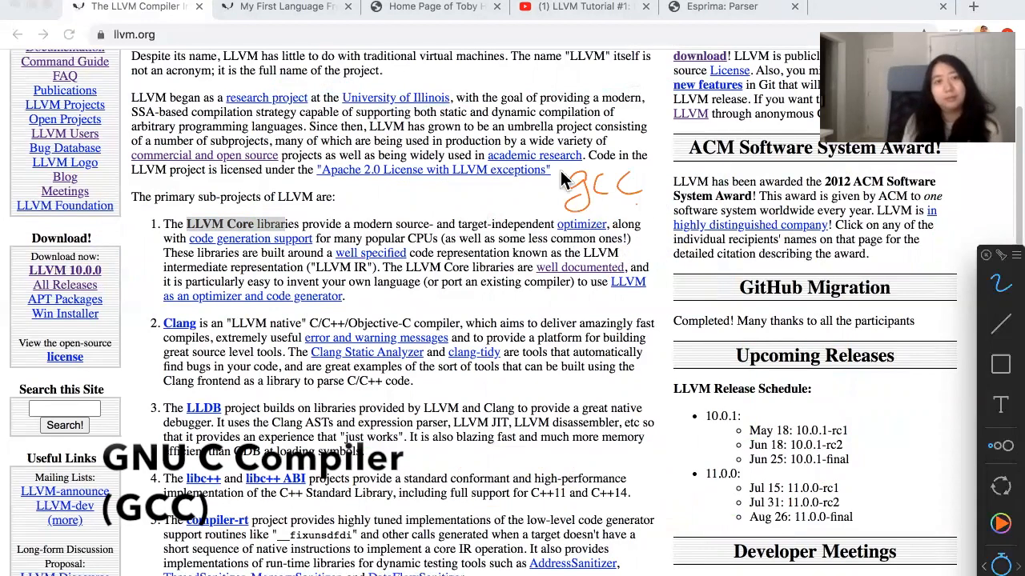
mouse_move(573, 206)
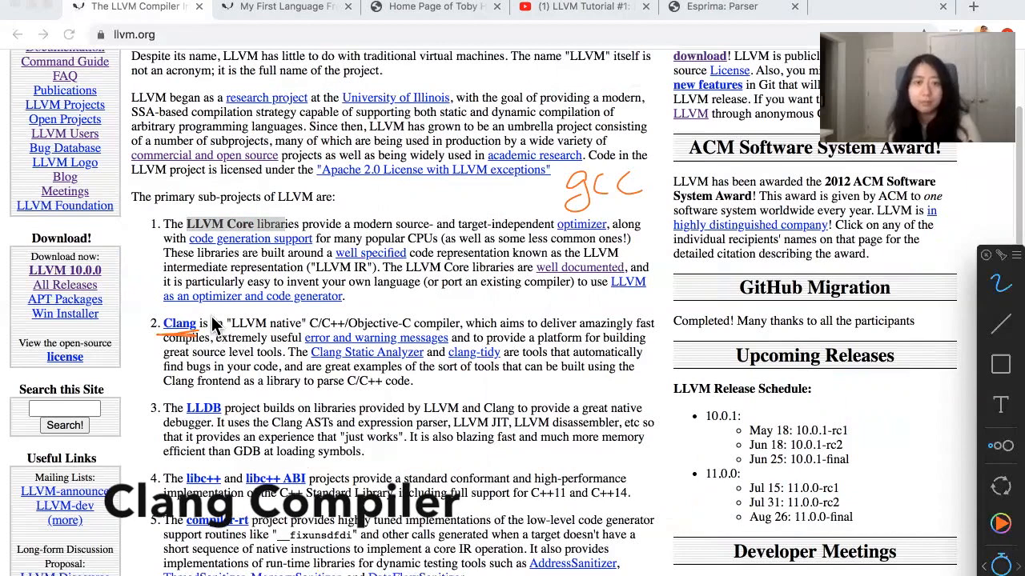
mouse_move(520, 257)
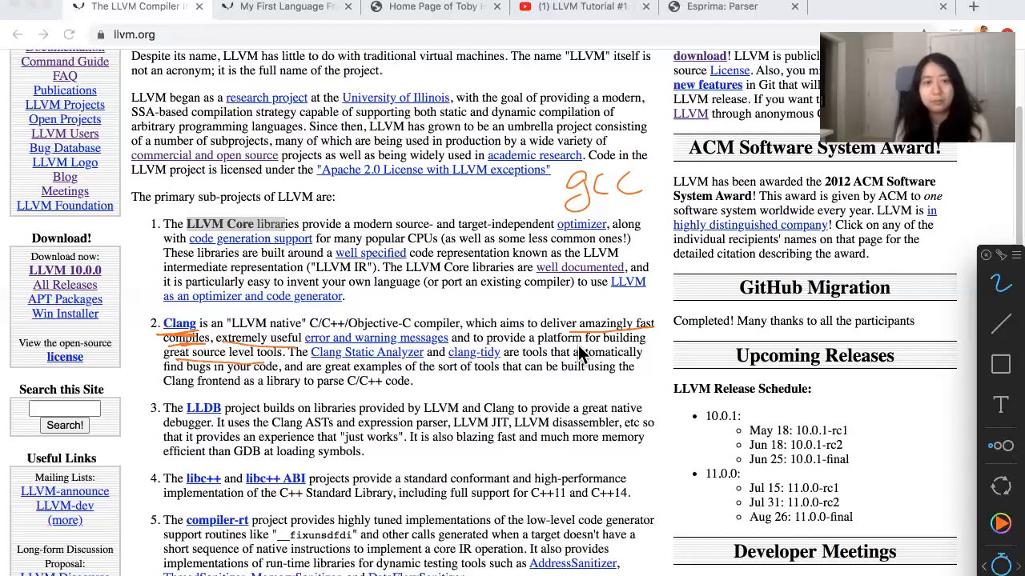
mouse_move(270, 383)
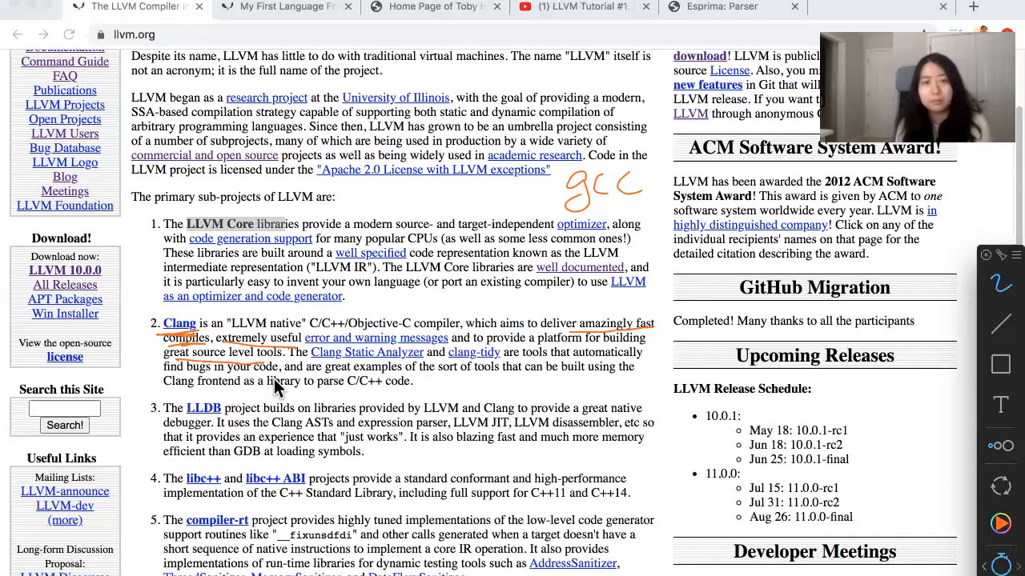
mouse_move(324, 372)
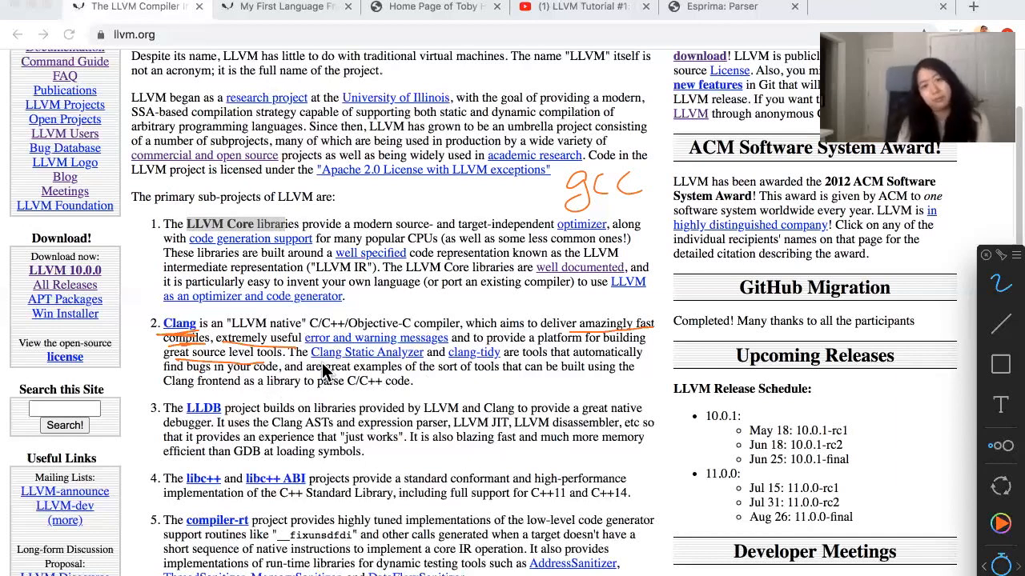
mouse_move(164, 340)
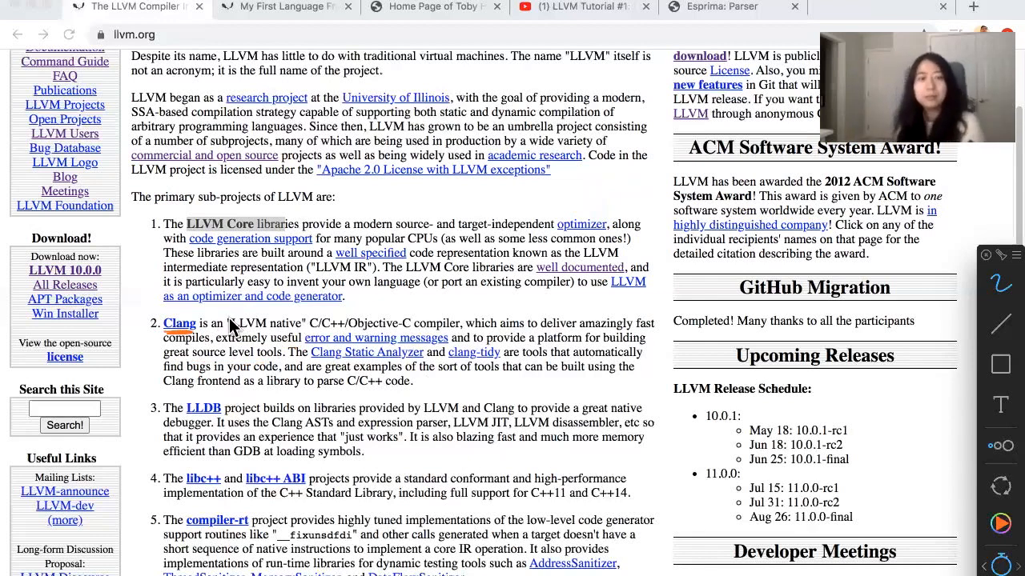
mouse_move(320, 336)
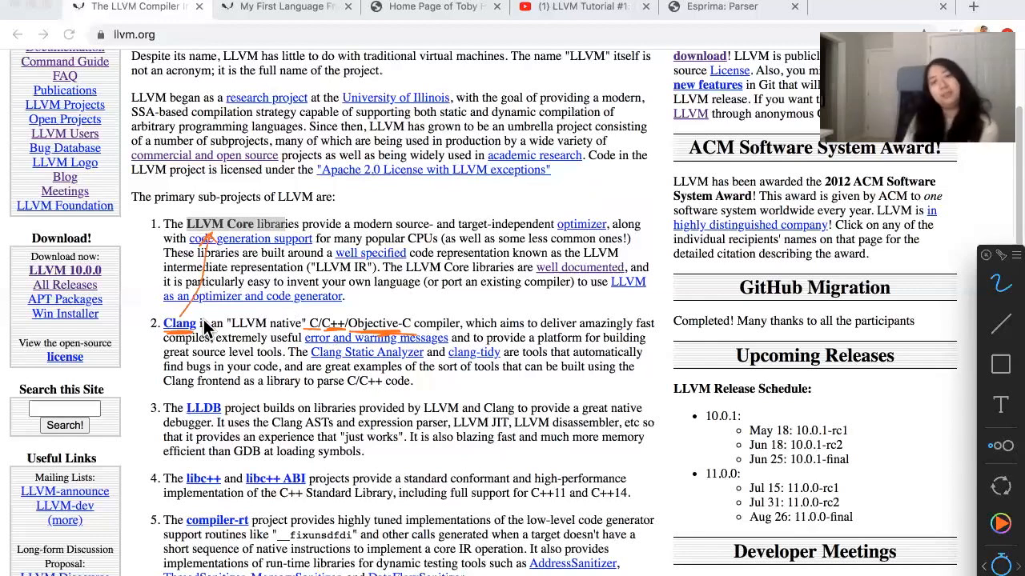
mouse_move(194, 357)
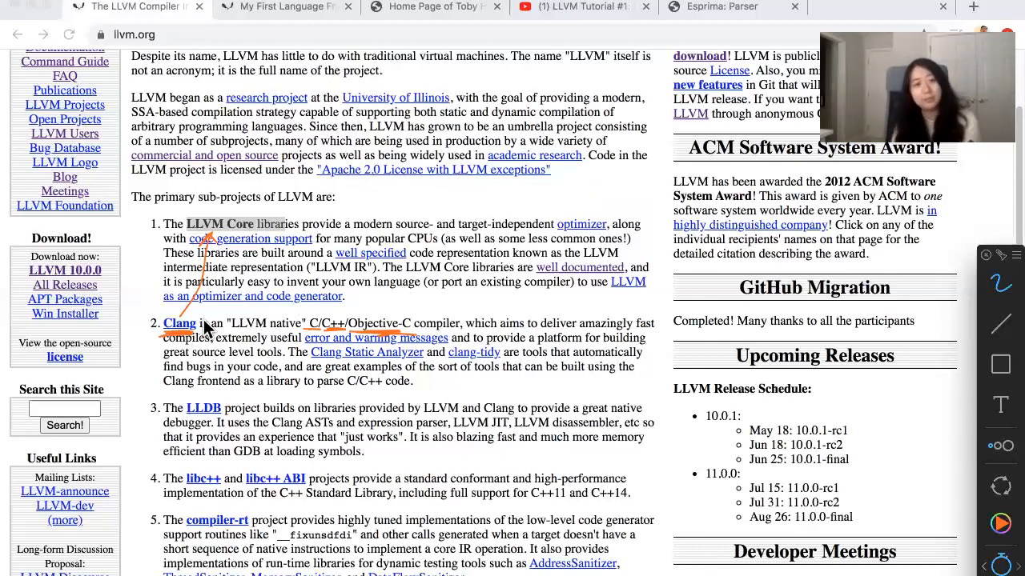
mouse_move(254, 248)
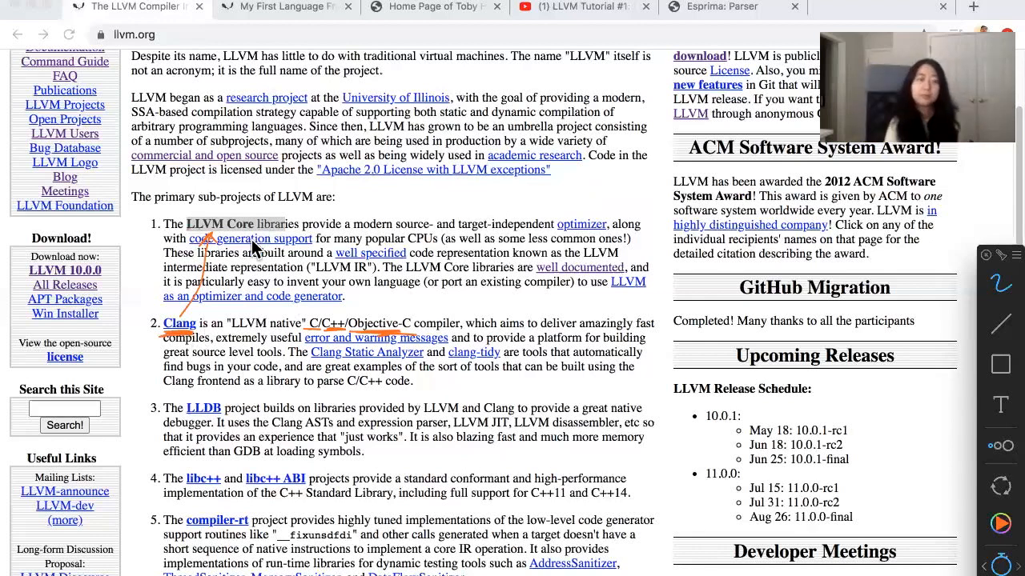
mouse_move(191, 344)
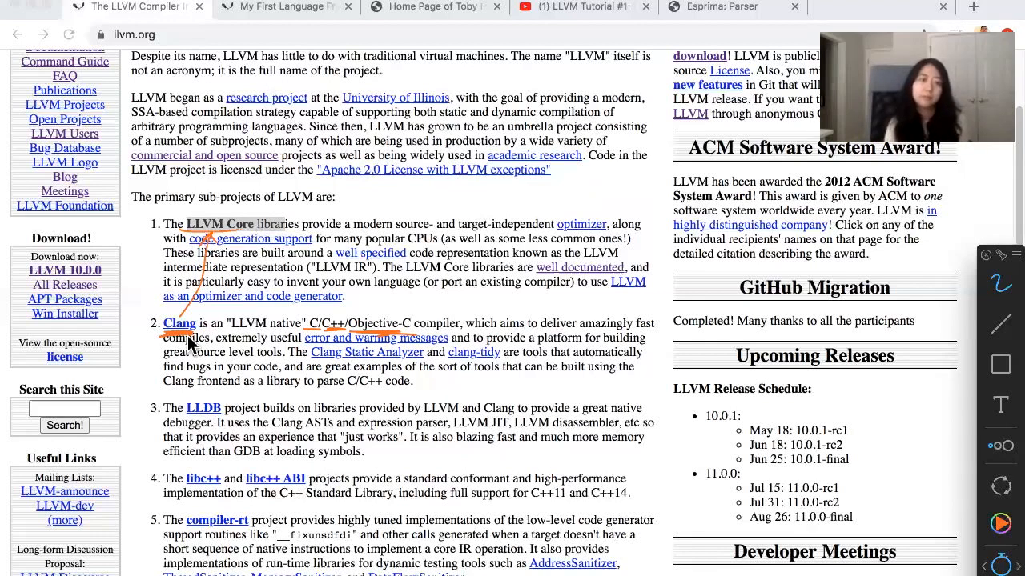
mouse_move(222, 256)
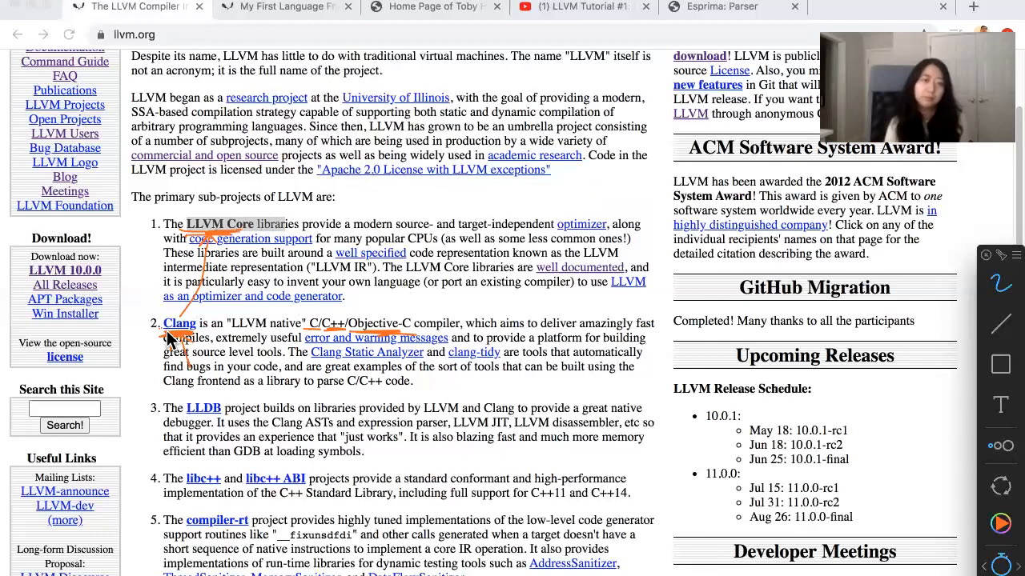
mouse_move(214, 368)
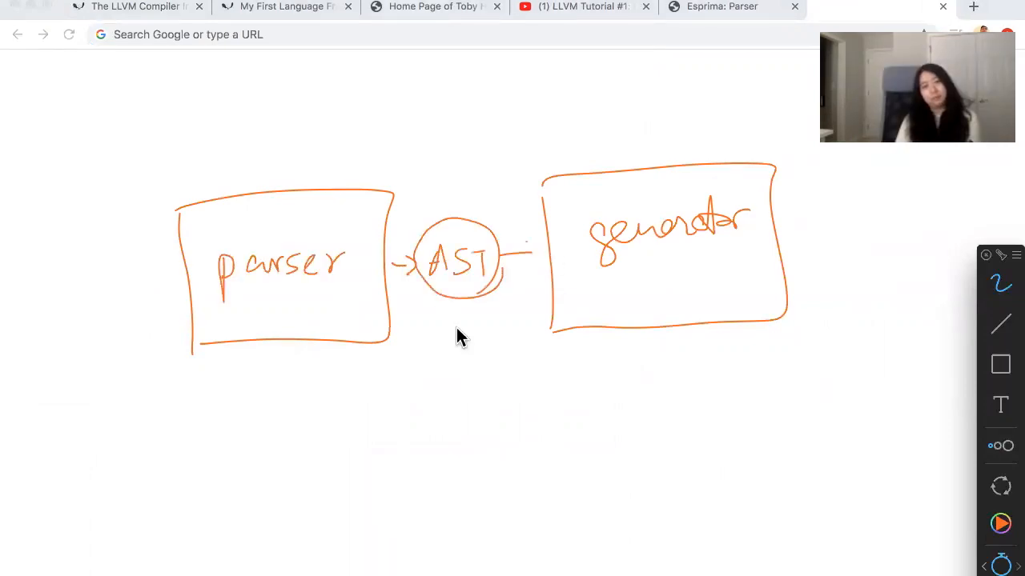
Step: Draw the AST-to-generator arrow and scroll through the My First Language Frontend tutorial
left_click_drag(496, 255, 548, 254)
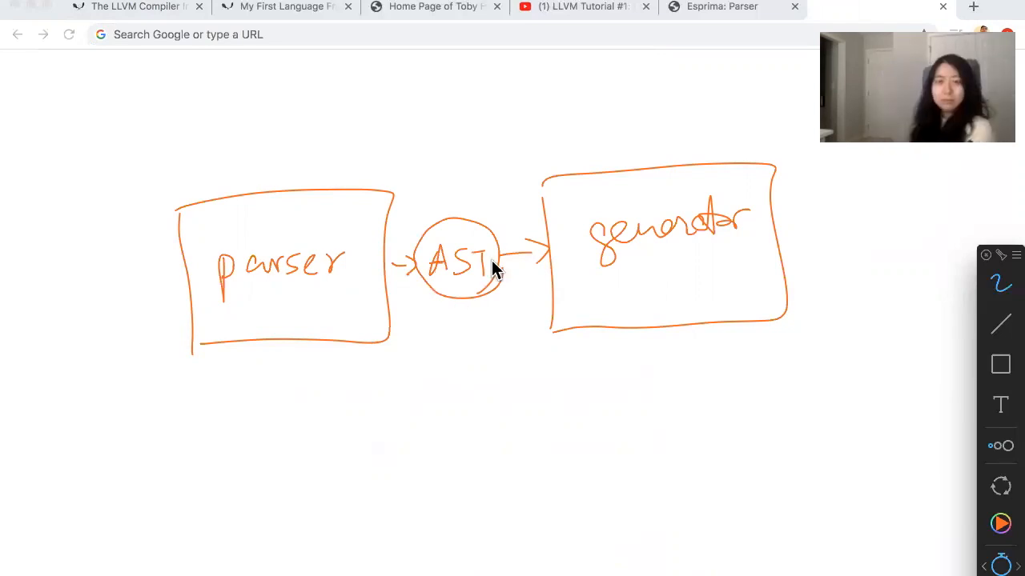
left_click(285, 6)
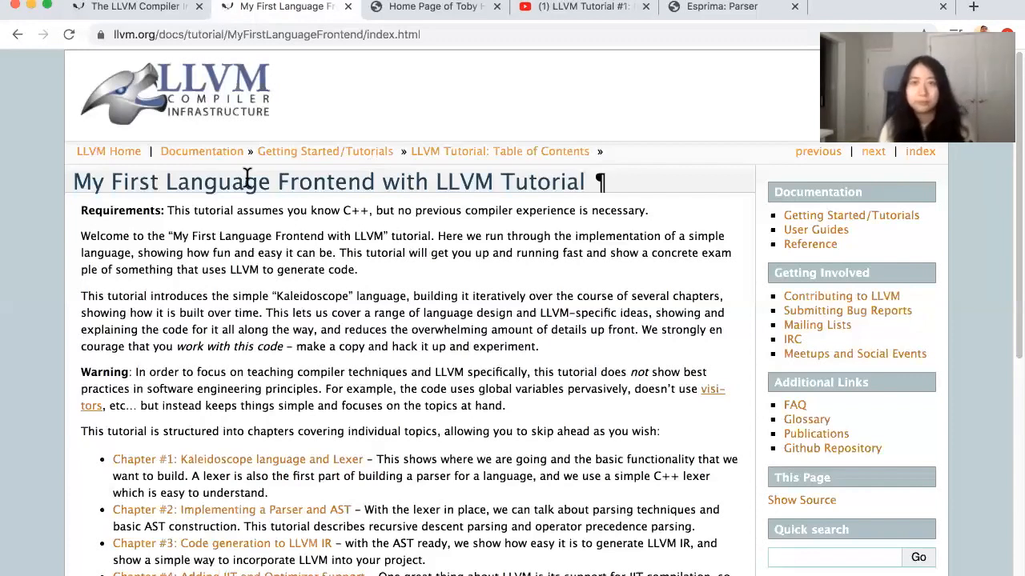
mouse_move(369, 454)
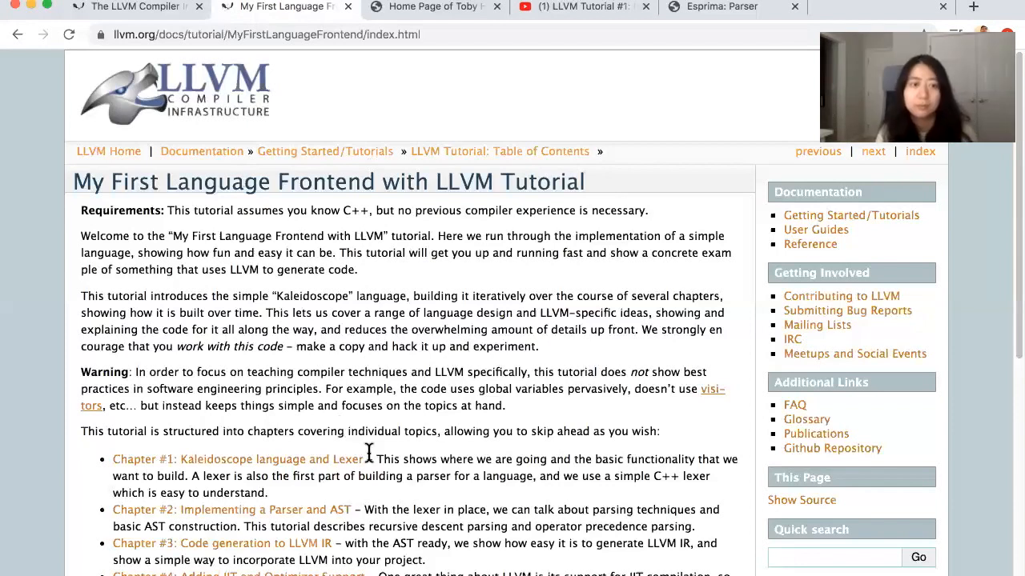
scroll("down", 3)
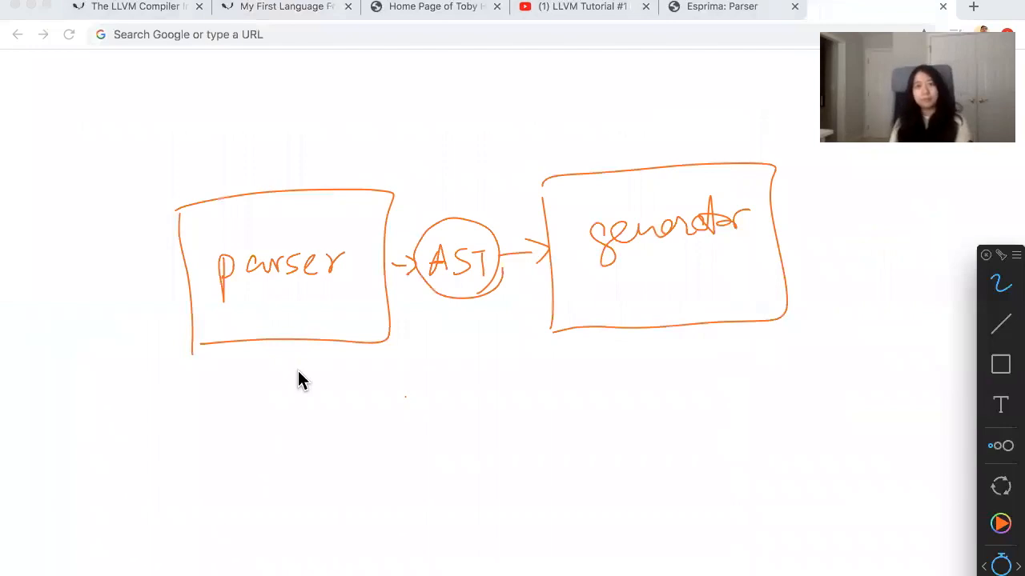
Step: Write Frontend and Backend under the boxes, llc beside the generator, and (LLVM) under Backend
left_click_drag(284, 444, 276, 364)
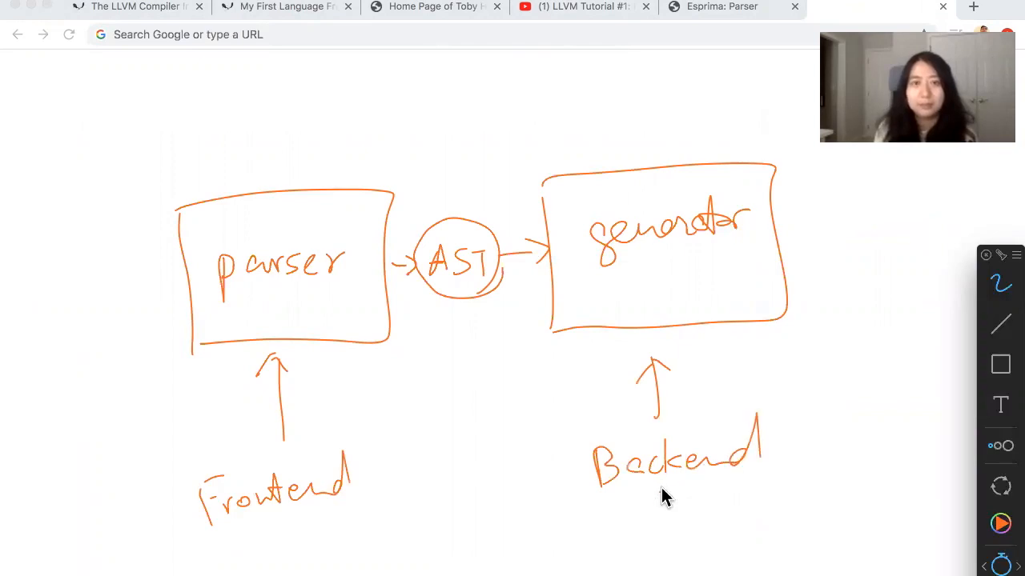
mouse_move(432, 410)
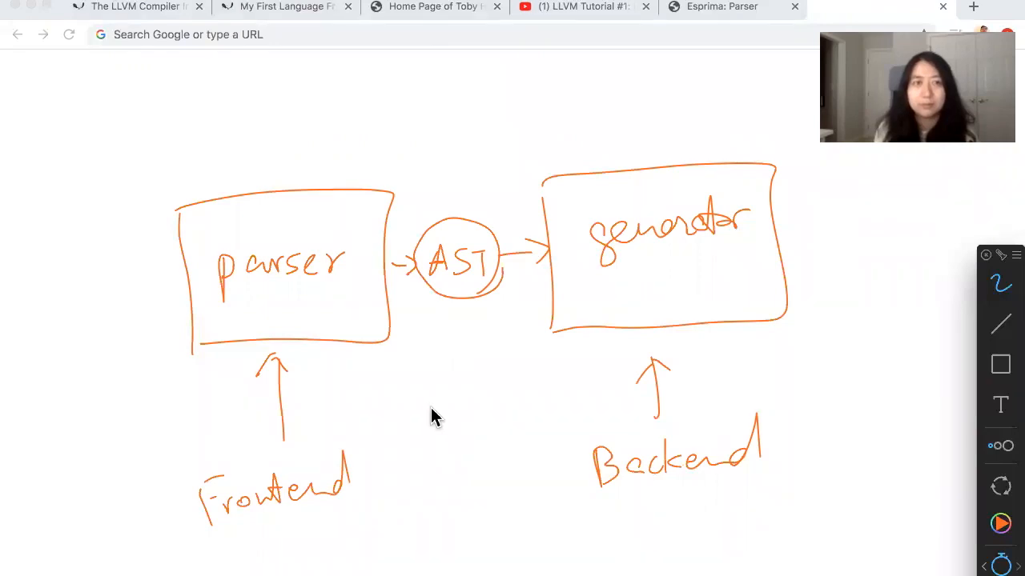
mouse_move(512, 394)
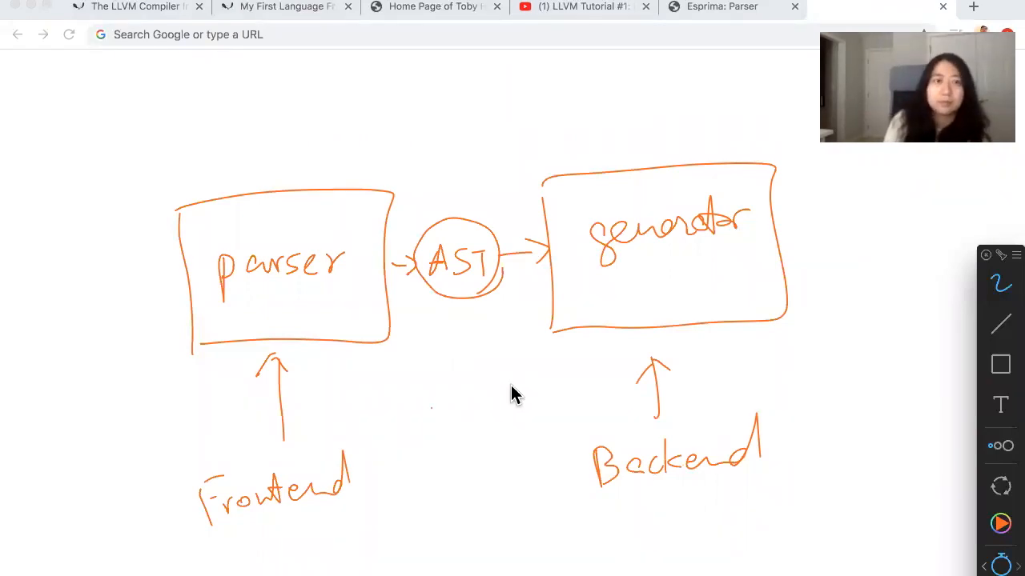
mouse_move(694, 480)
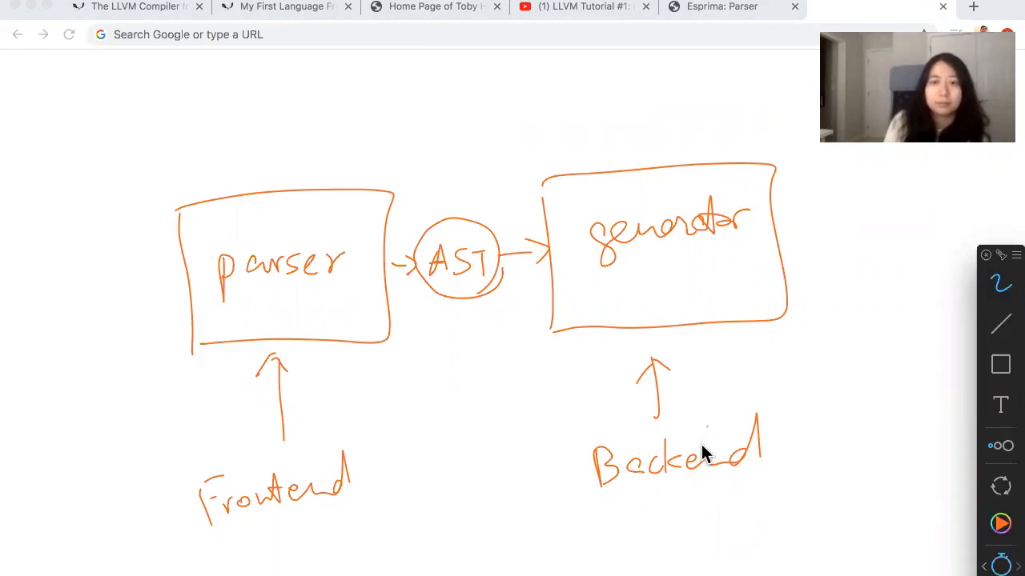
mouse_move(772, 346)
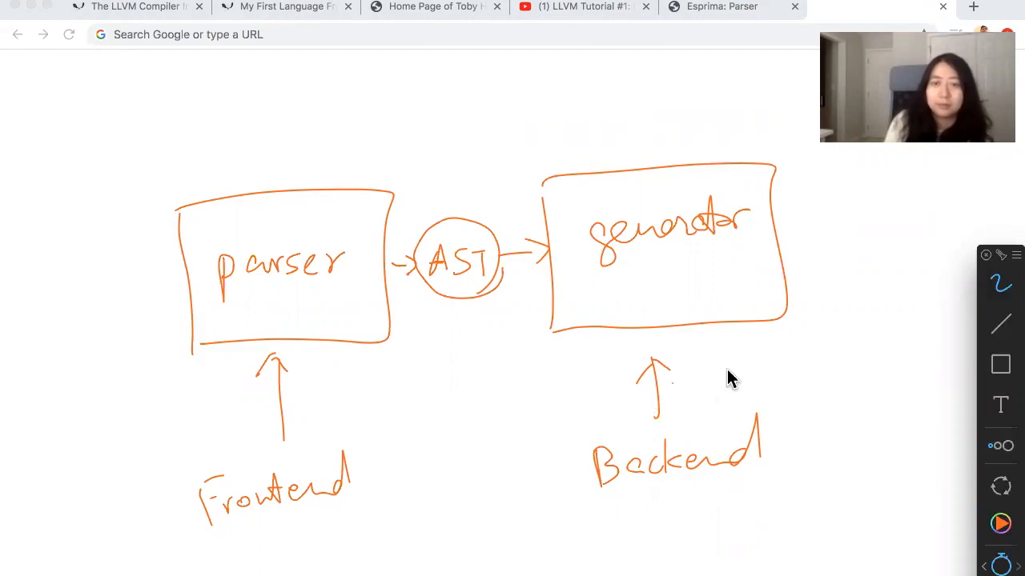
mouse_move(759, 367)
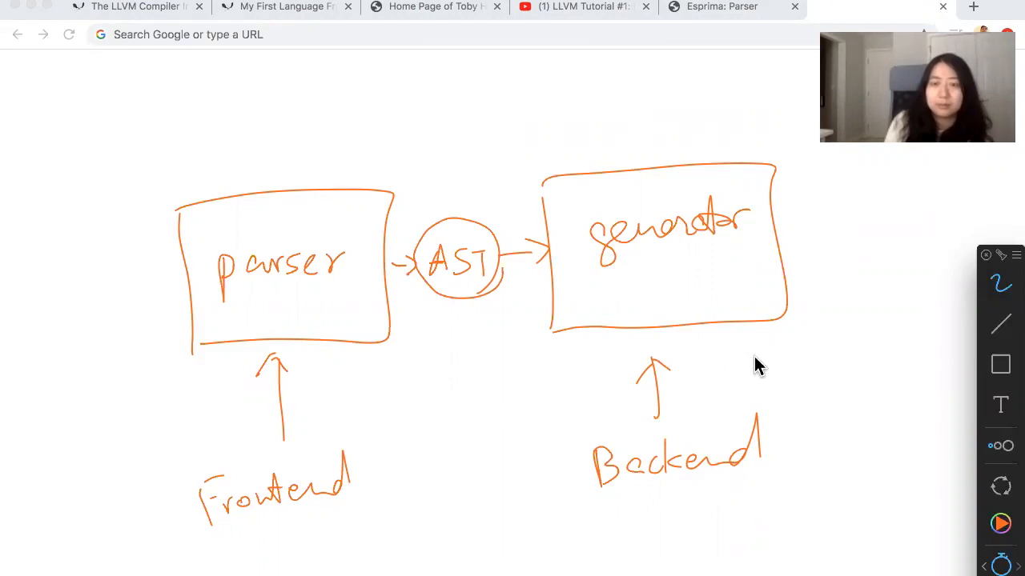
mouse_move(757, 378)
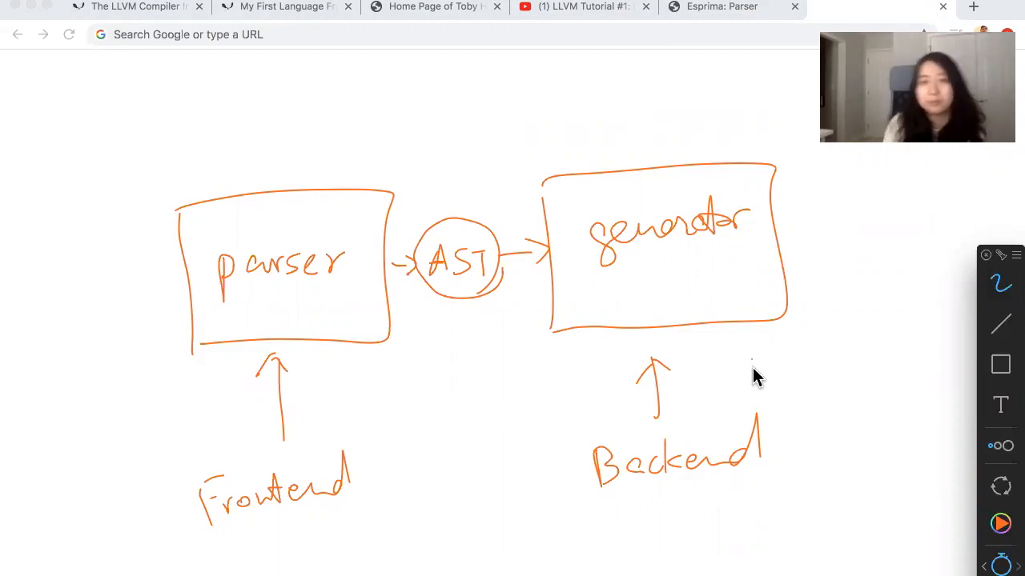
mouse_move(789, 360)
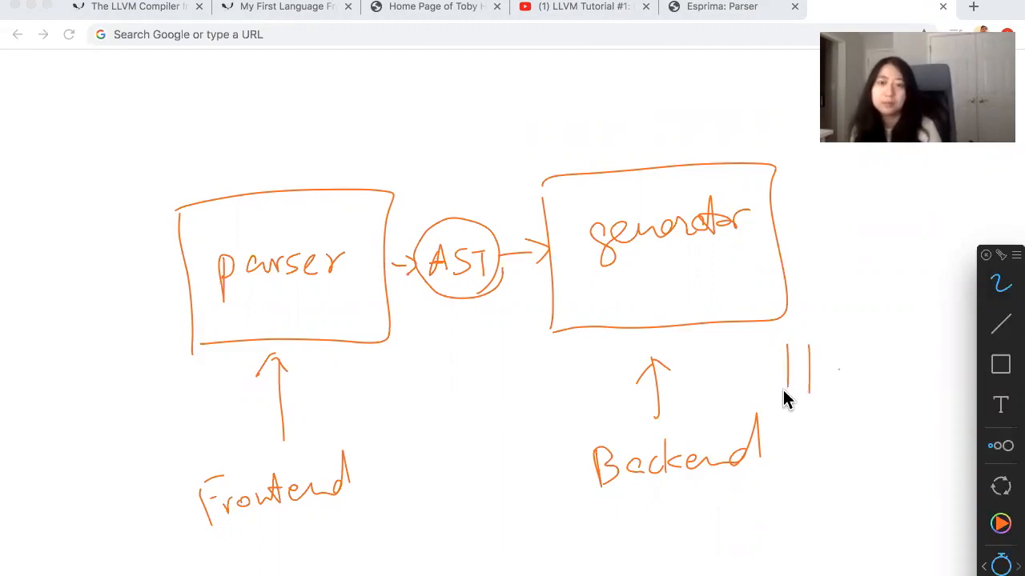
left_click_drag(824, 376, 852, 392)
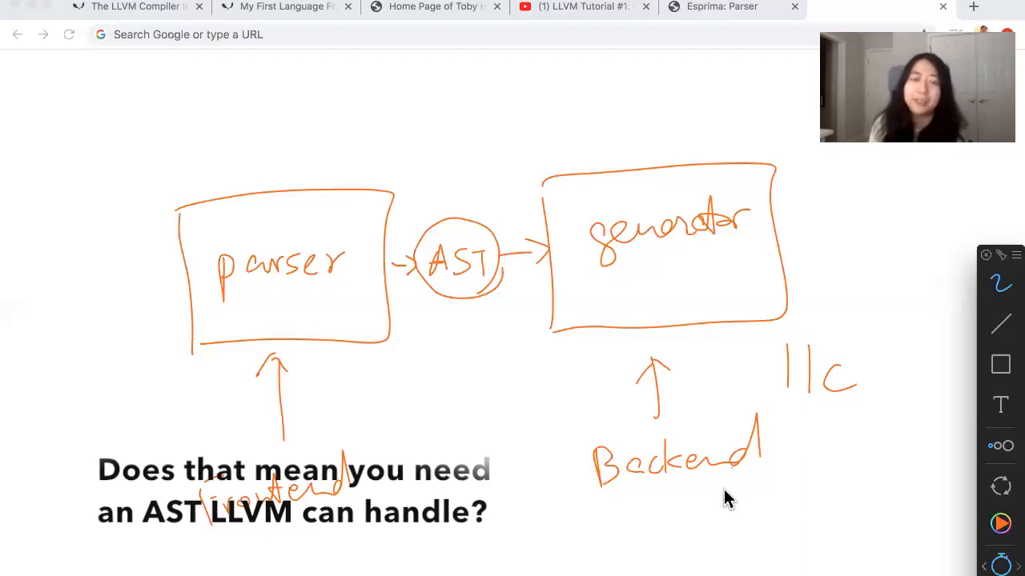
mouse_move(736, 471)
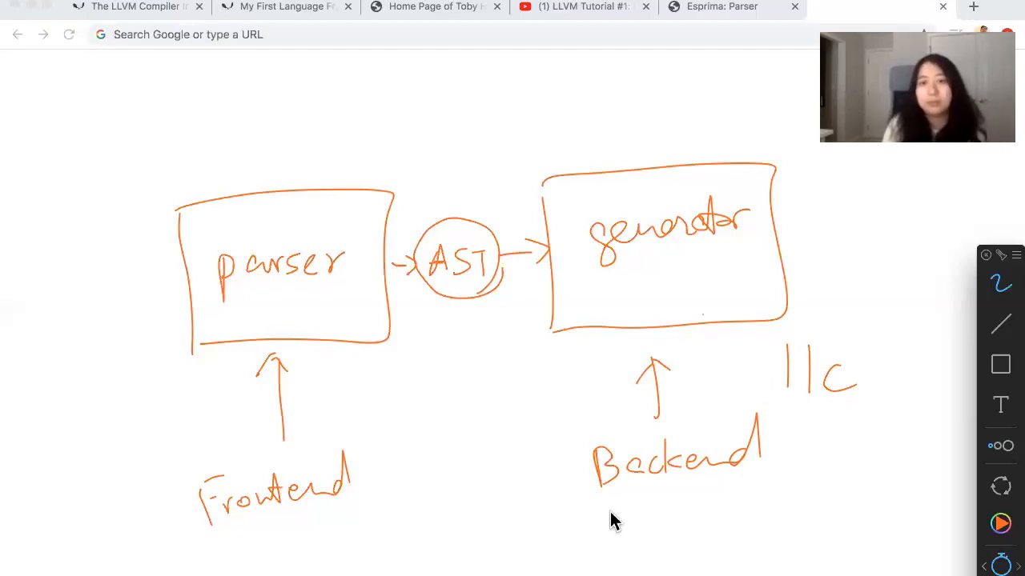
left_click_drag(592, 512, 632, 528)
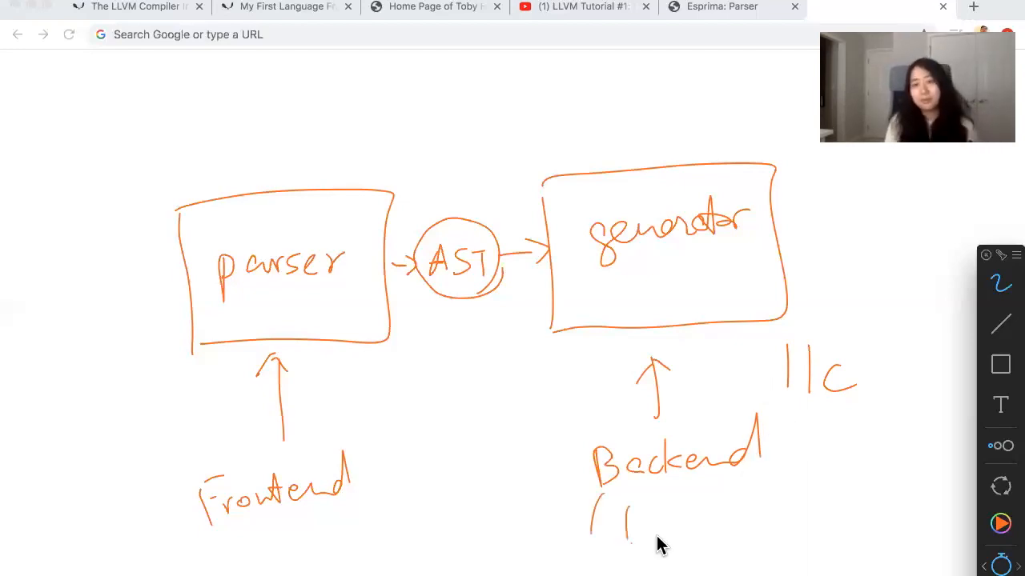
left_click_drag(633, 528, 753, 512)
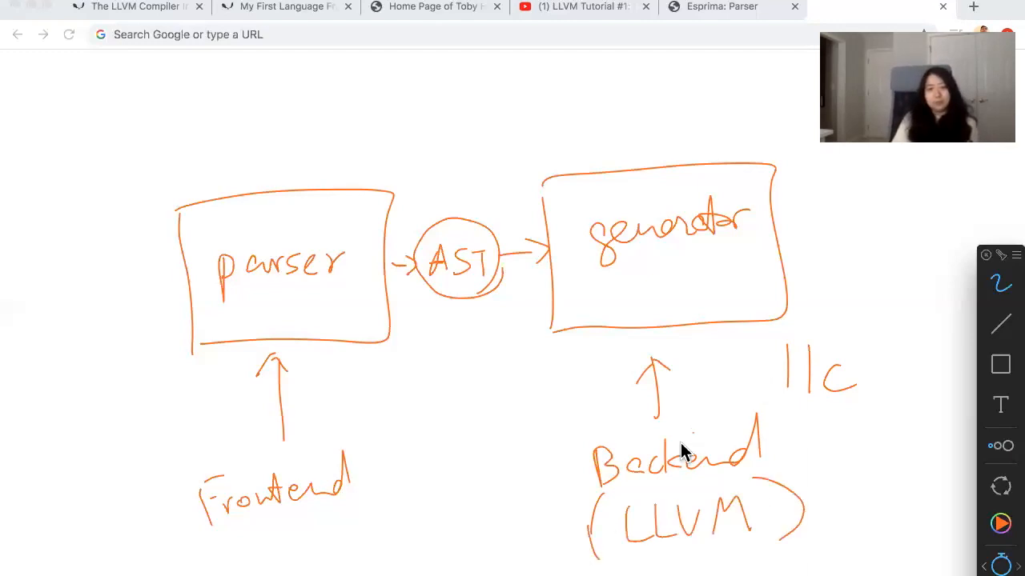
mouse_move(672, 481)
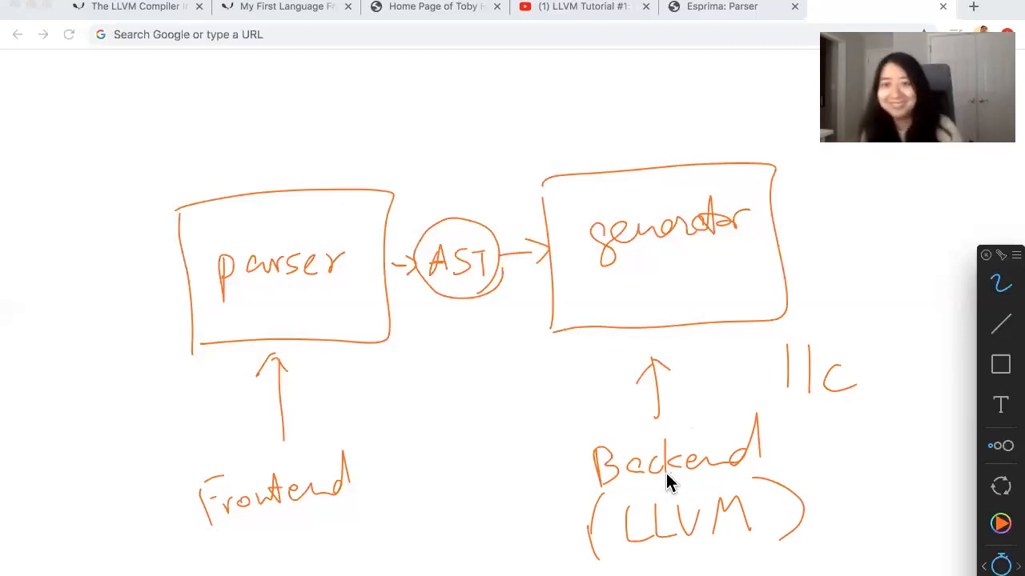
mouse_move(670, 476)
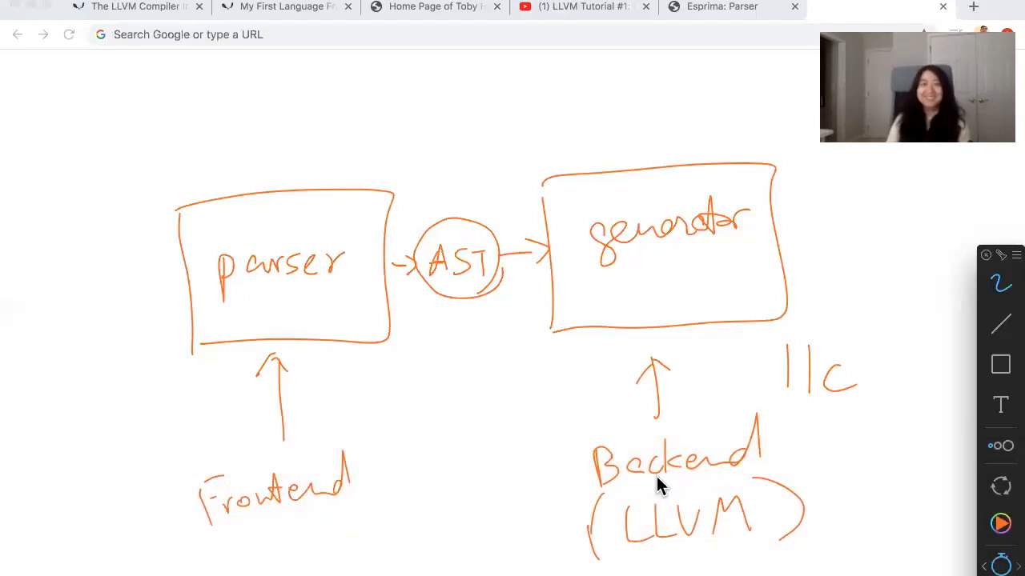
mouse_move(664, 480)
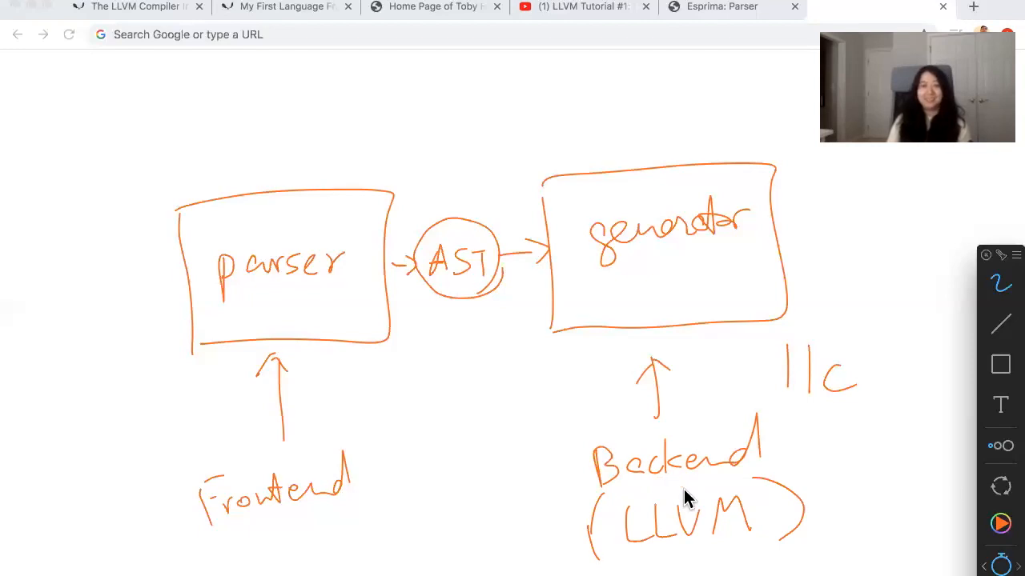
mouse_move(664, 525)
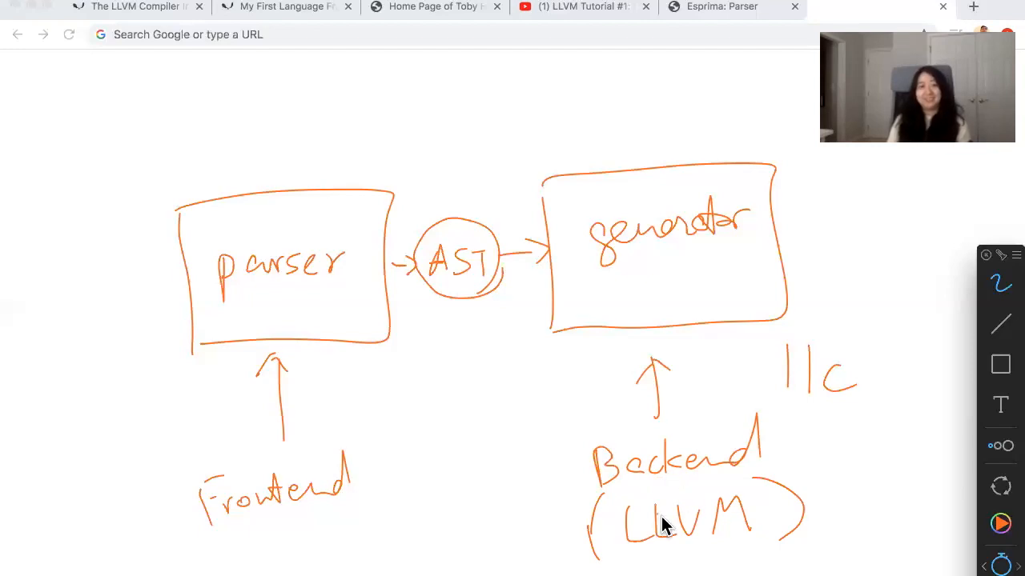
mouse_move(668, 524)
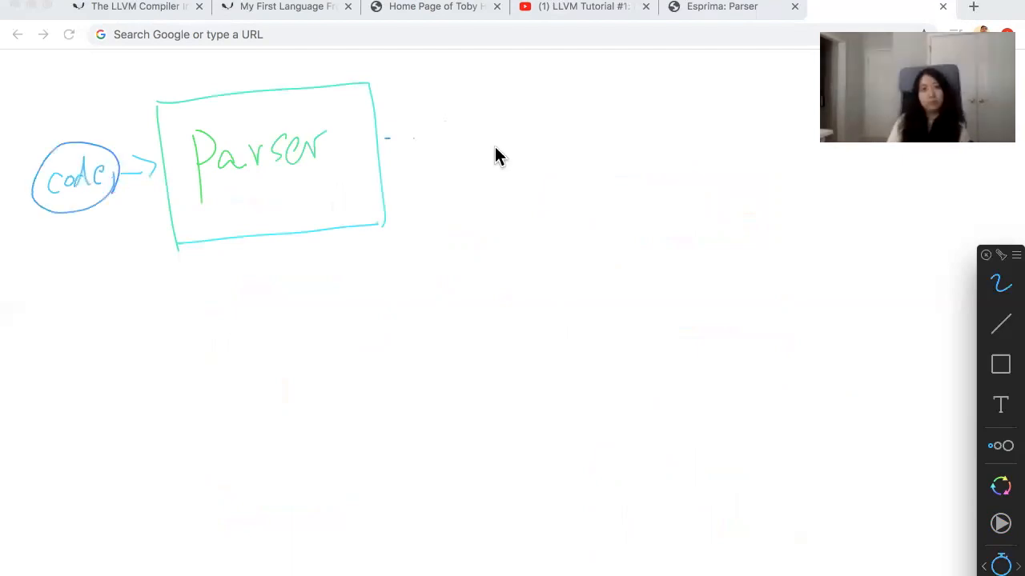
Step: Draw the arrow from Parser to a new AST circle and write LLVM IR below generator #1
left_click_drag(388, 136, 581, 120)
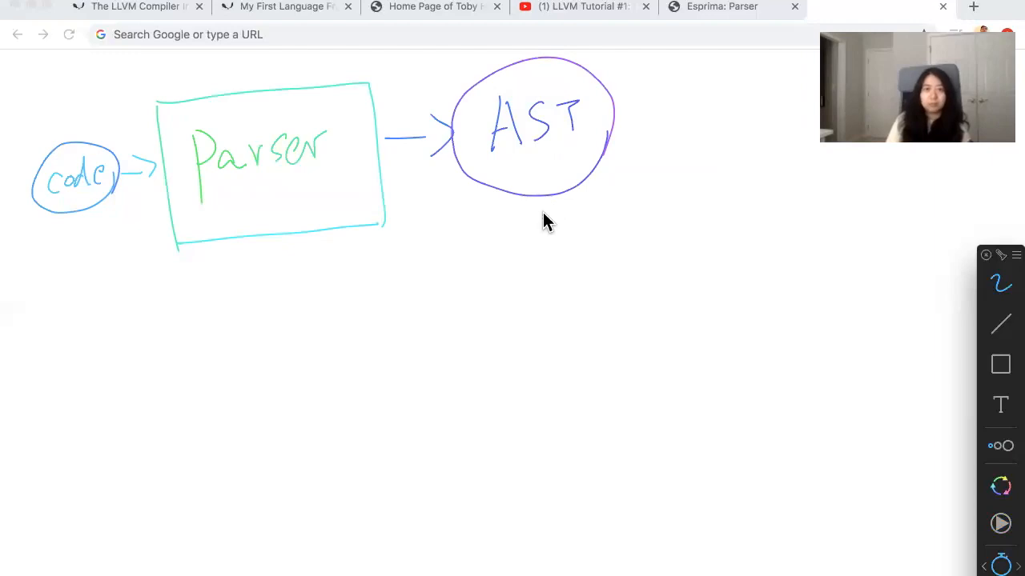
mouse_move(554, 216)
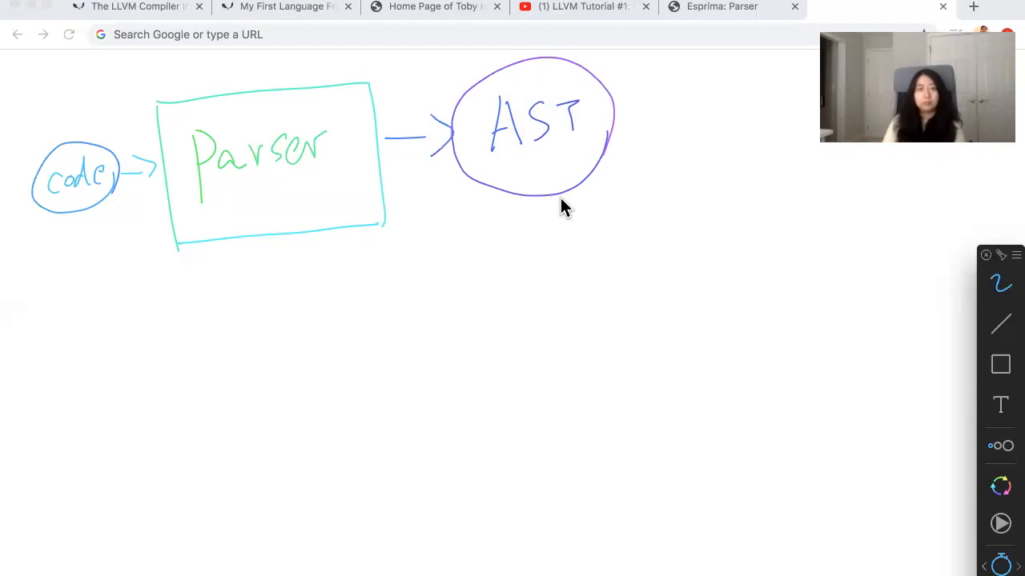
mouse_move(502, 286)
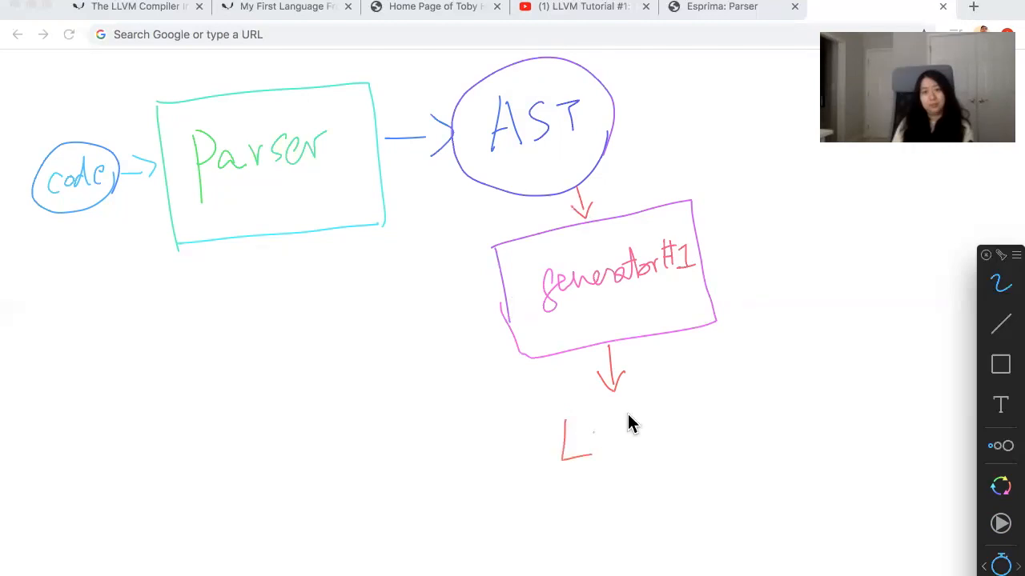
left_click_drag(585, 433, 656, 449)
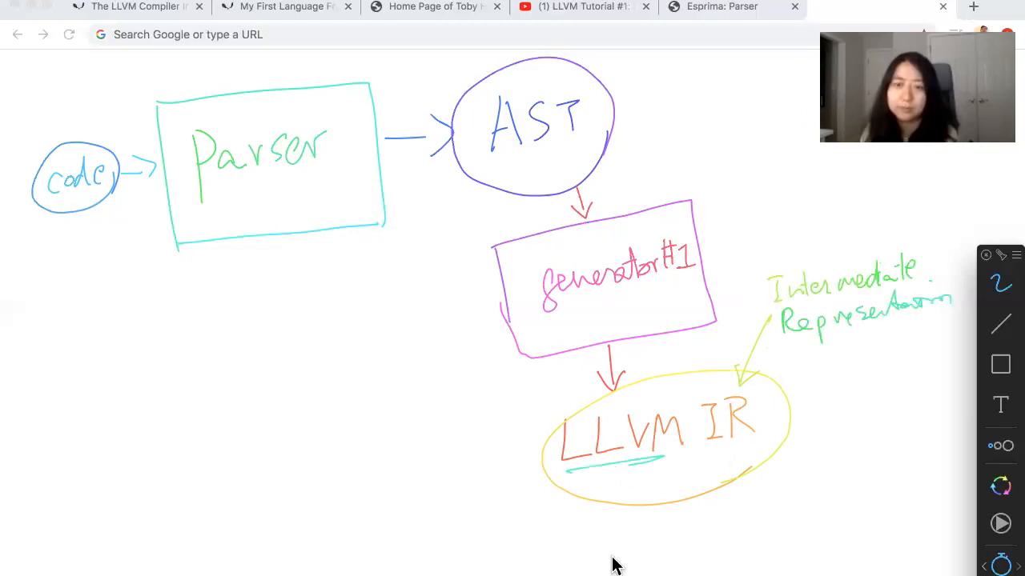
Step: Select the leftmost Chrome tab, leaving the LLVM IR sketch unchanged
left_click(128, 6)
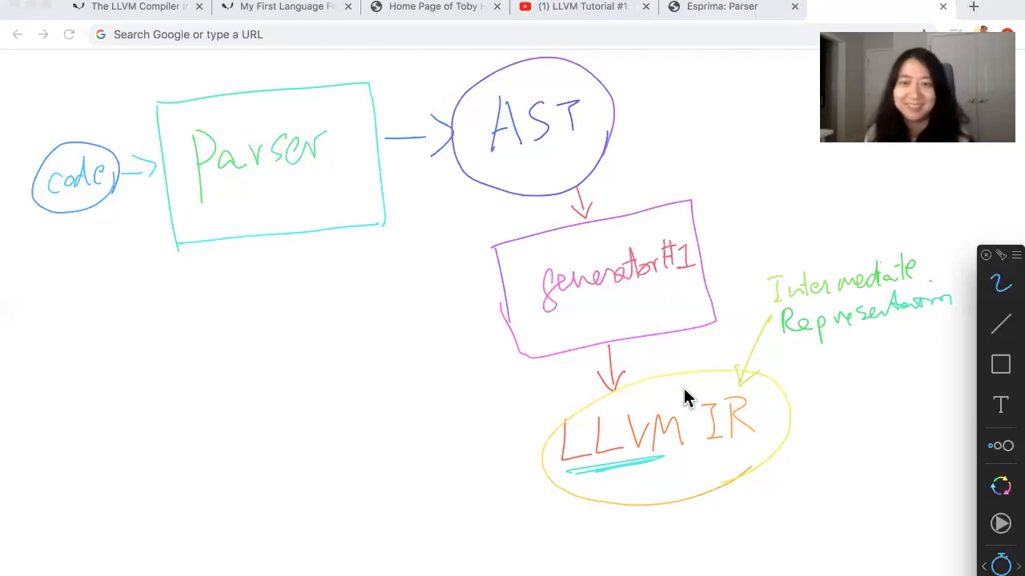
mouse_move(671, 437)
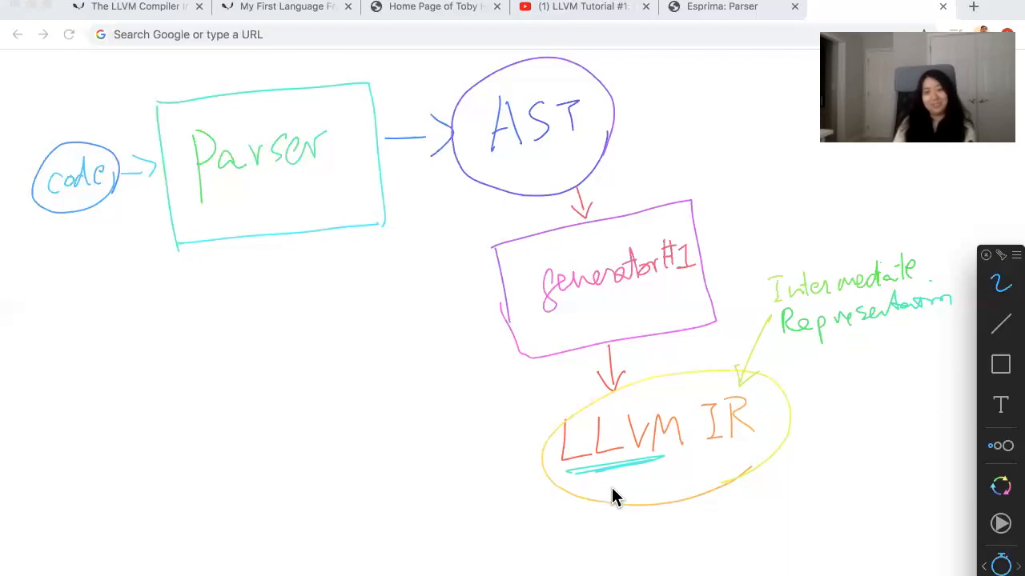
mouse_move(611, 505)
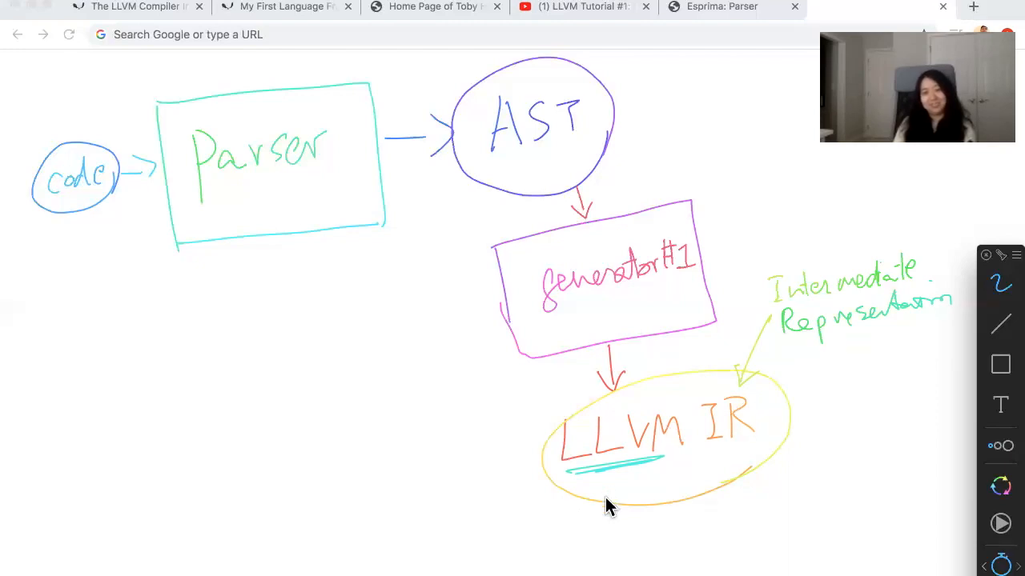
mouse_move(588, 556)
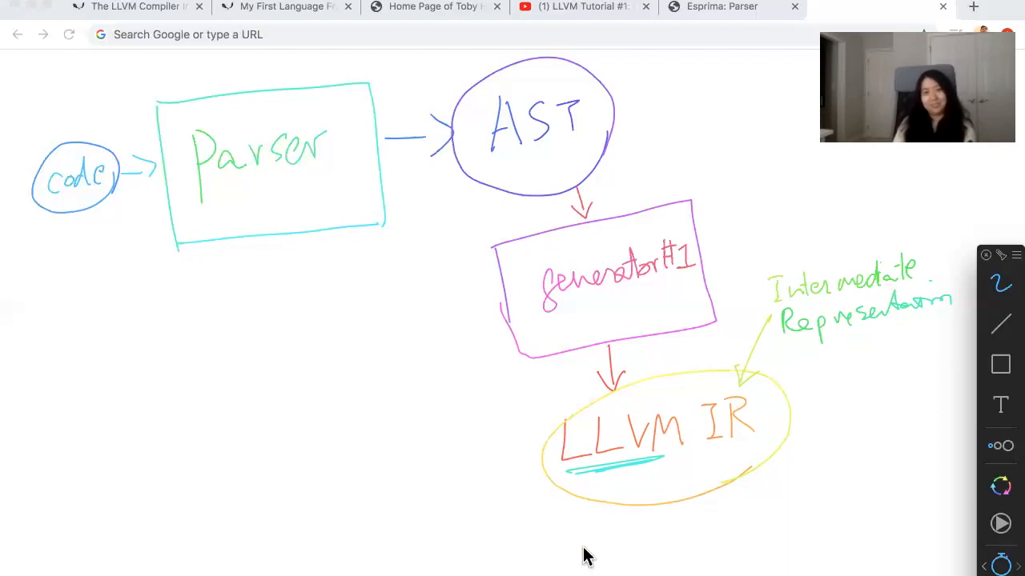
mouse_move(592, 538)
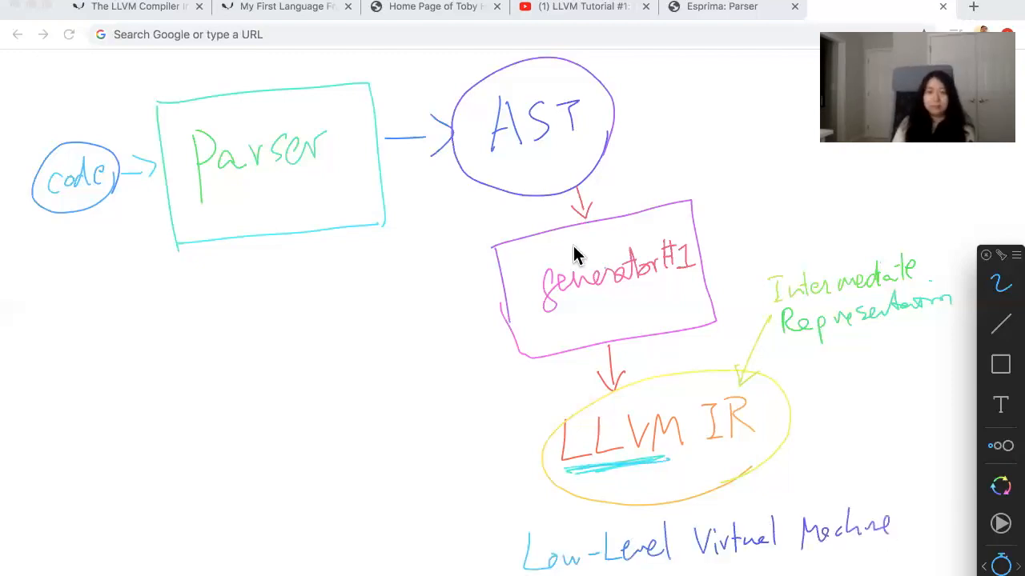
mouse_move(616, 313)
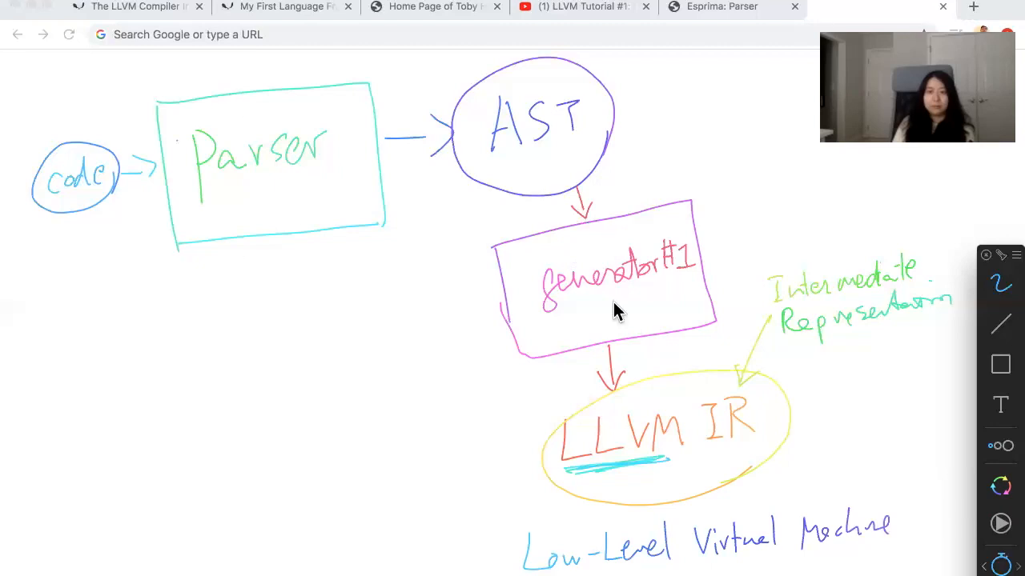
mouse_move(613, 296)
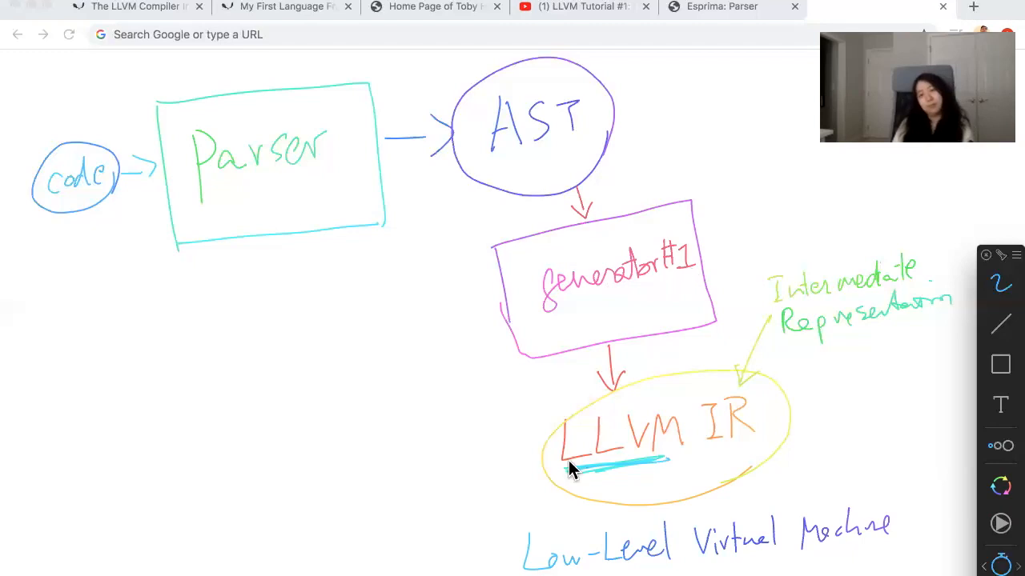
mouse_move(761, 358)
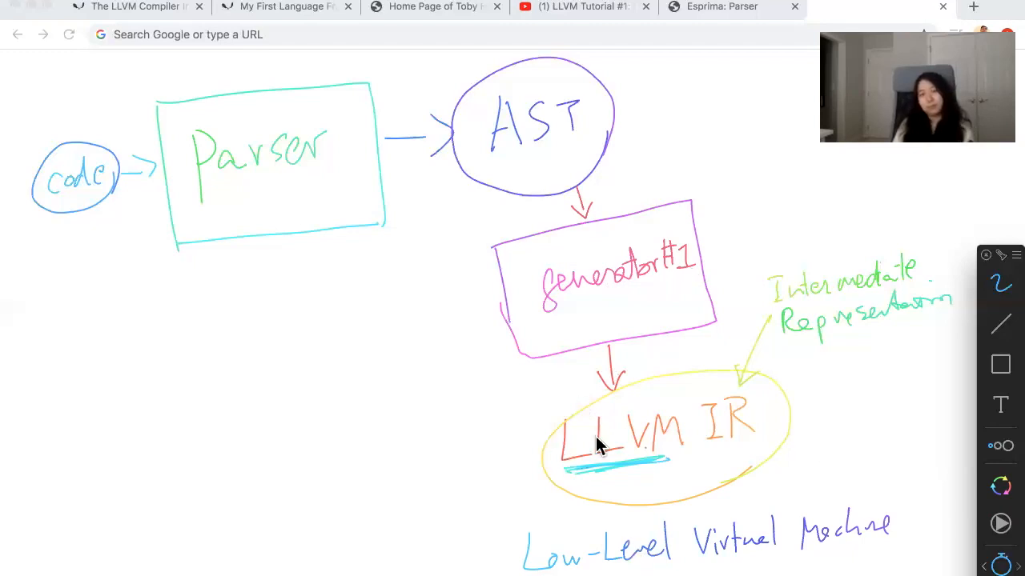
mouse_move(427, 474)
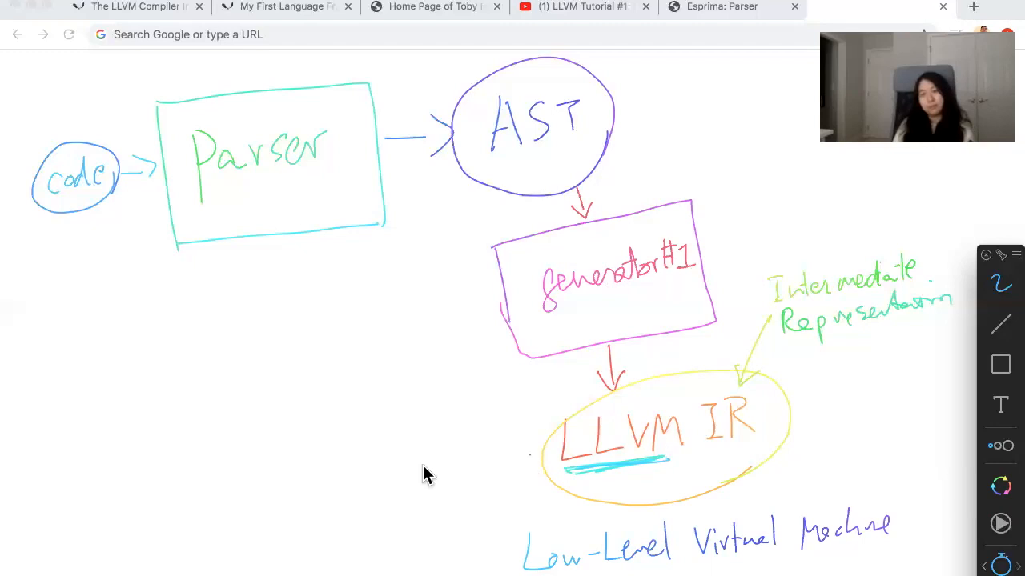
Step: Sketch LLVM IR → llc box → machine code circle, plus an orange arrow into LLVM IR
left_click_drag(536, 460, 408, 471)
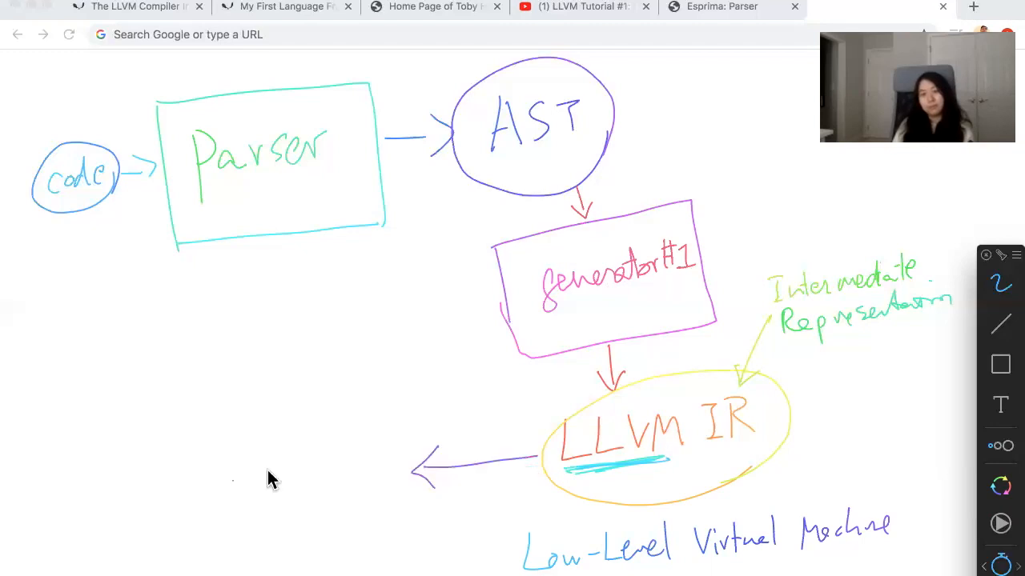
mouse_move(281, 474)
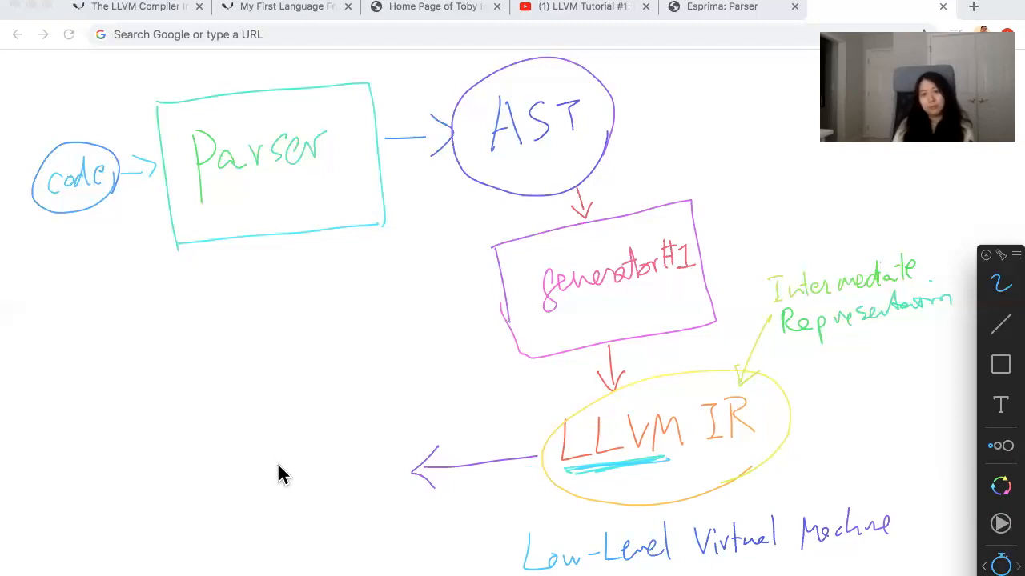
left_click_drag(290, 428, 290, 486)
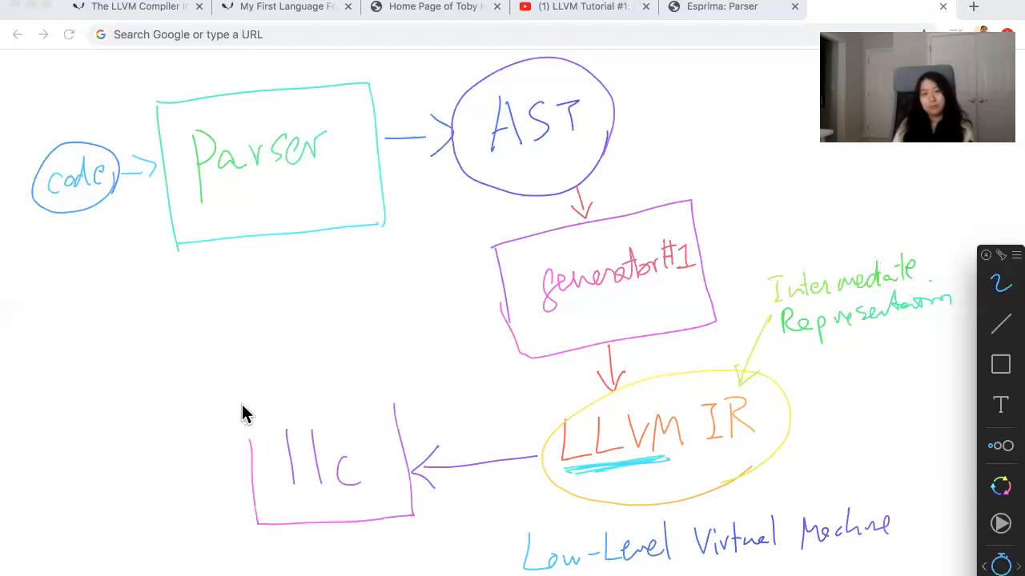
left_click_drag(240, 464, 185, 460)
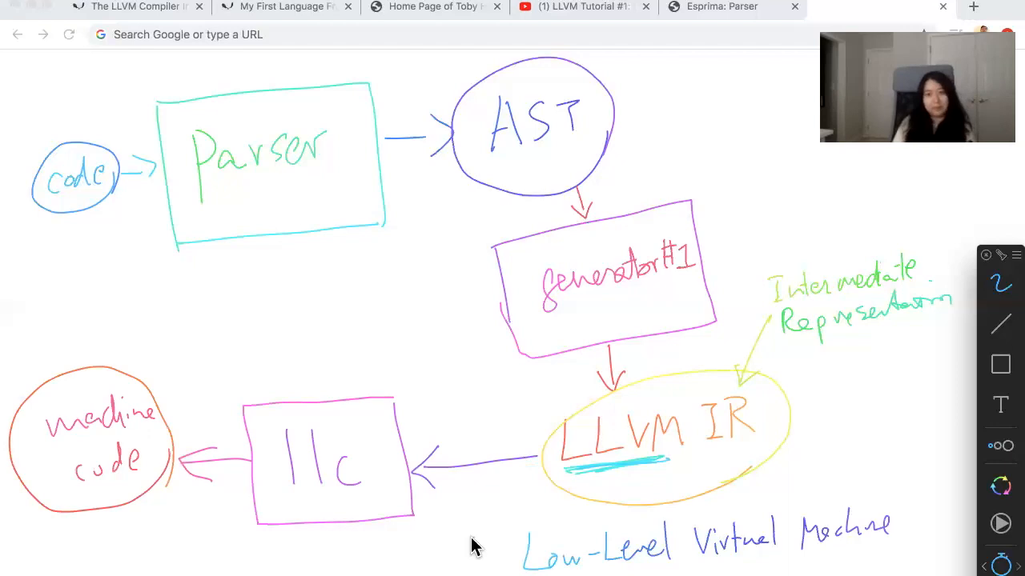
mouse_move(786, 429)
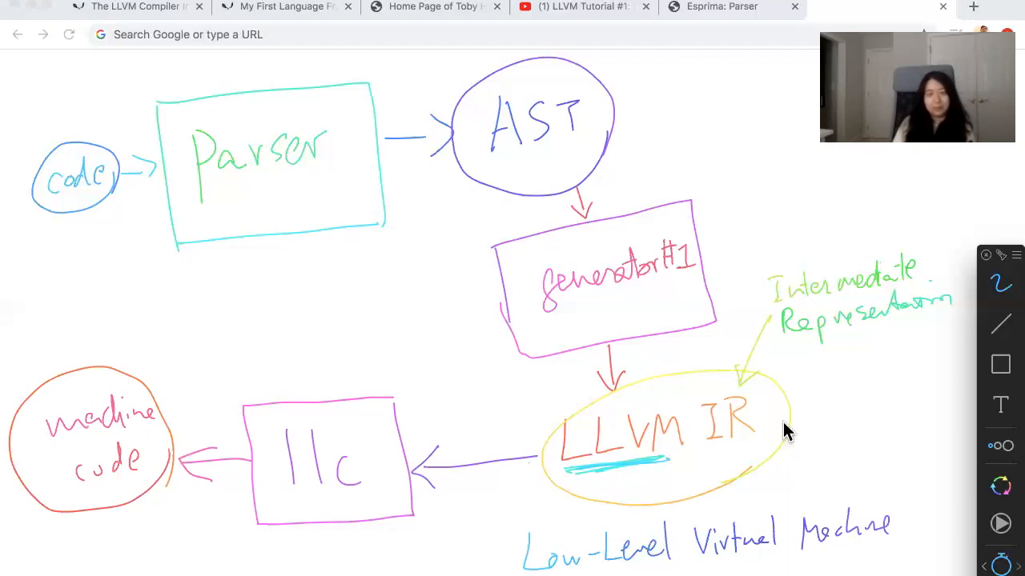
left_click_drag(849, 404, 785, 409)
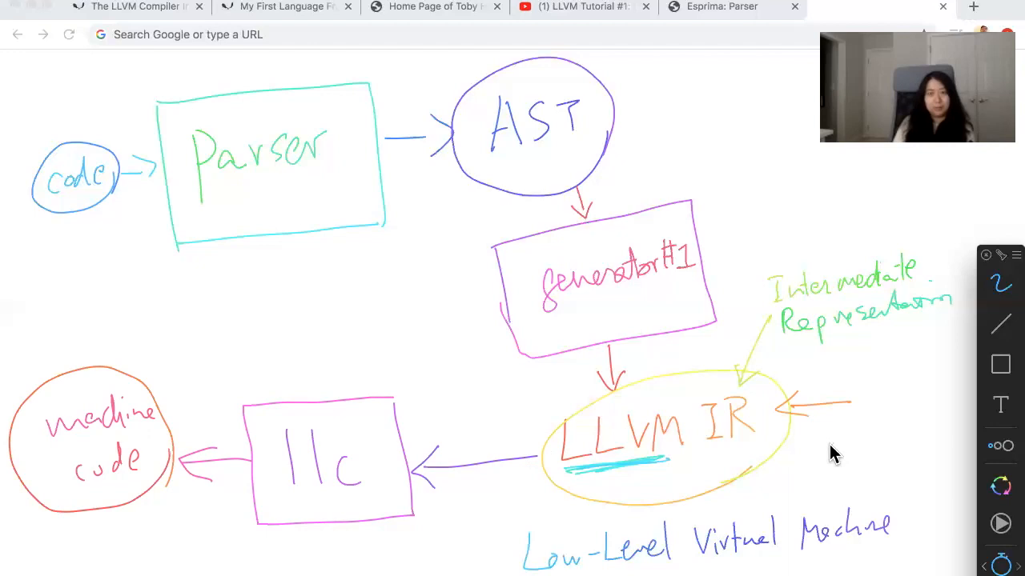
mouse_move(735, 513)
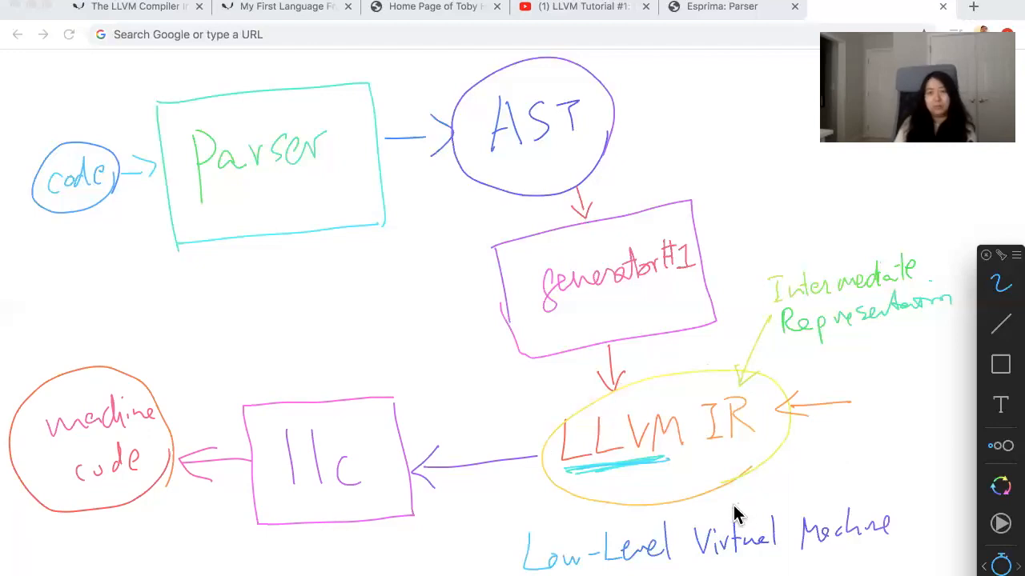
mouse_move(789, 378)
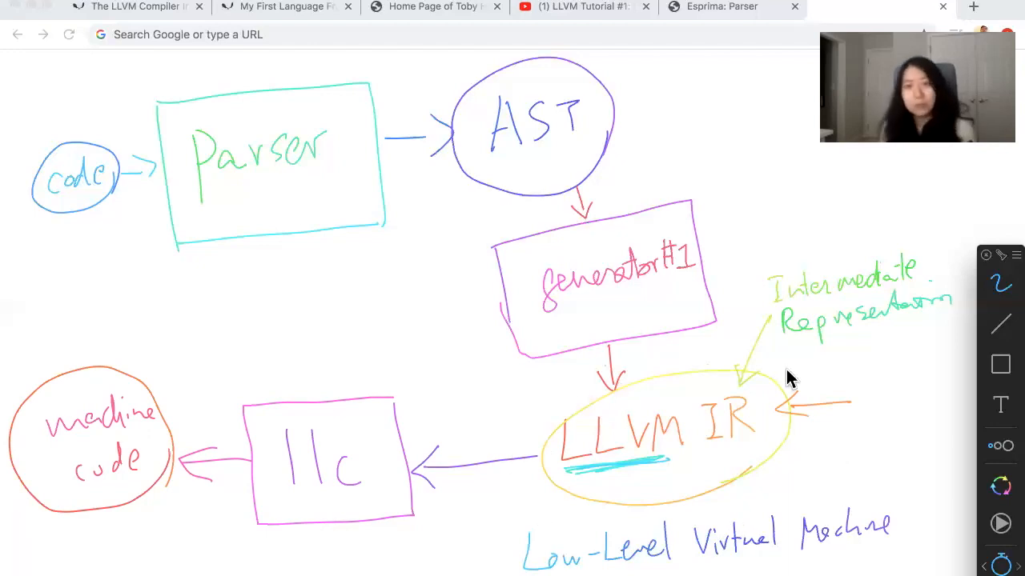
mouse_move(496, 469)
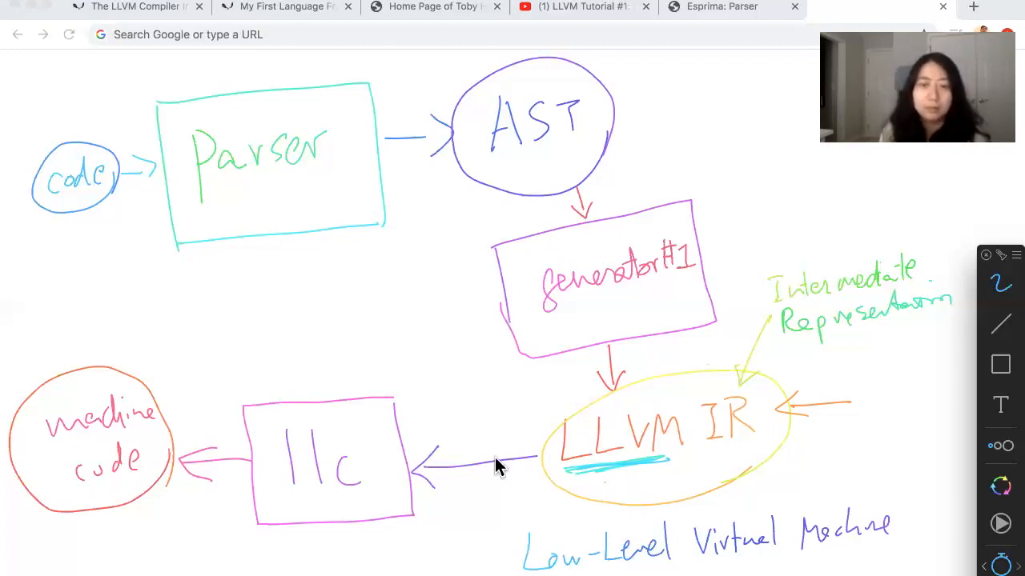
mouse_move(567, 320)
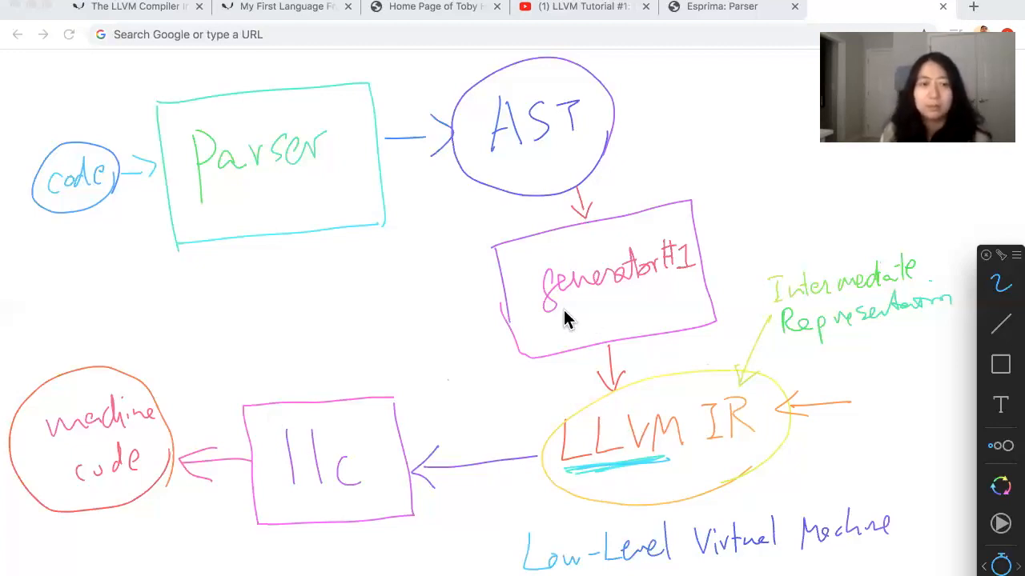
Step: Draw an orange line under generator #1 and write generator #2 atop the llc box
left_click_drag(553, 300, 681, 296)
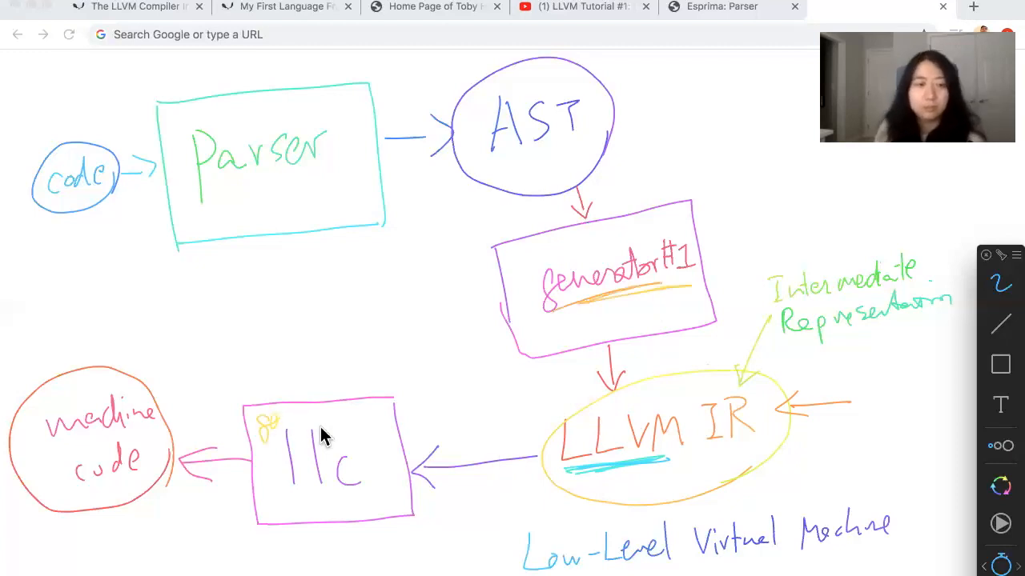
left_click_drag(276, 421, 344, 420)
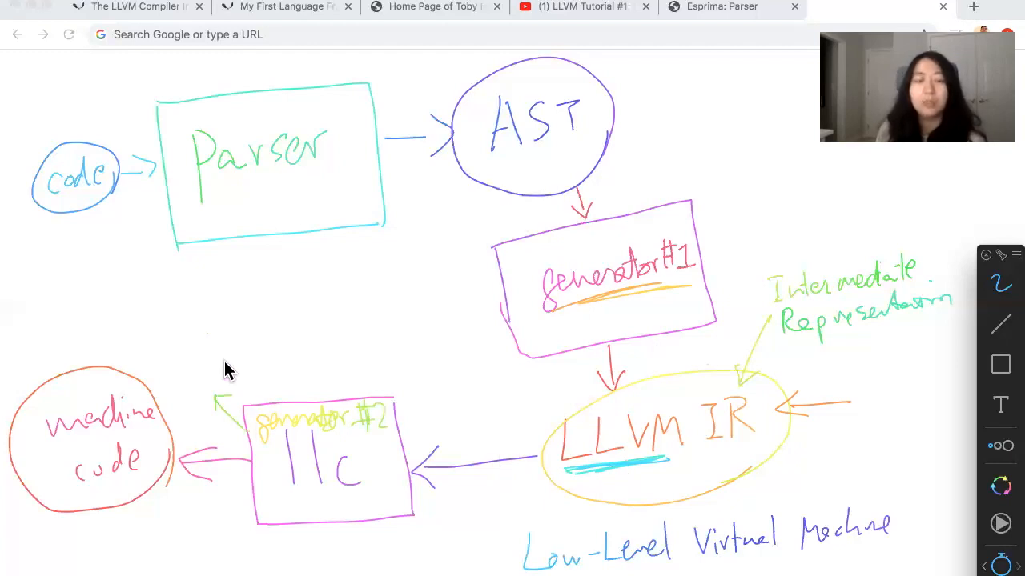
mouse_move(243, 381)
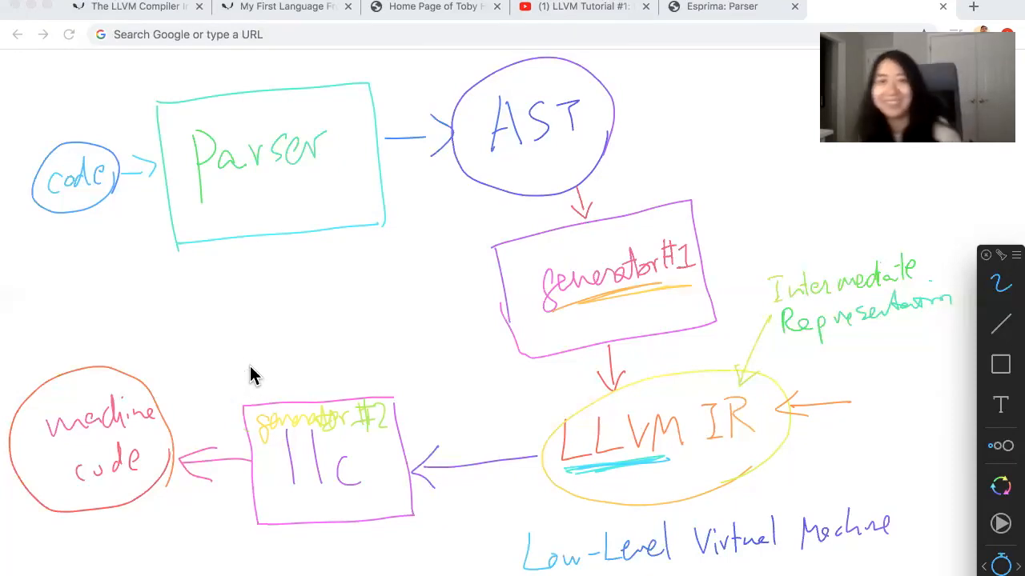
mouse_move(253, 410)
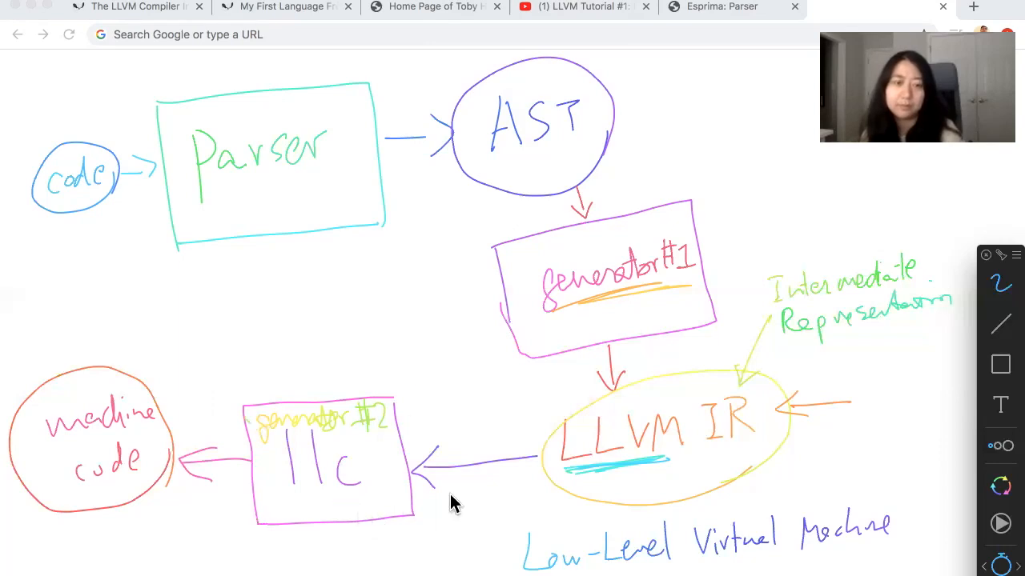
mouse_move(455, 514)
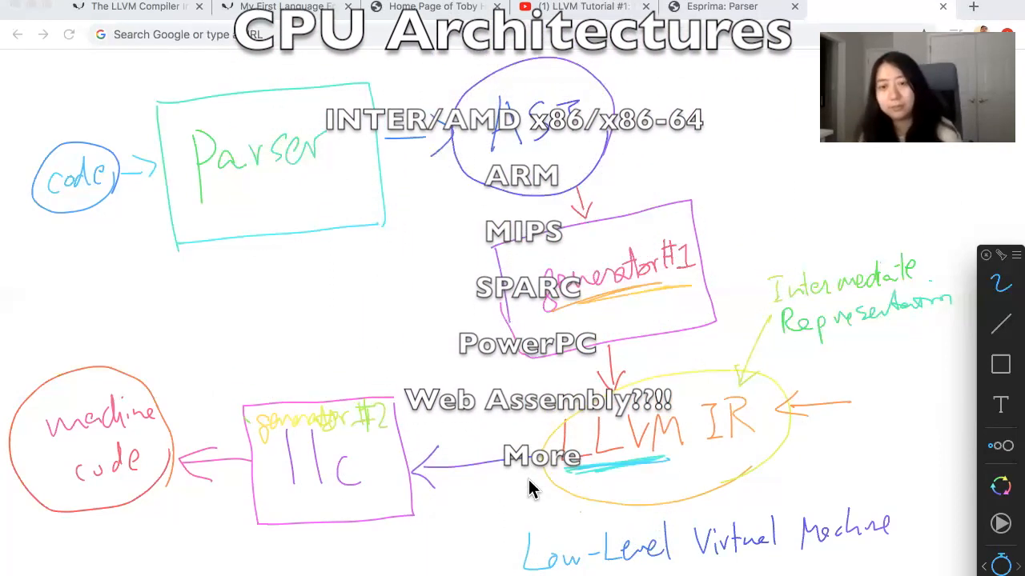
scroll("down", 3)
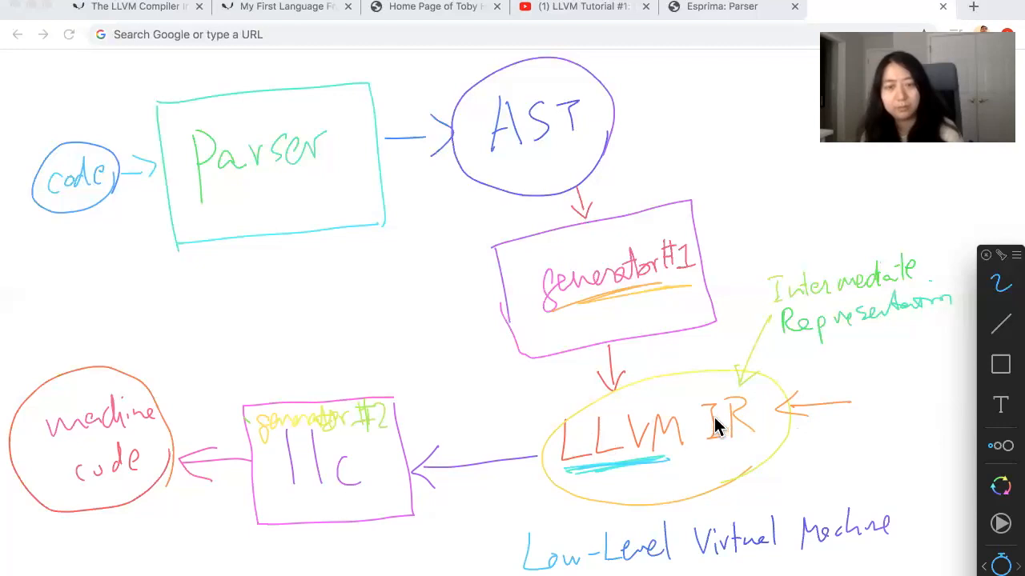
mouse_move(716, 420)
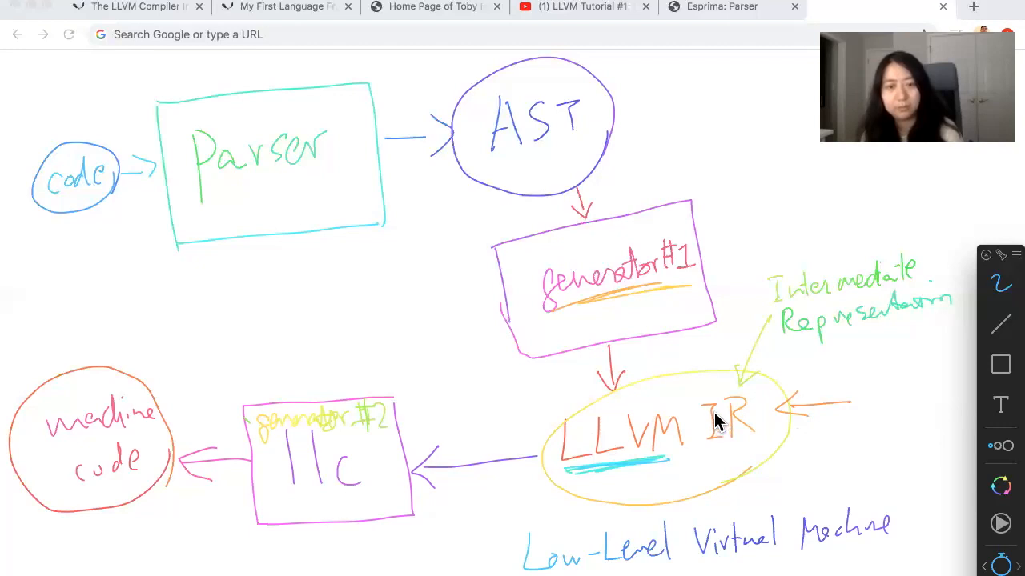